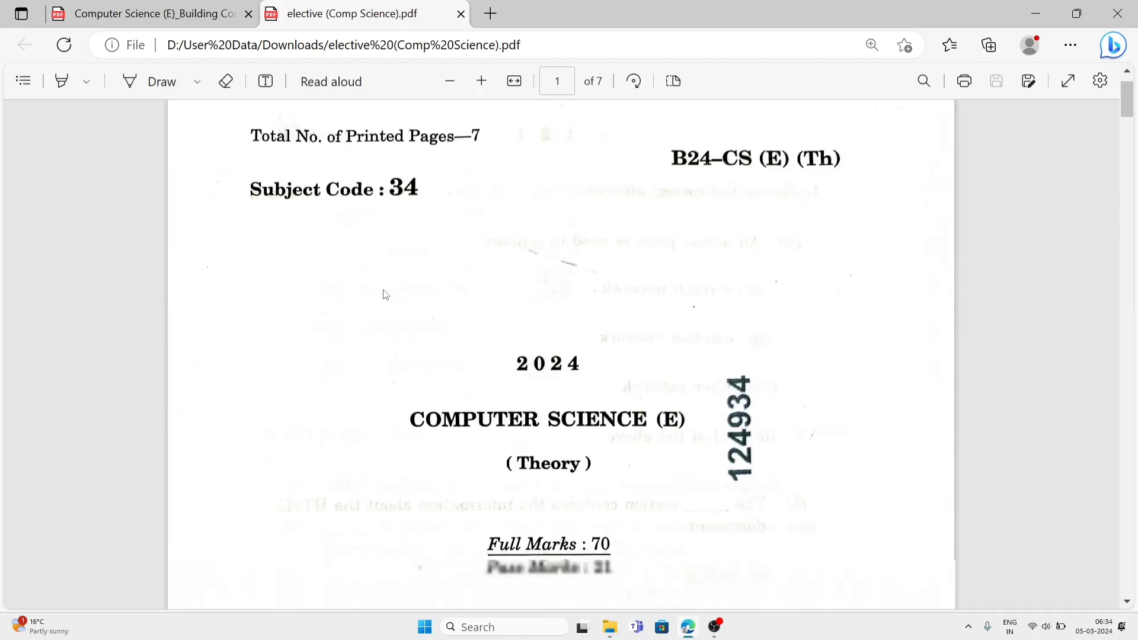
Step: Scroll down from the cover page to question 1's multiple-choice items on page 2
scroll("down", 3)
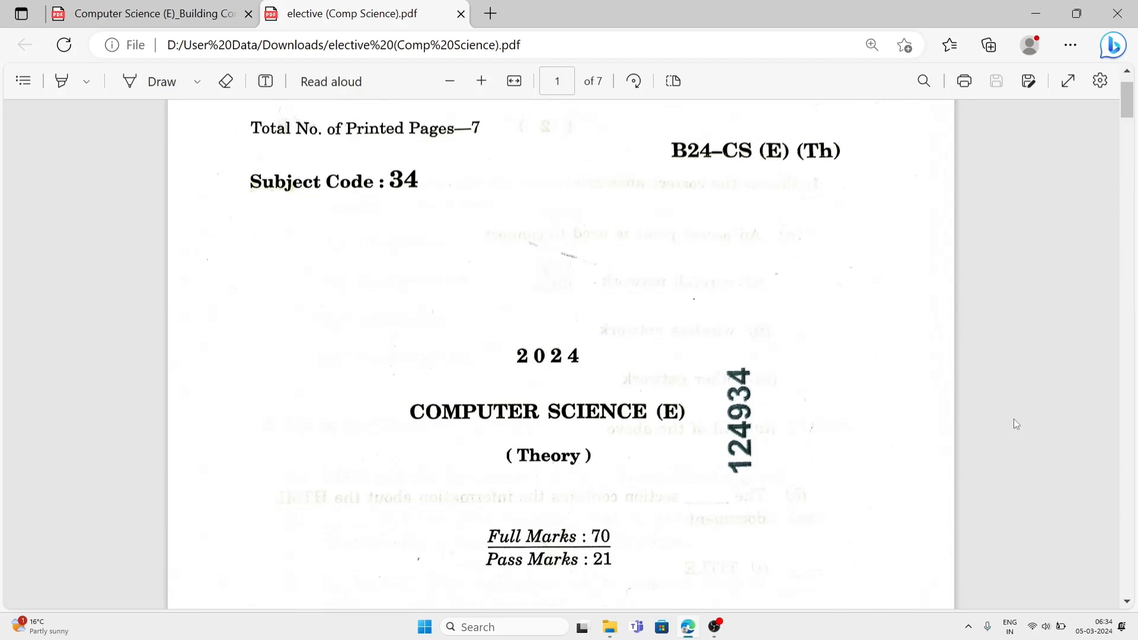
scroll("down", 3)
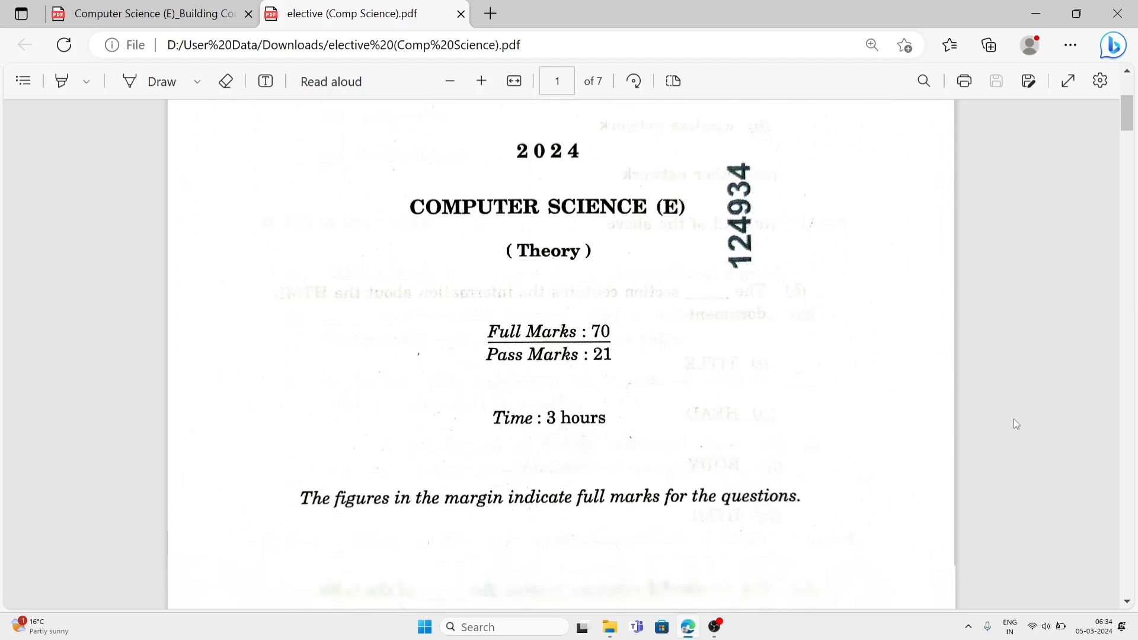
scroll("down", 3)
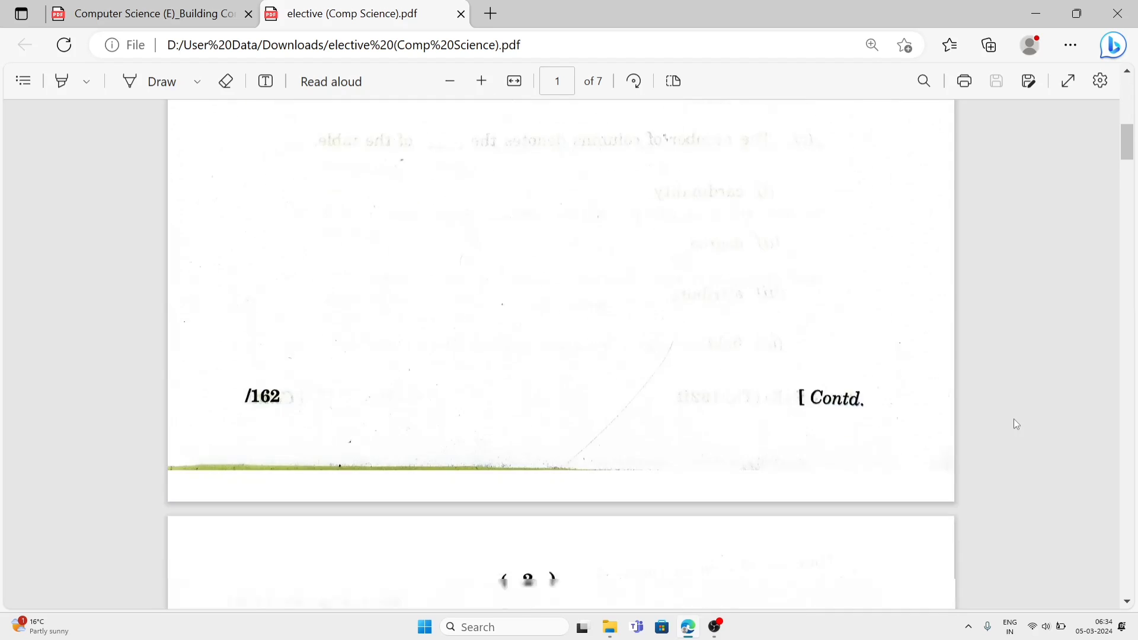
scroll("down", 3)
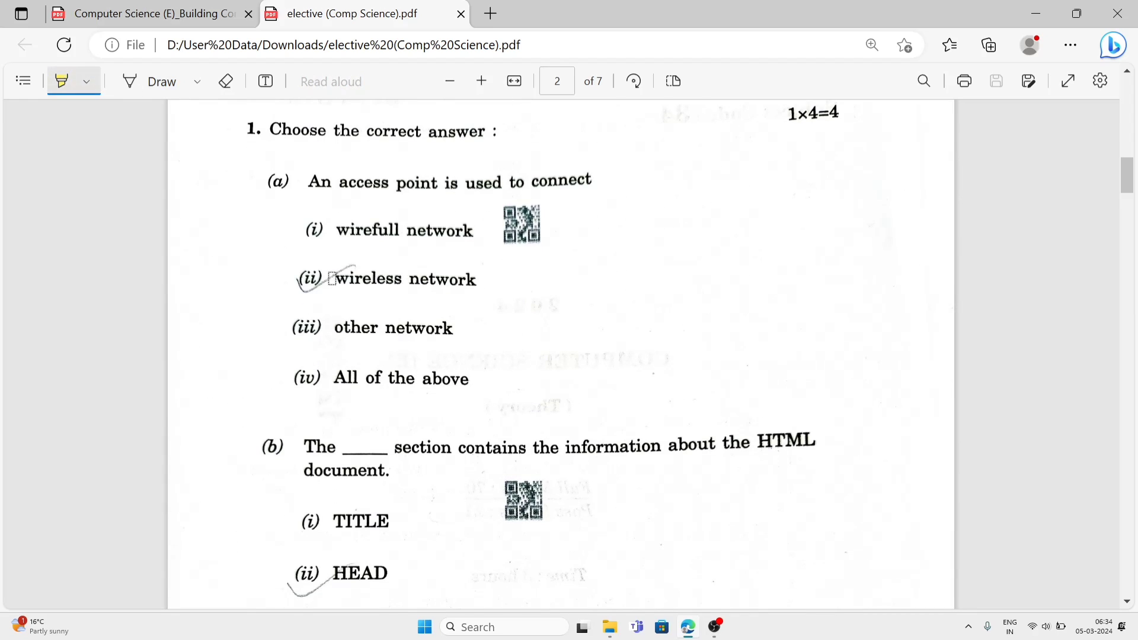
Step: Highlight the answers 'wireless network' and 'Abstraction' while moving through pages 2–3
left_click_drag(332, 279, 477, 278)
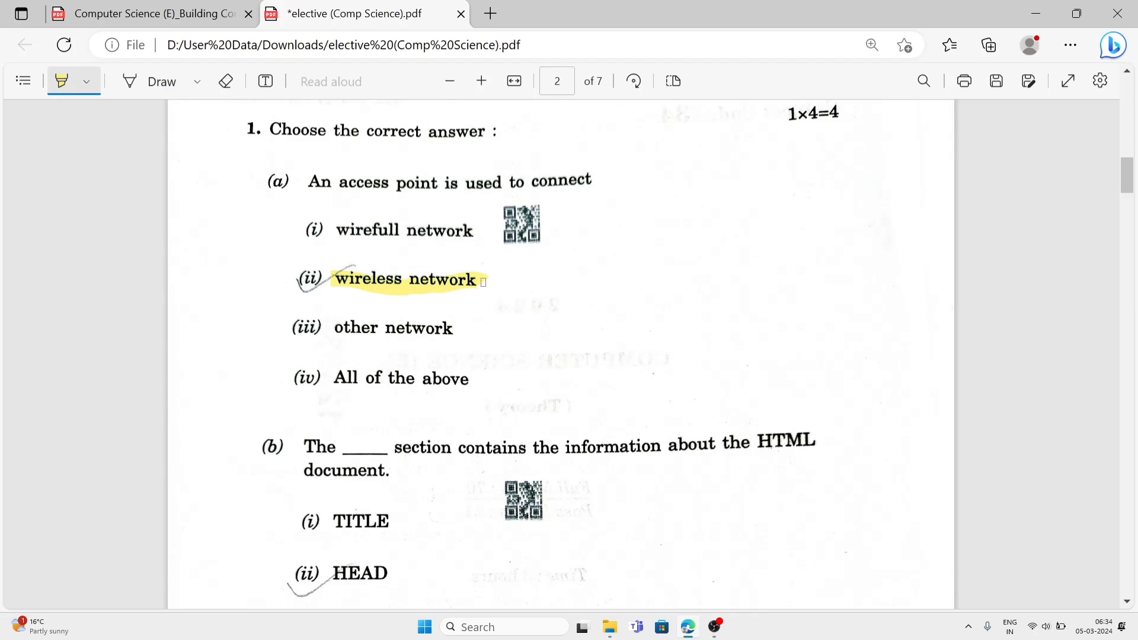
scroll("down", 3)
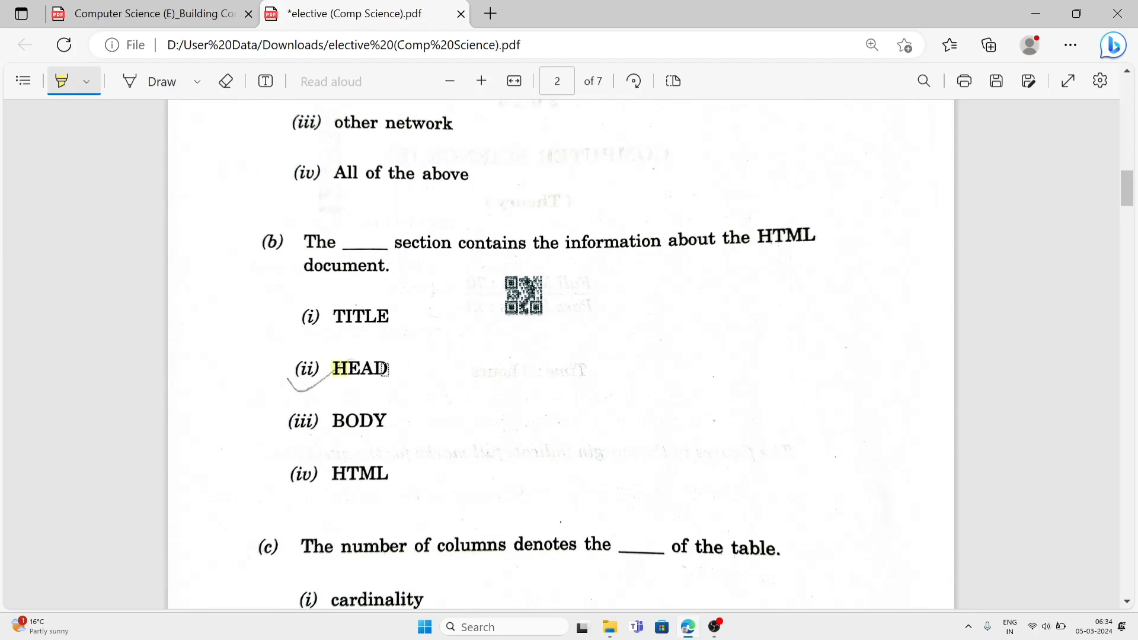
scroll("down", 3)
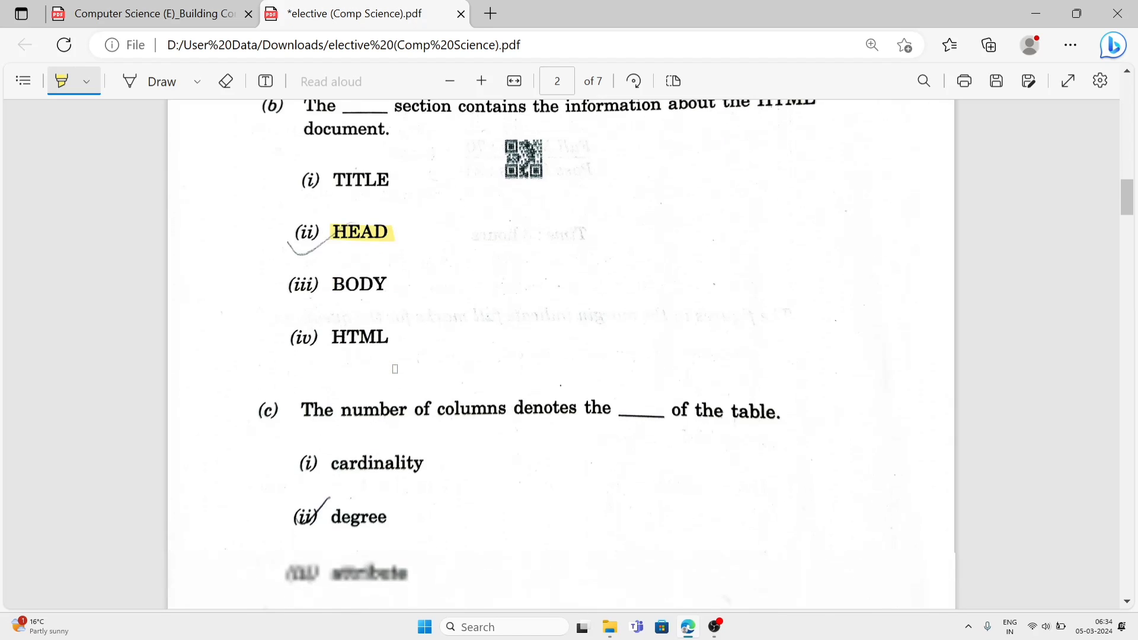
scroll("down", 3)
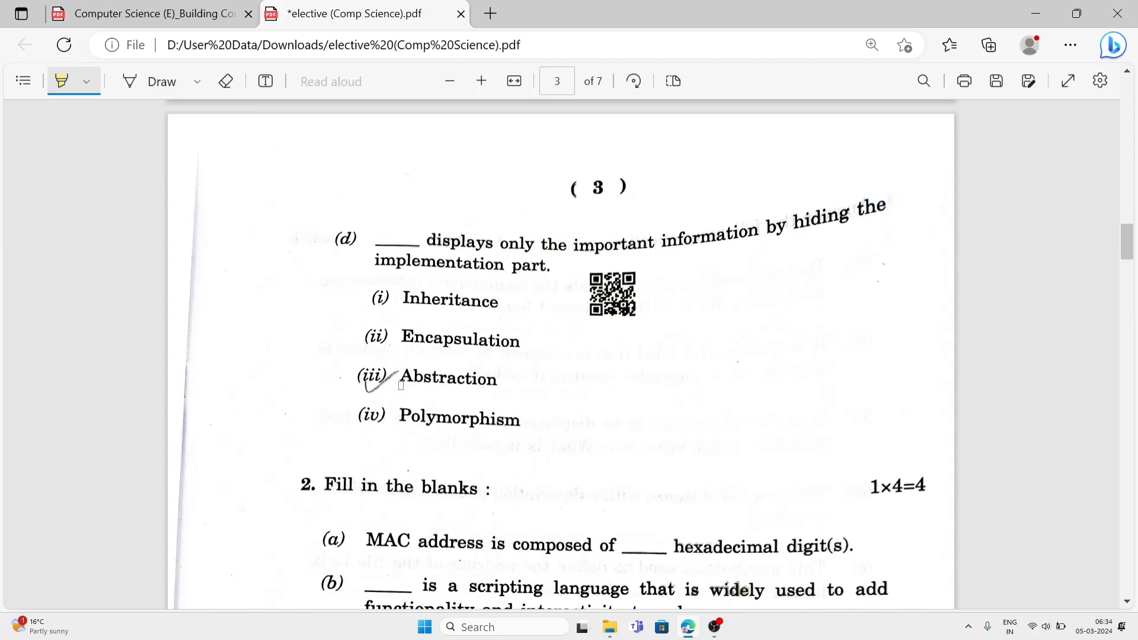
double_click(448, 378)
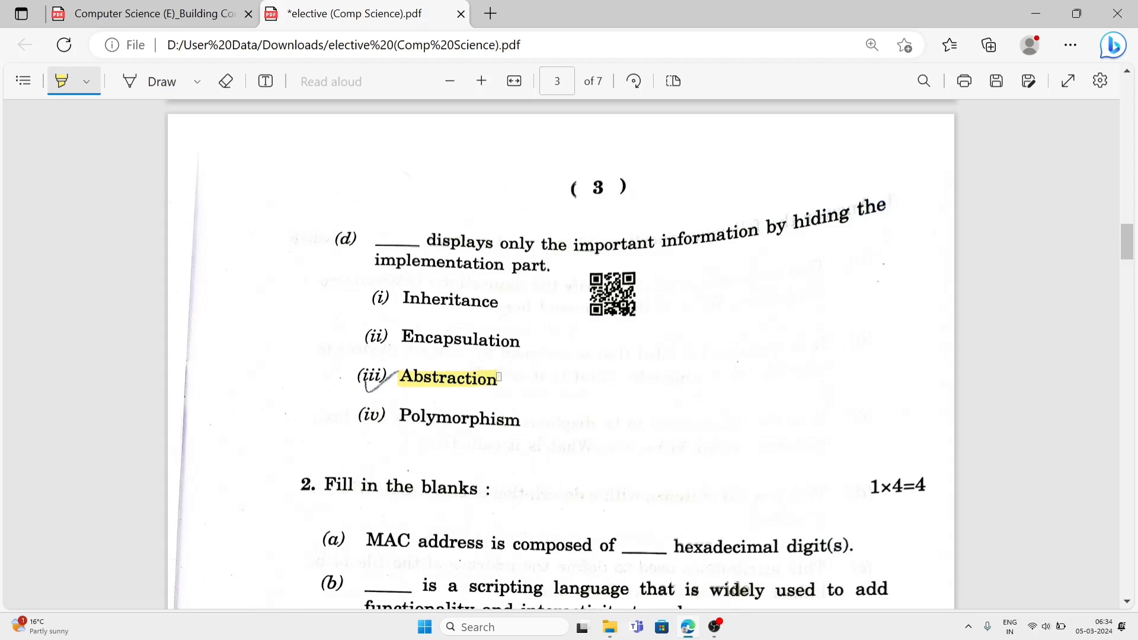
scroll("down", 3)
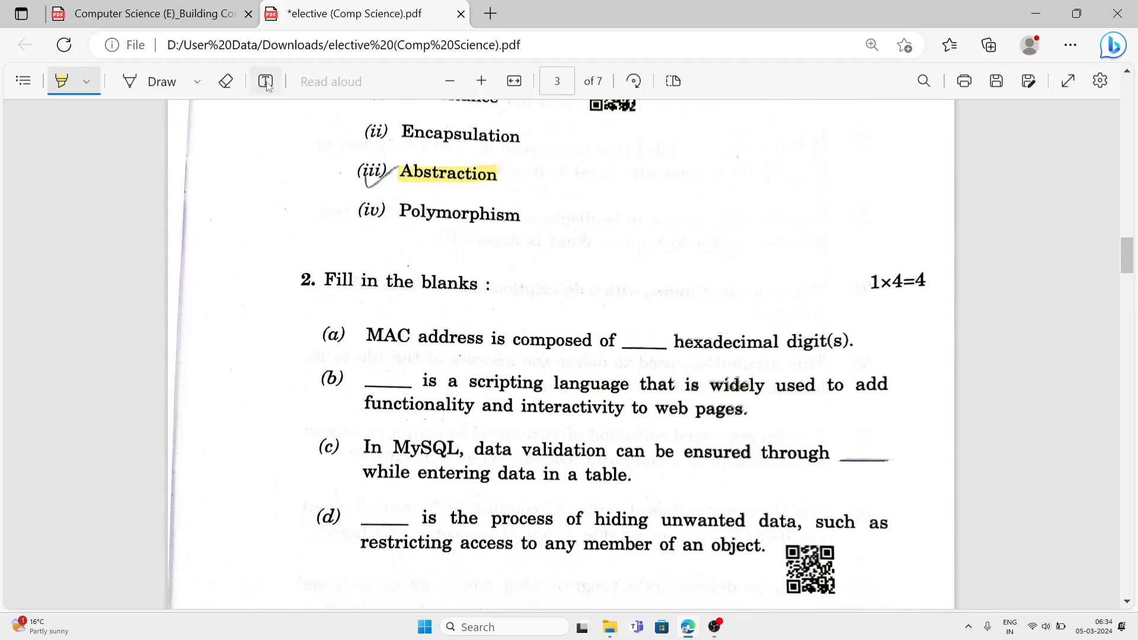
Step: Add the answer '12' to blank (a) in black, slightly larger text
left_click(266, 82)
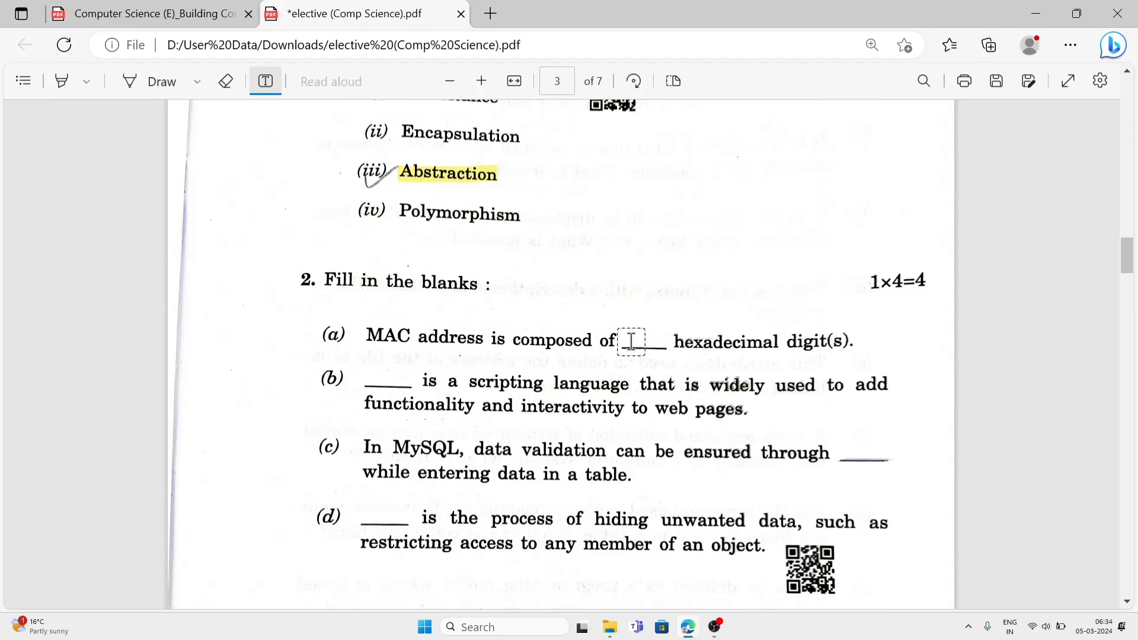
type("12")
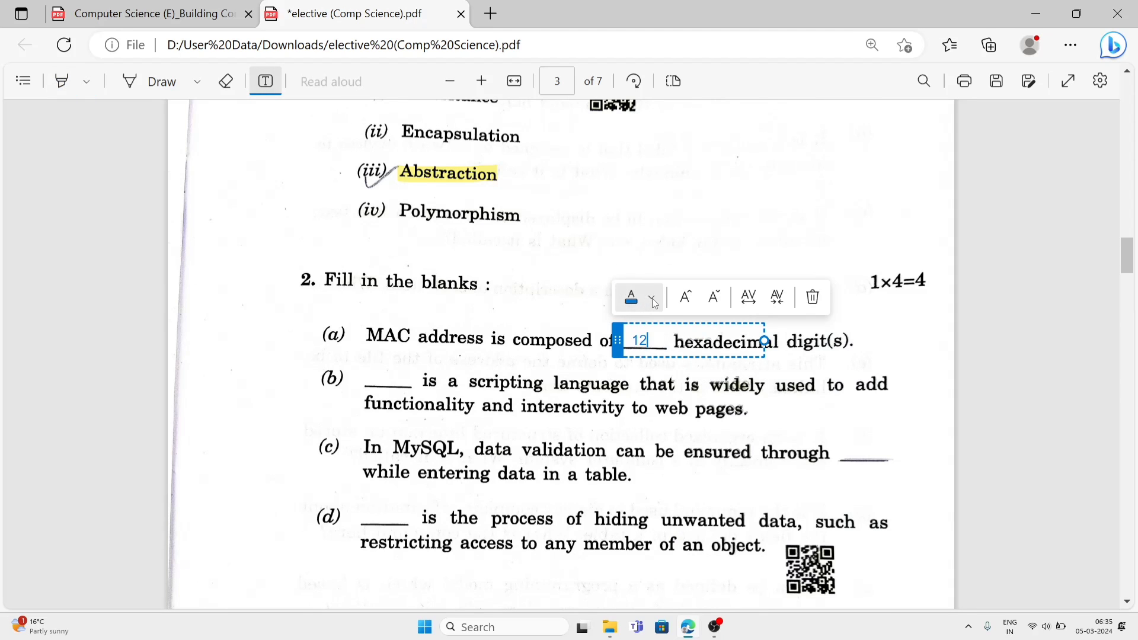
left_click(638, 297)
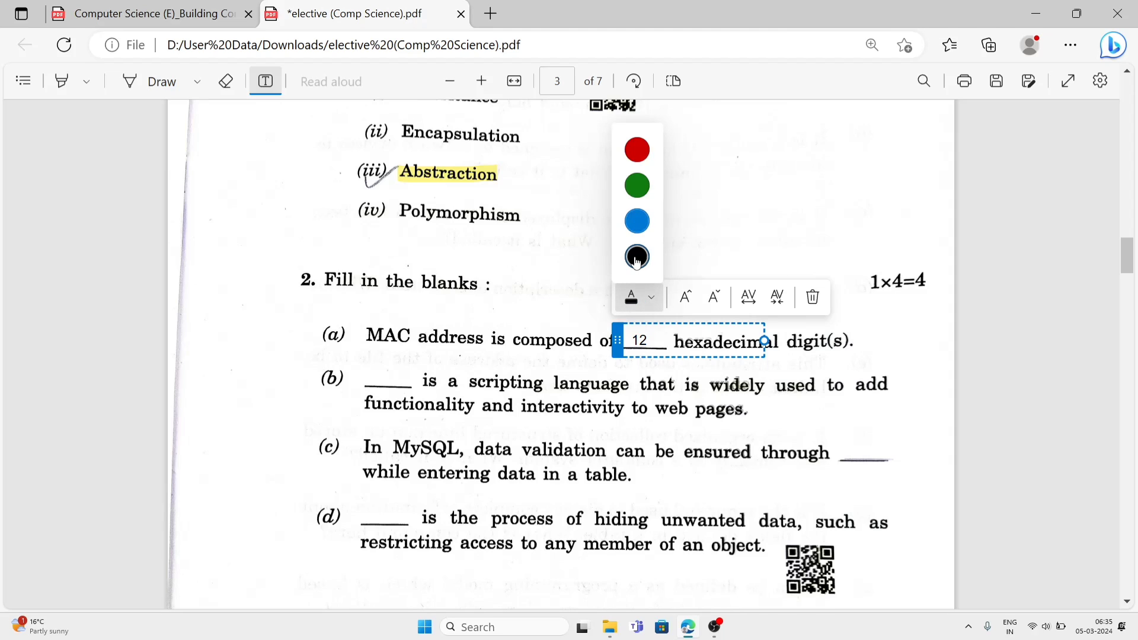
left_click(684, 298)
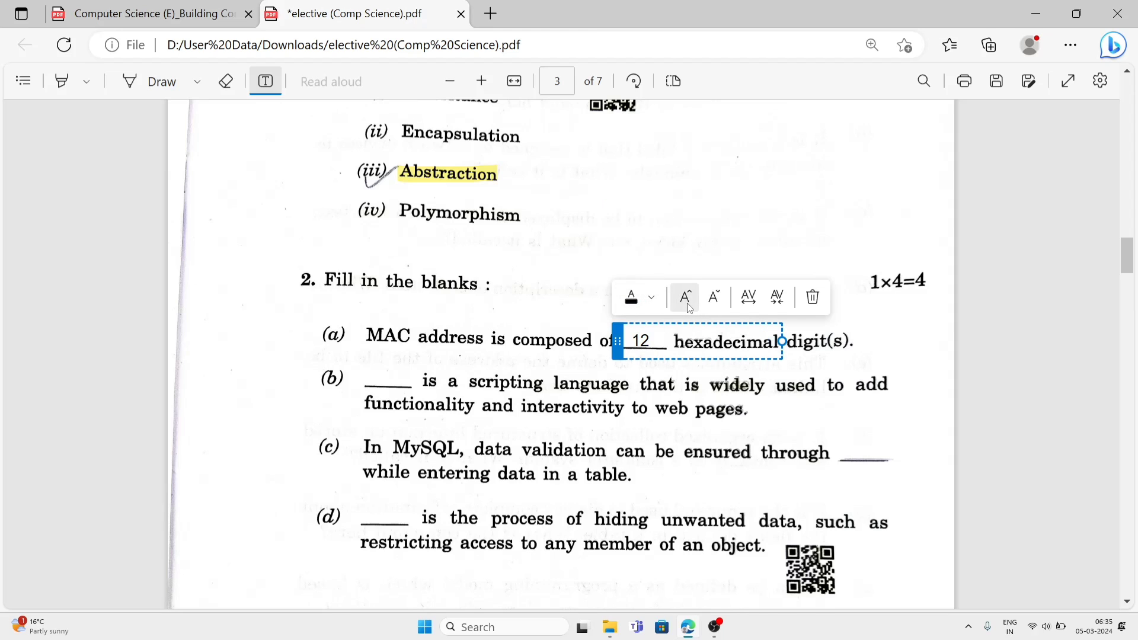
left_click(398, 364)
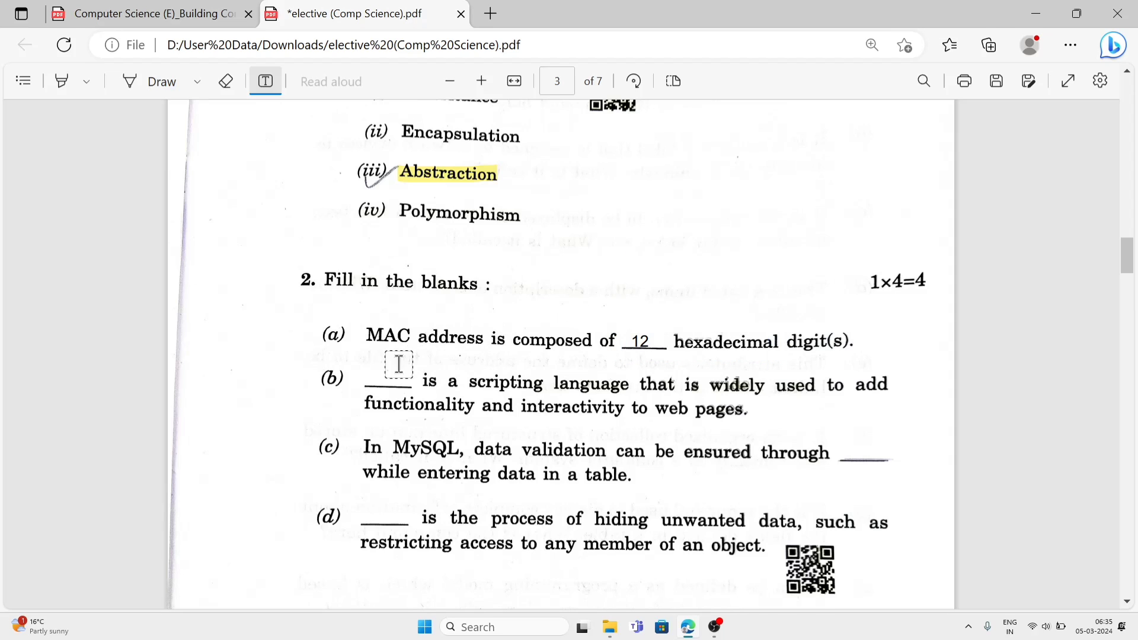
Step: Add the answers 'Javascript' to blank (b) and 'constraint' to blank (c), fixing a typo
left_click(399, 364)
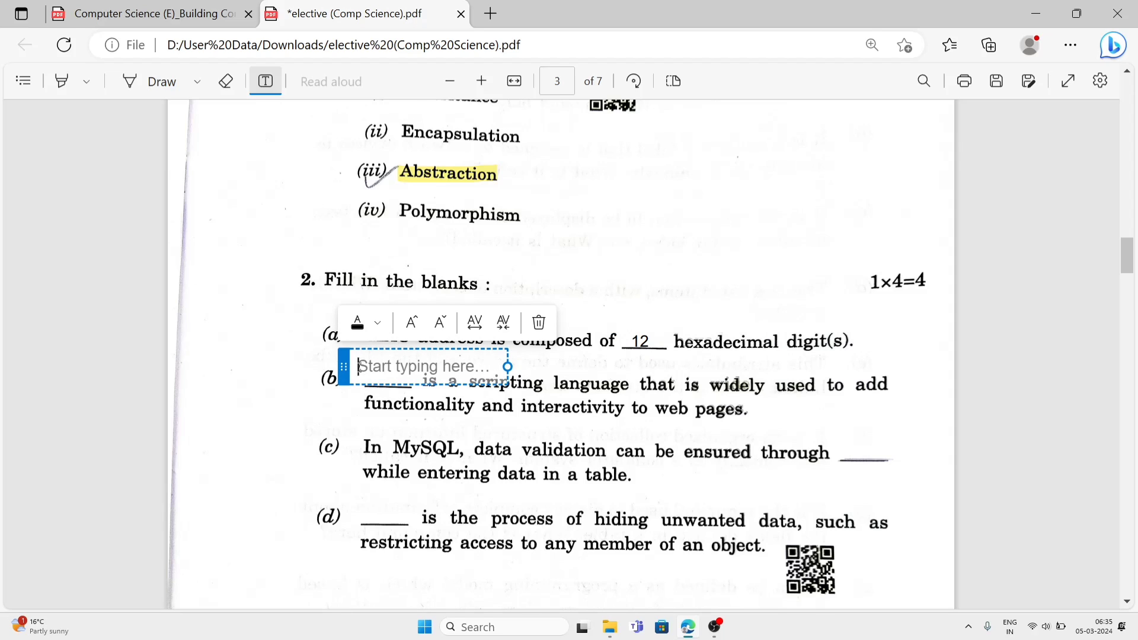
type("Javascr")
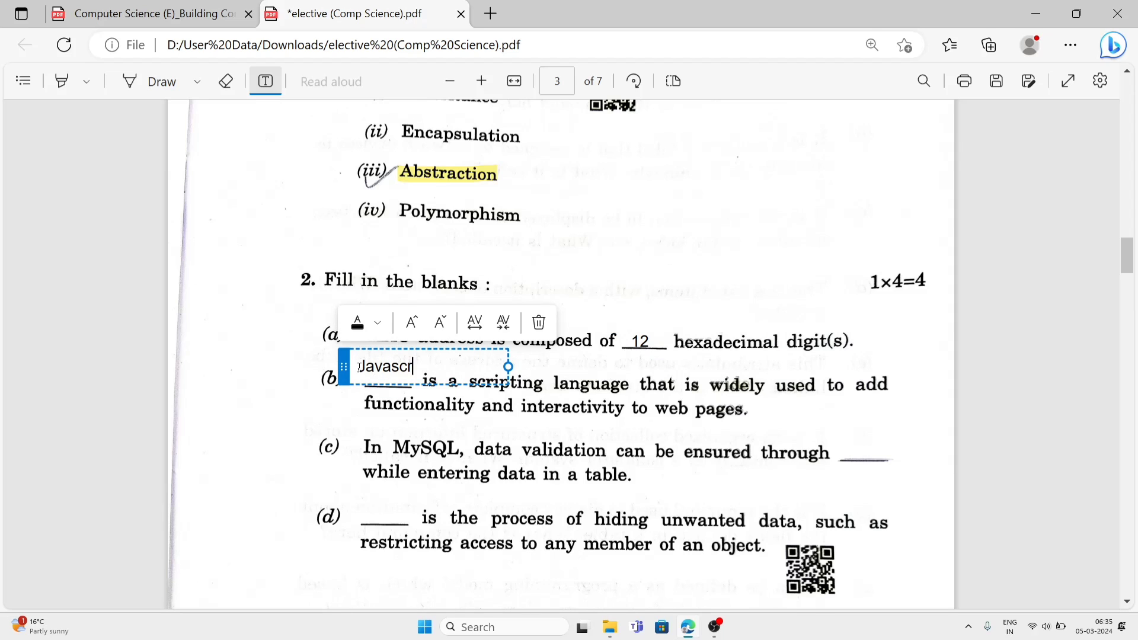
type("pt")
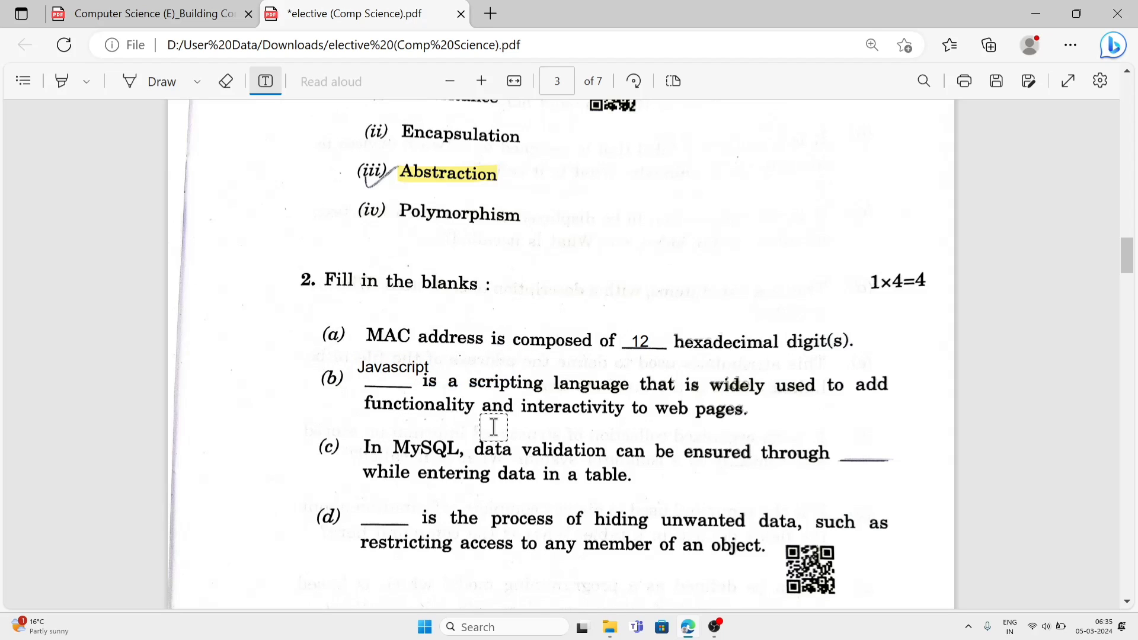
mouse_move(735, 442)
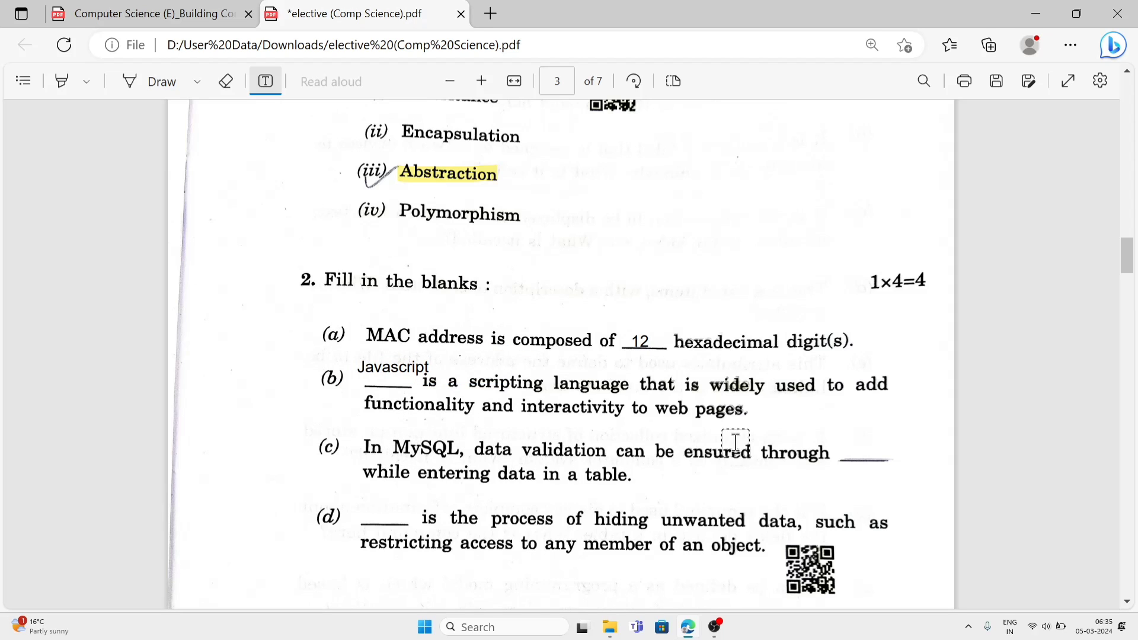
mouse_move(840, 448)
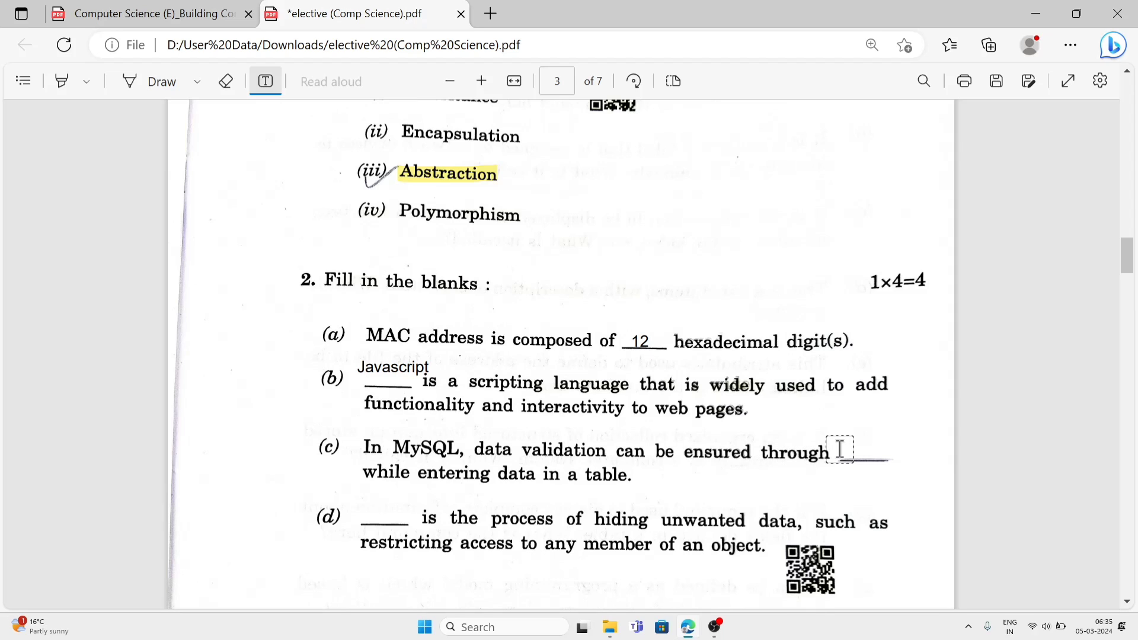
type("consyraint")
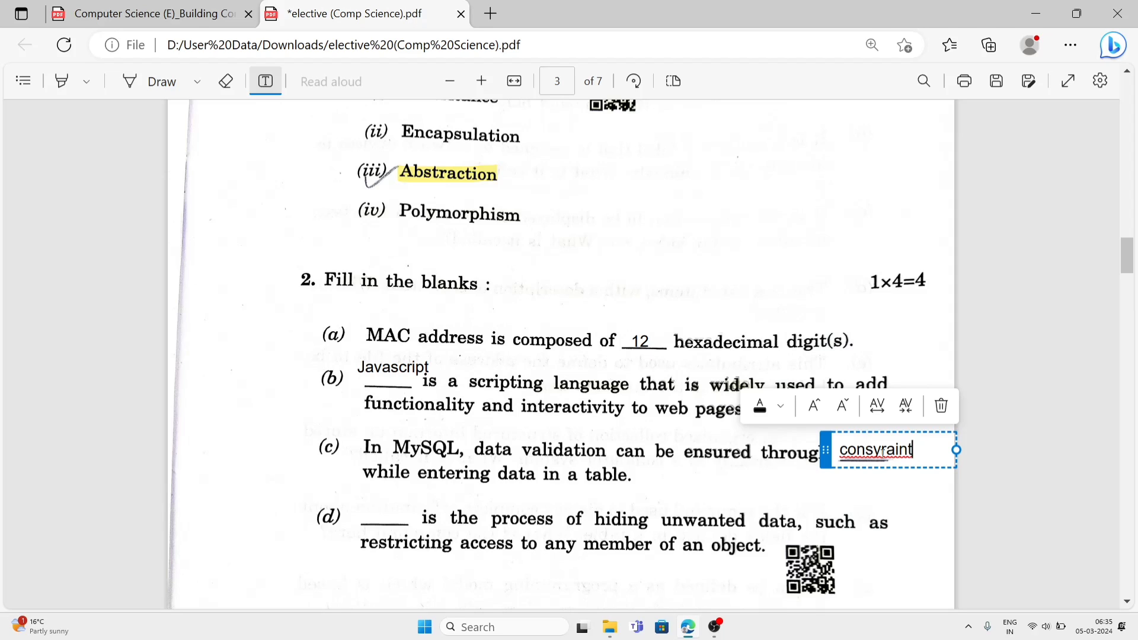
key("Backspace")
type("t")
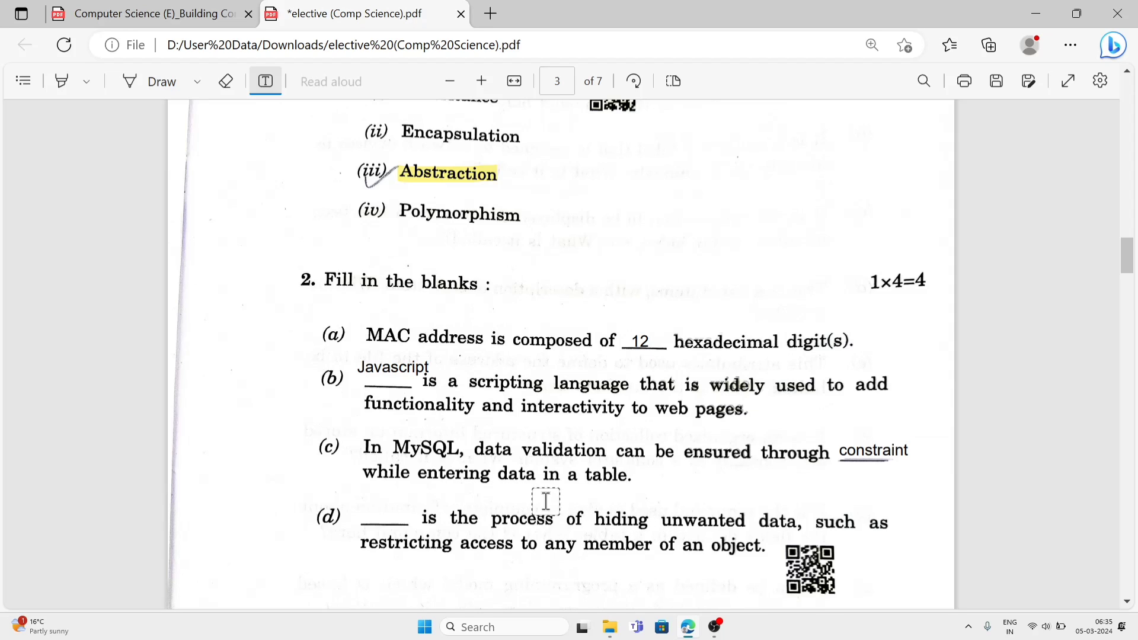
Step: Add 'Encapsulation/Data hiding' as the answer to blank (d)
left_click(546, 501)
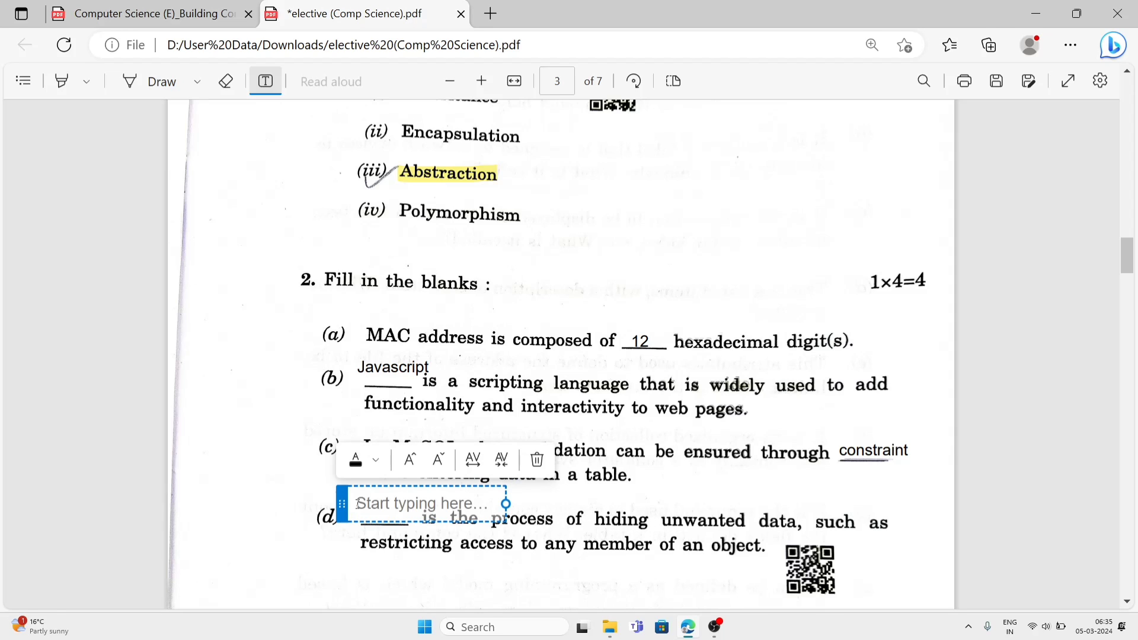
type("Enca")
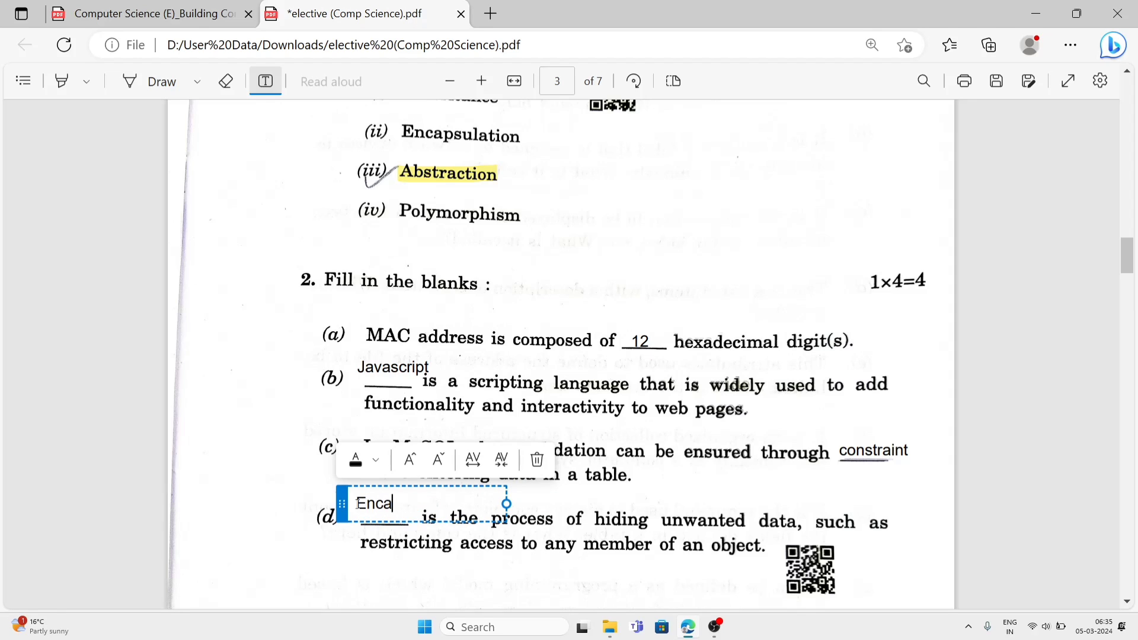
type("psul")
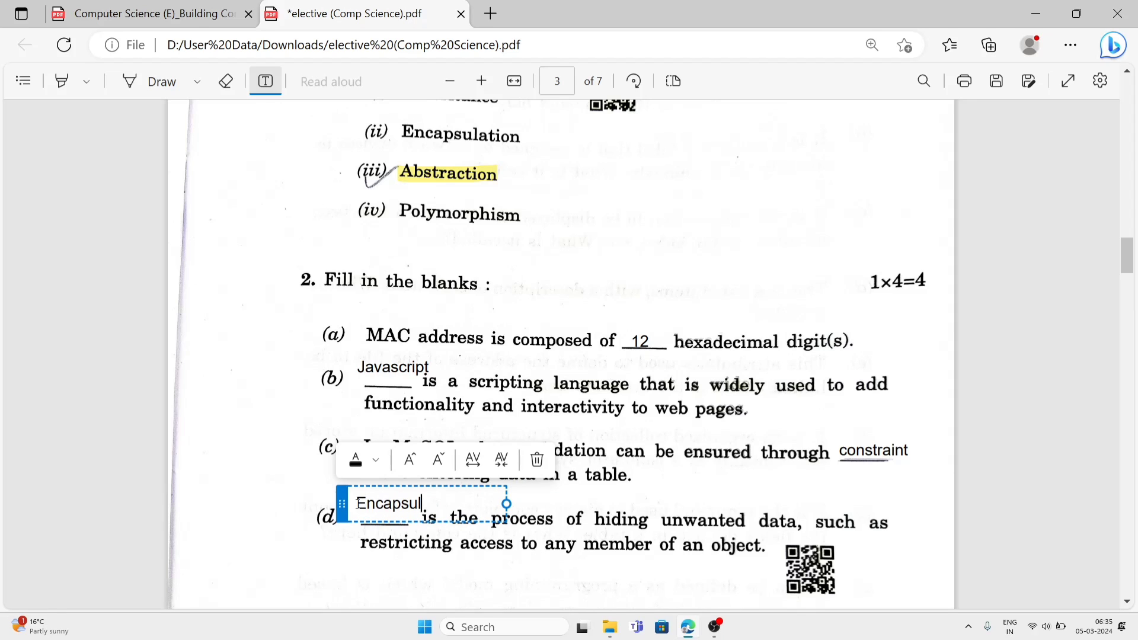
type("ation")
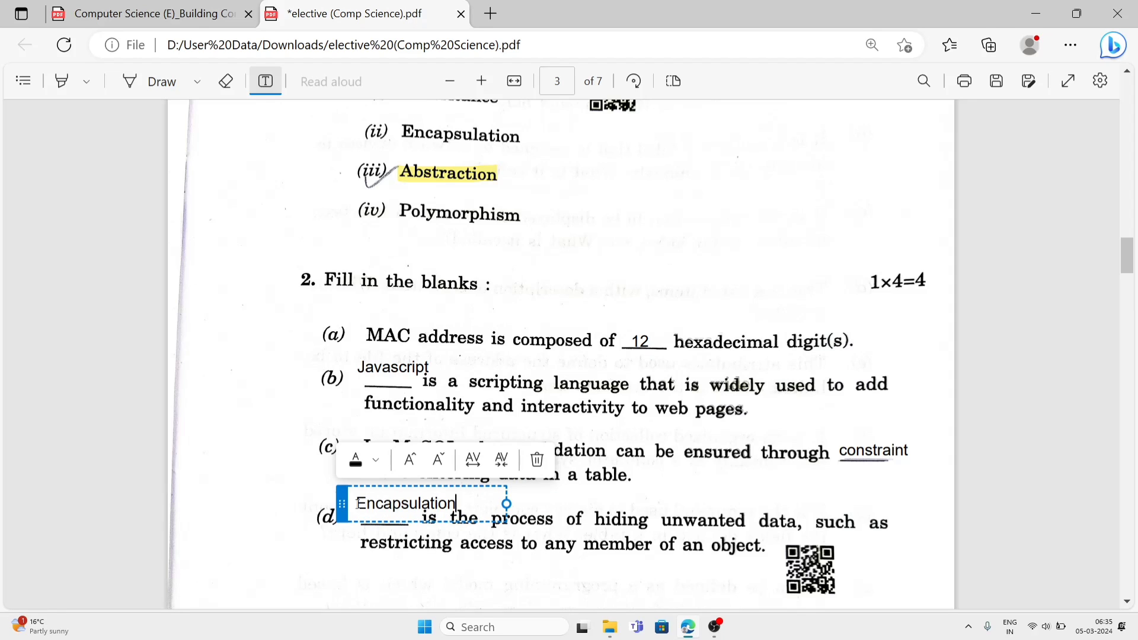
type("/")
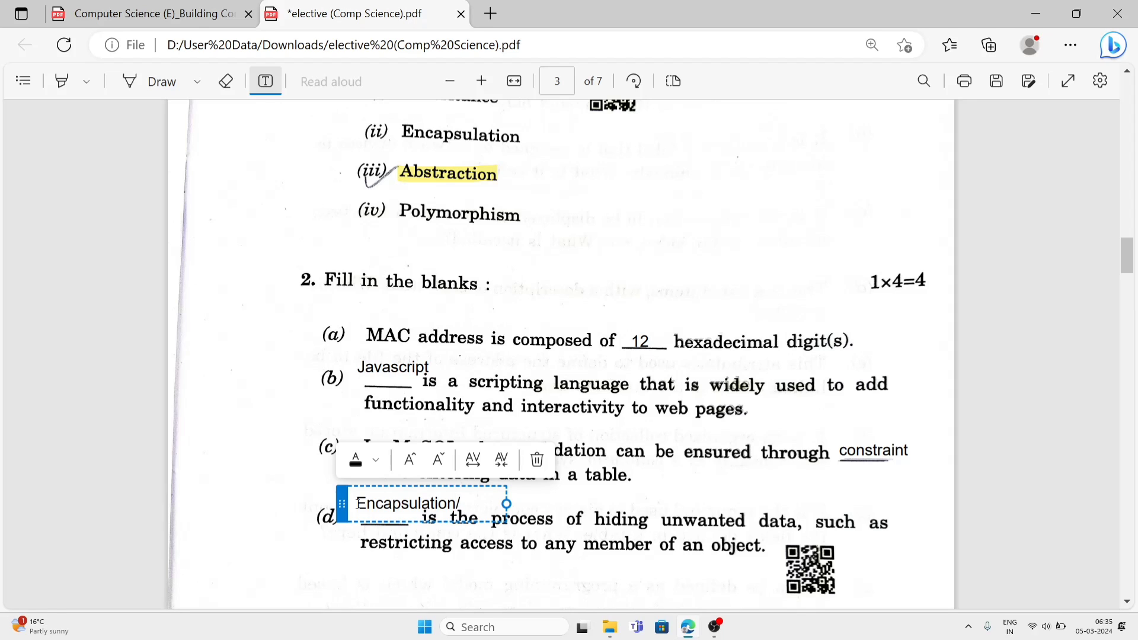
type("Data hi")
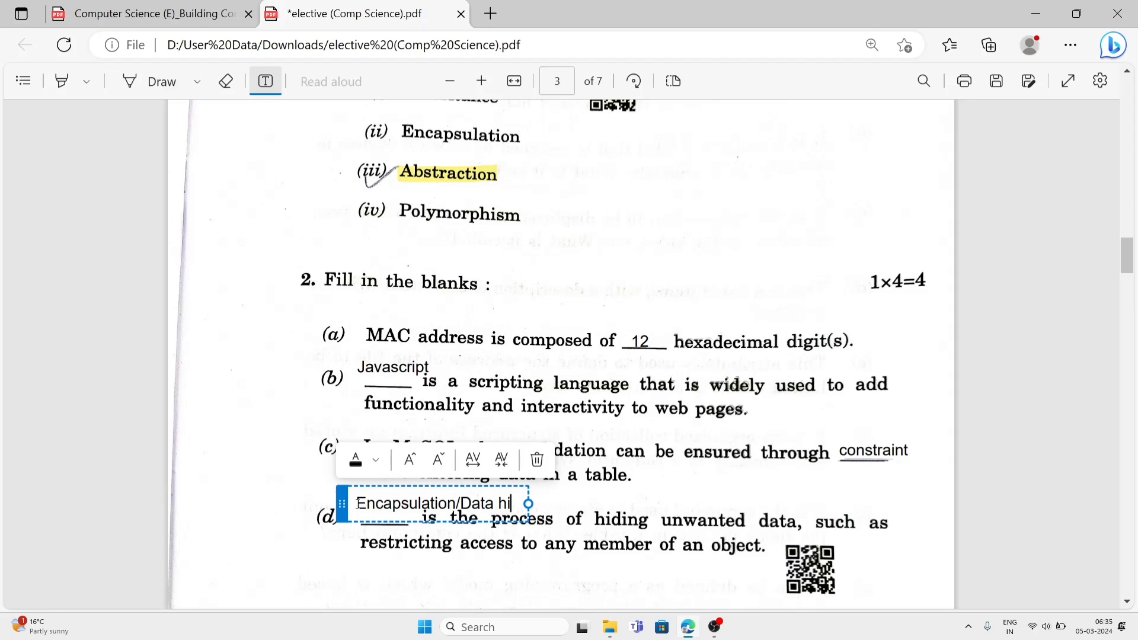
type("ding")
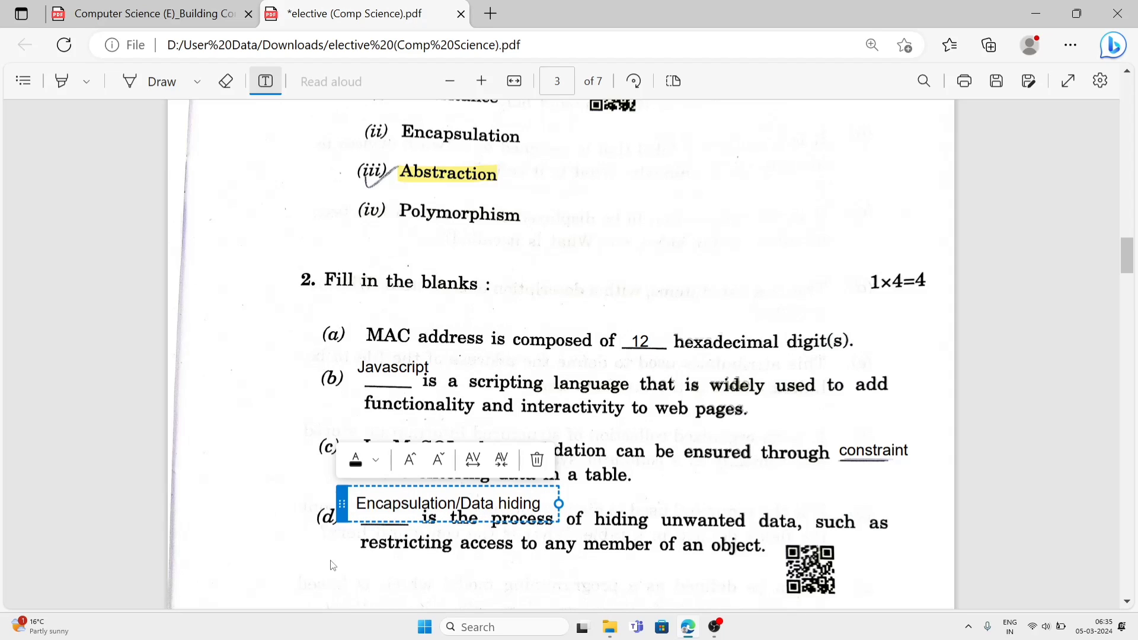
left_click(377, 562)
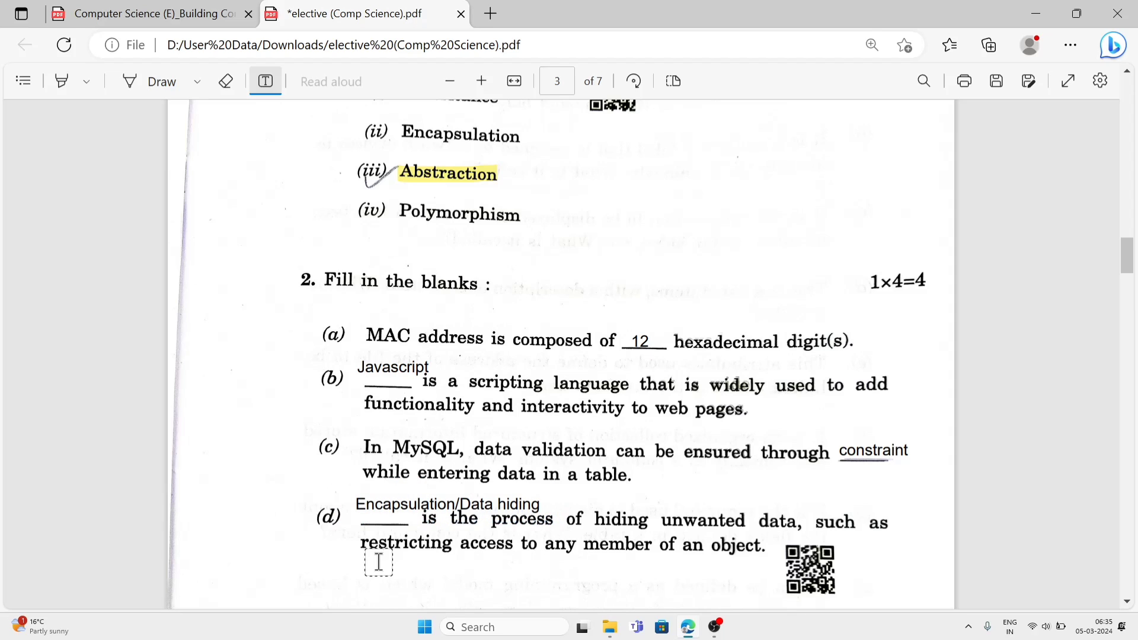
mouse_move(834, 416)
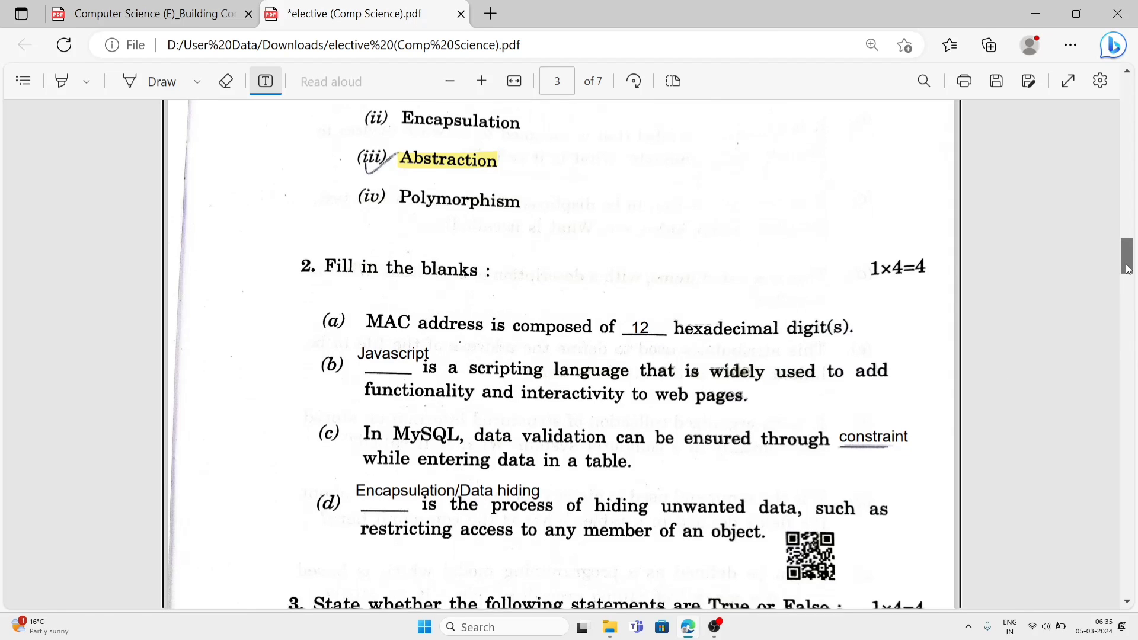
Step: Write 'False' beside statements (a), (b) and (c) of question 3
scroll("down", 3)
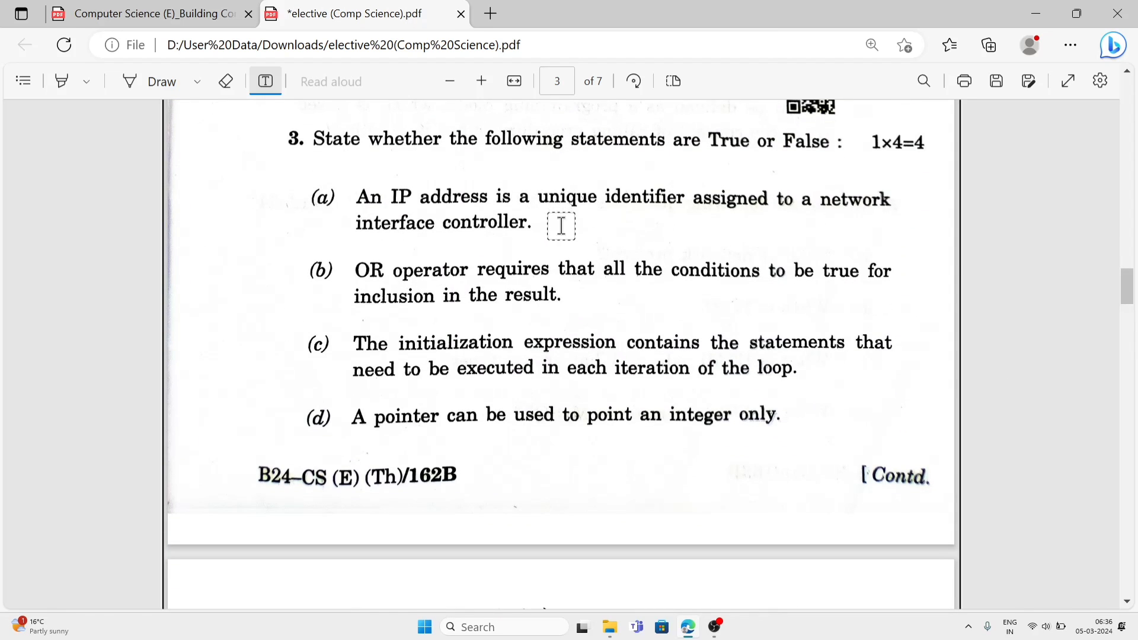
mouse_move(469, 205)
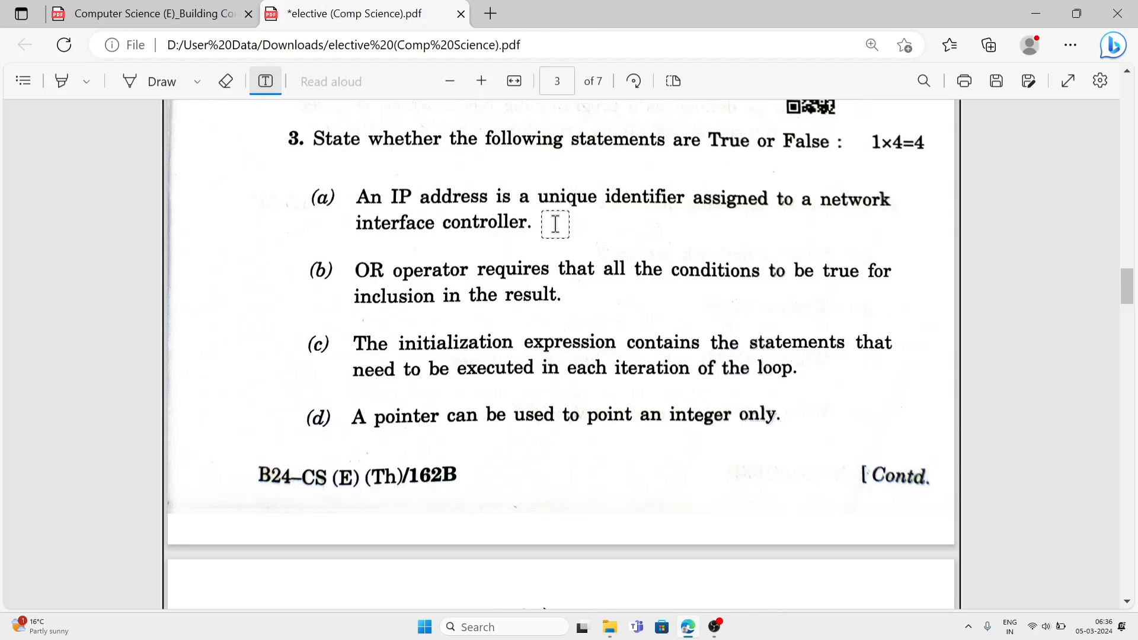
left_click(554, 223)
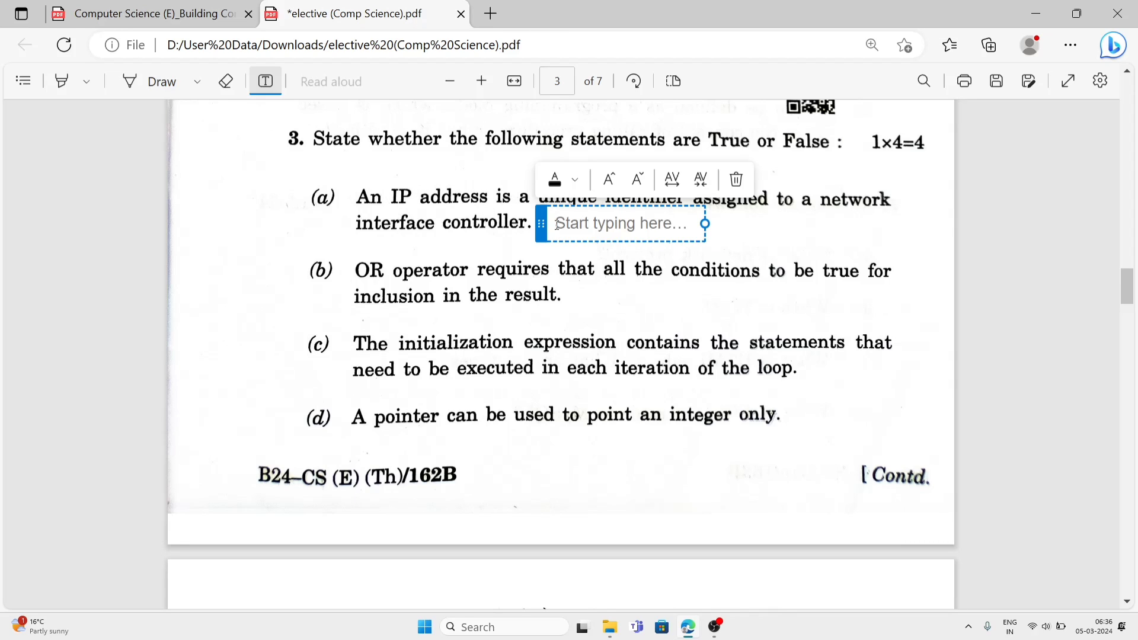
type("False")
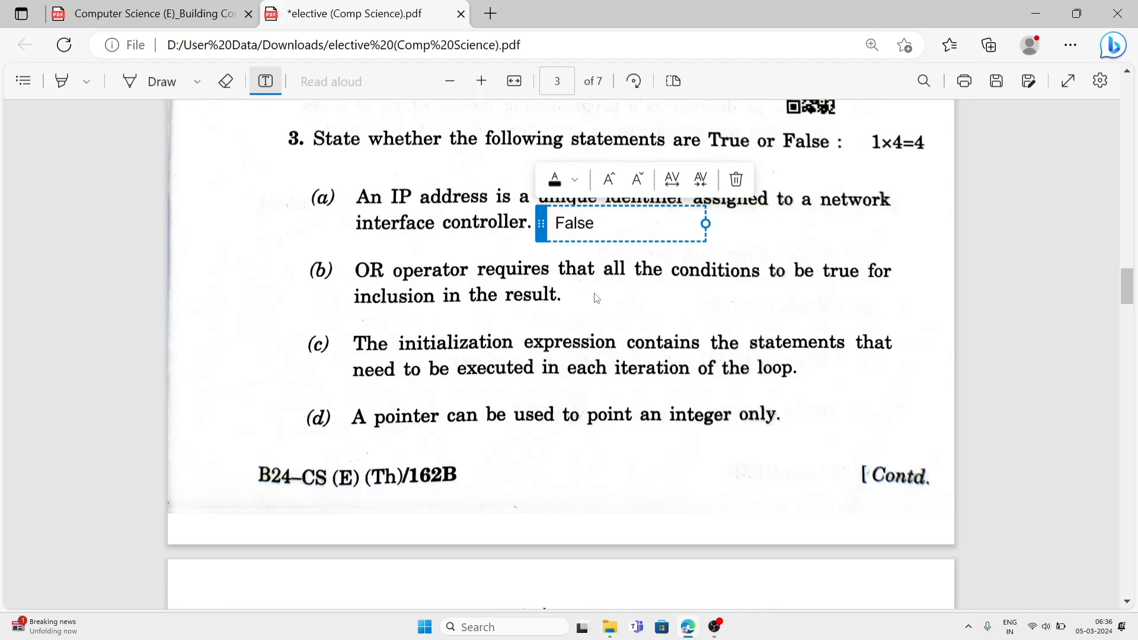
left_click(585, 298)
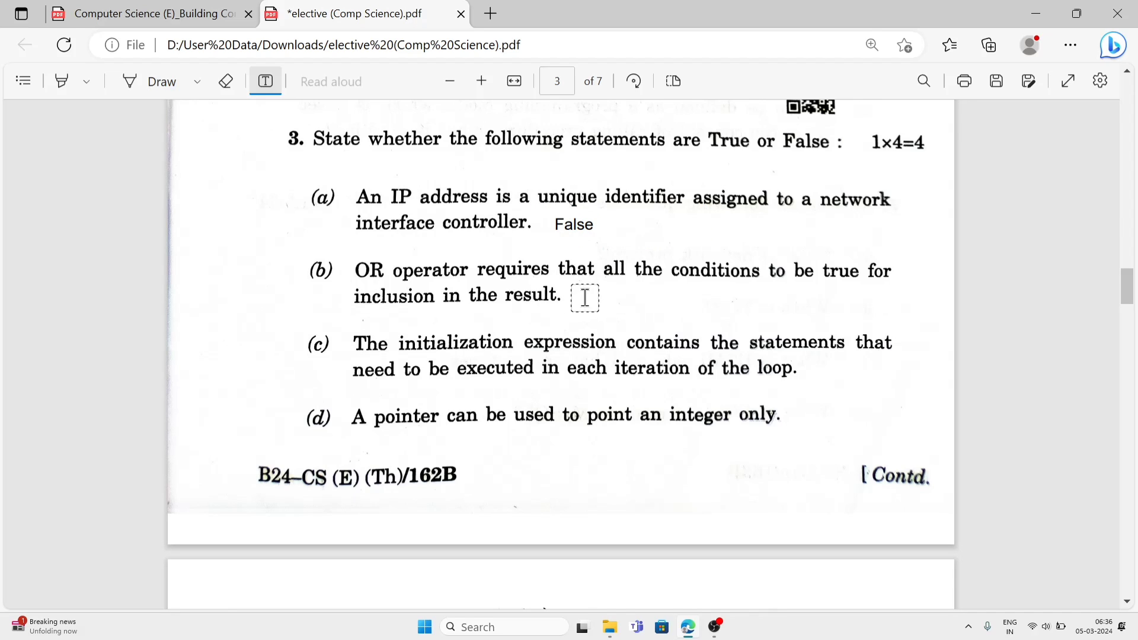
type("Fa")
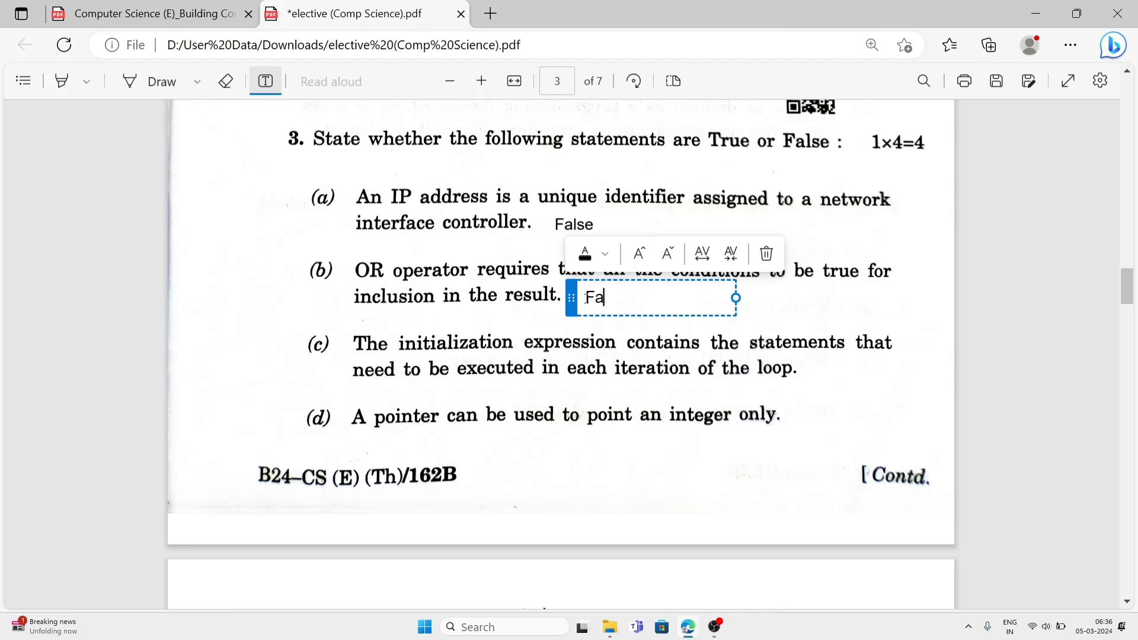
type("lse")
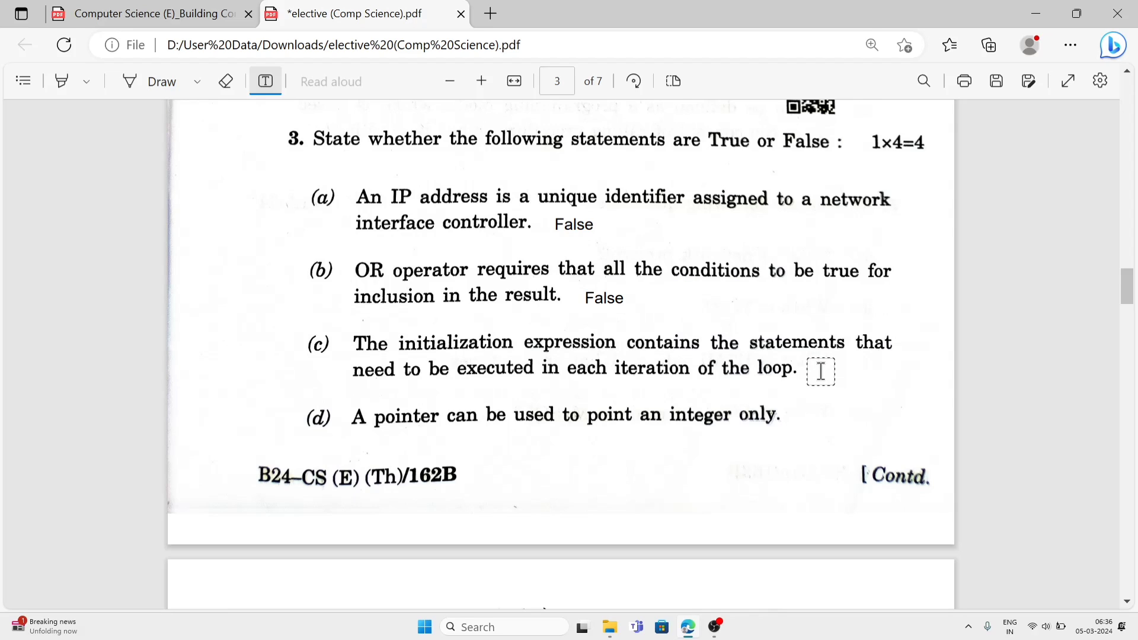
left_click(820, 372)
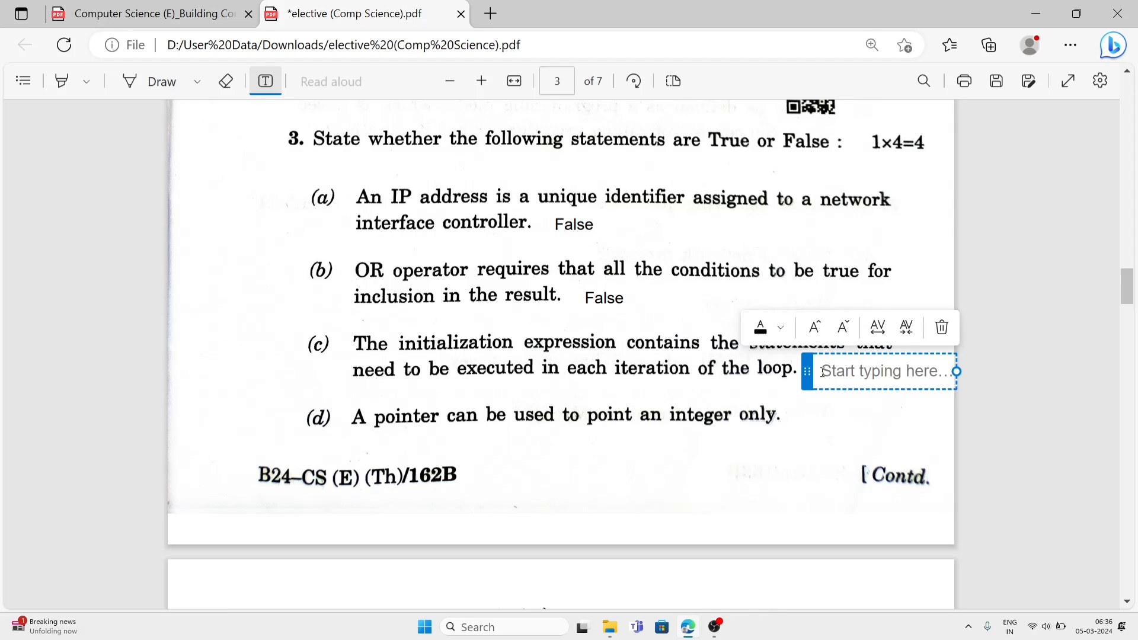
type("Fal")
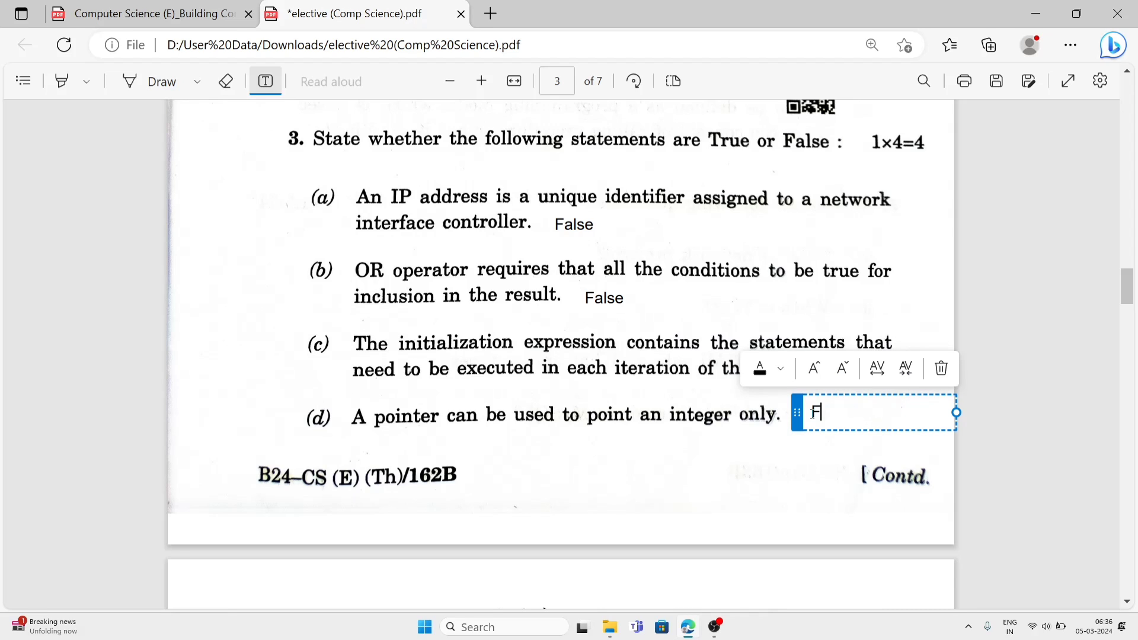
type("alse")
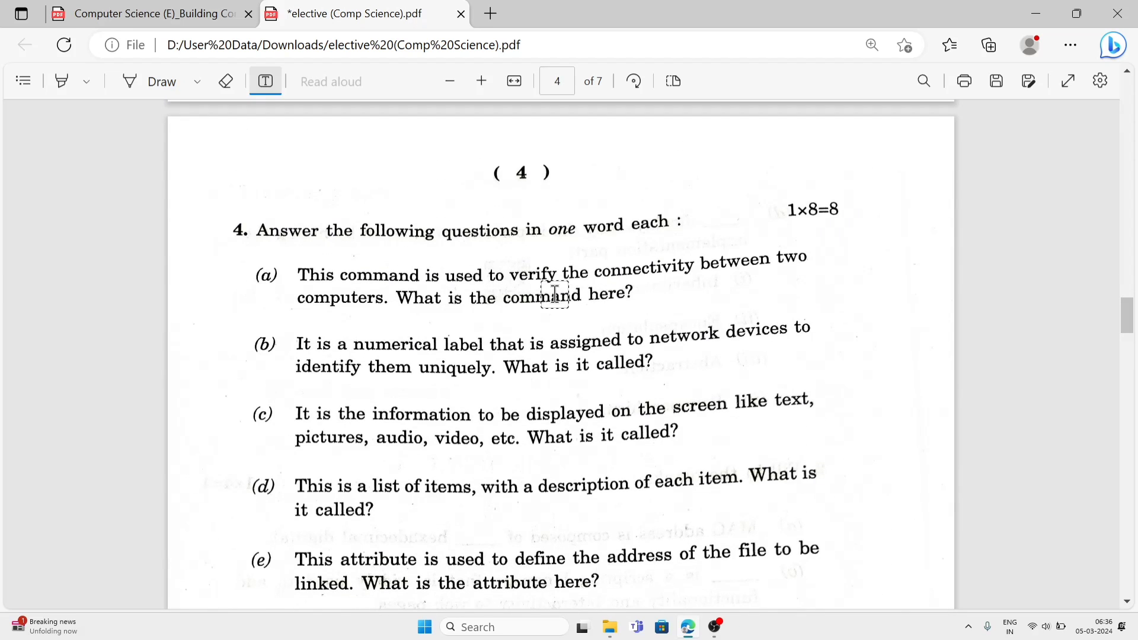
Step: Add 'PING' as the answer to question 4(a)
left_click(555, 292)
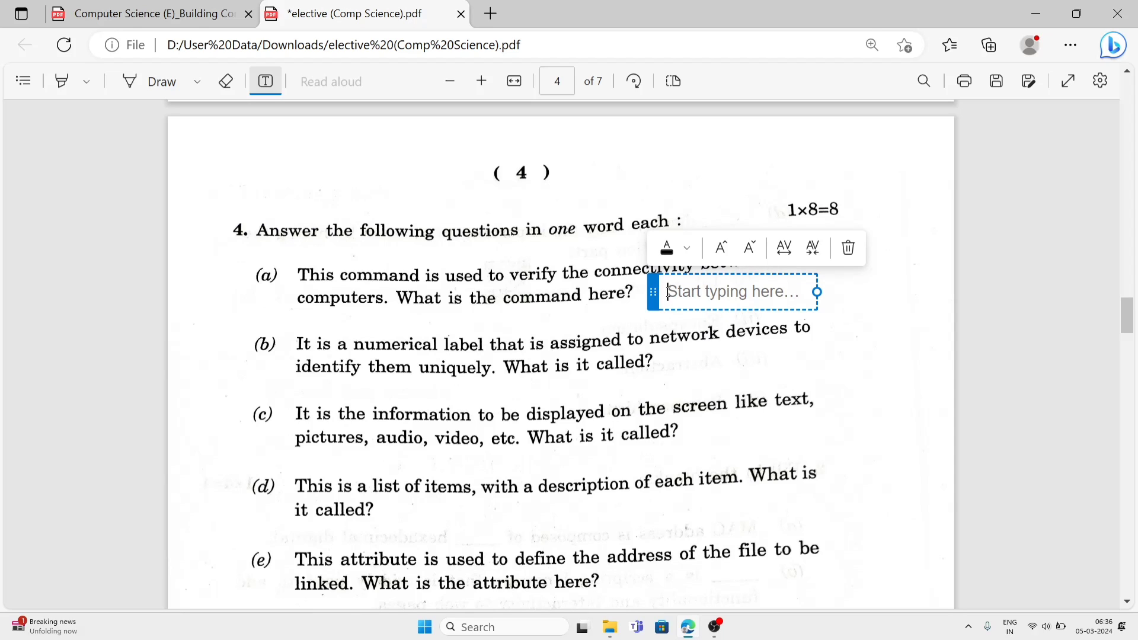
type("PIN")
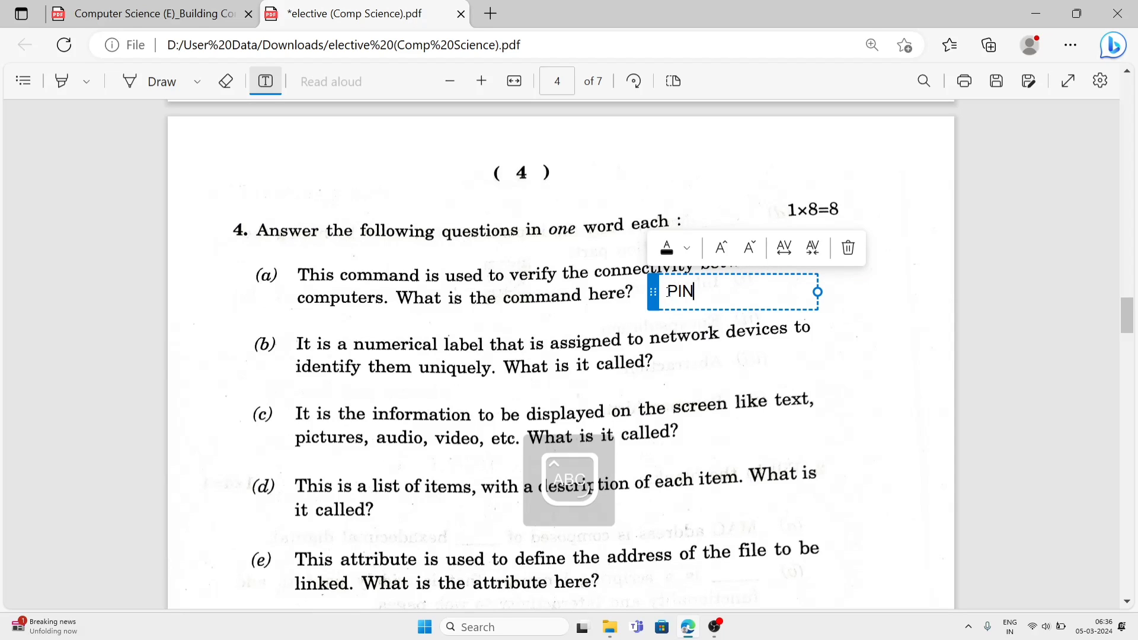
type("G")
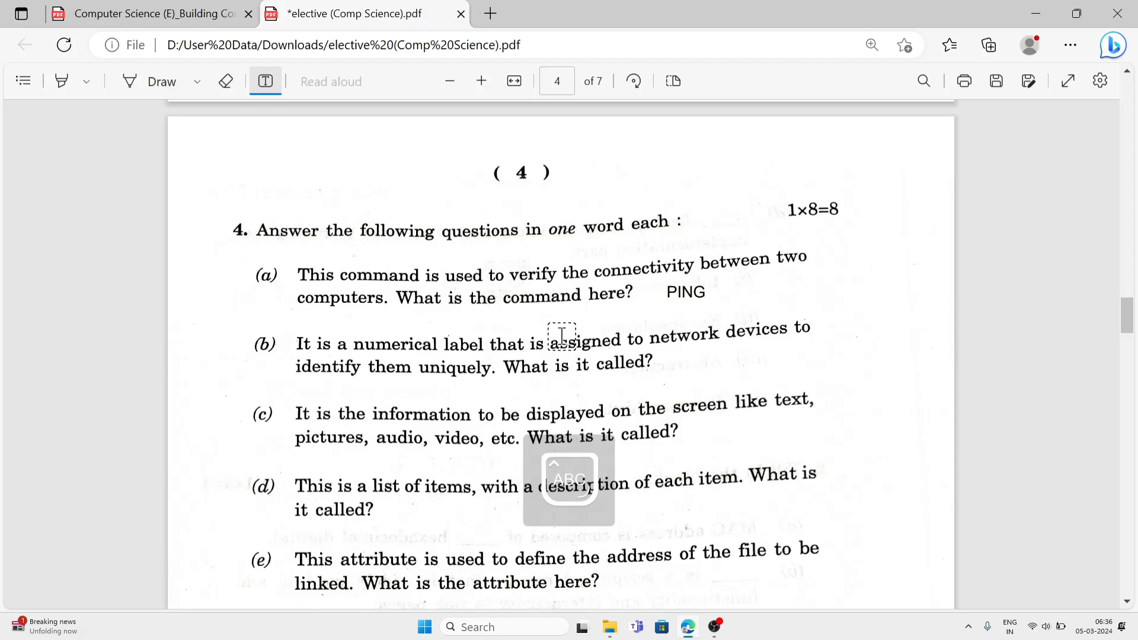
mouse_move(613, 447)
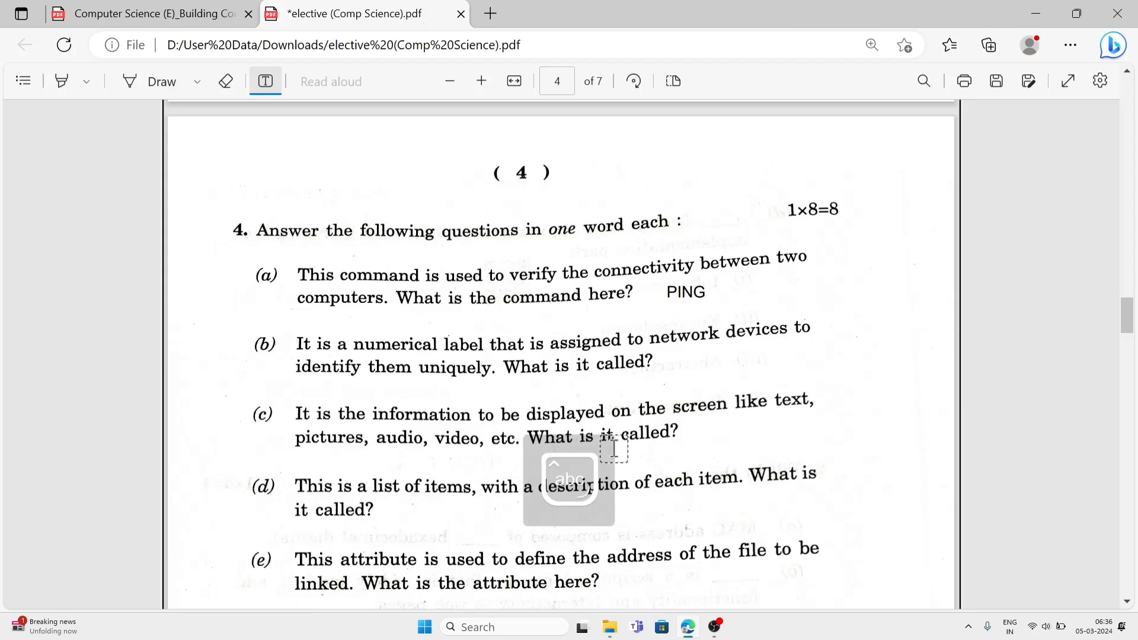
mouse_move(700, 366)
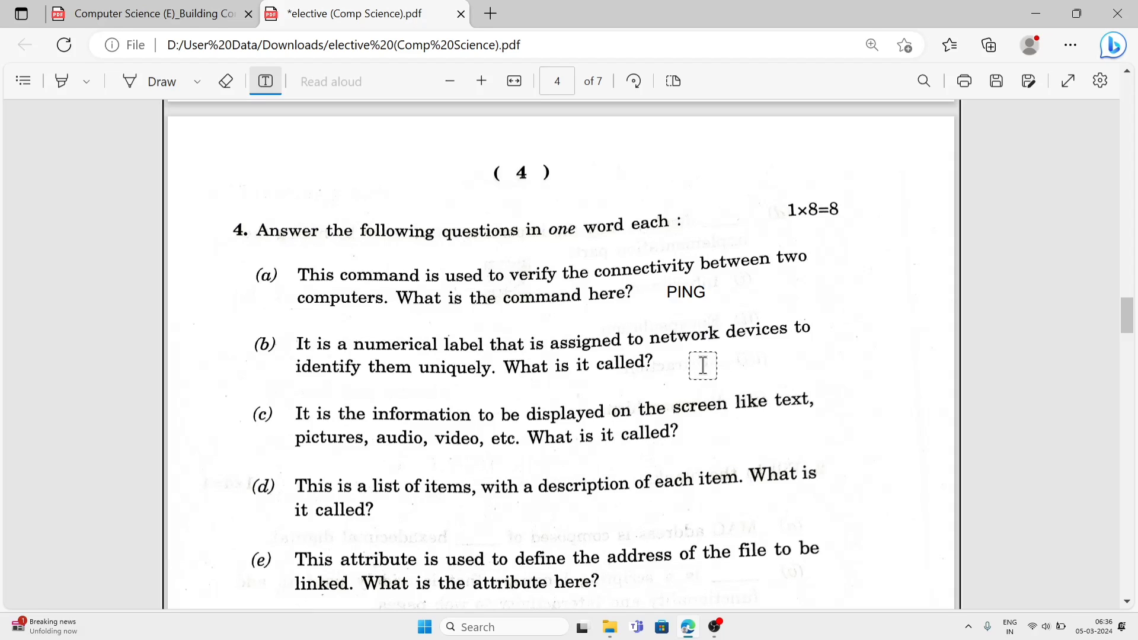
Step: Add 'IP Address' as the answer to question 4(b)
left_click(702, 365)
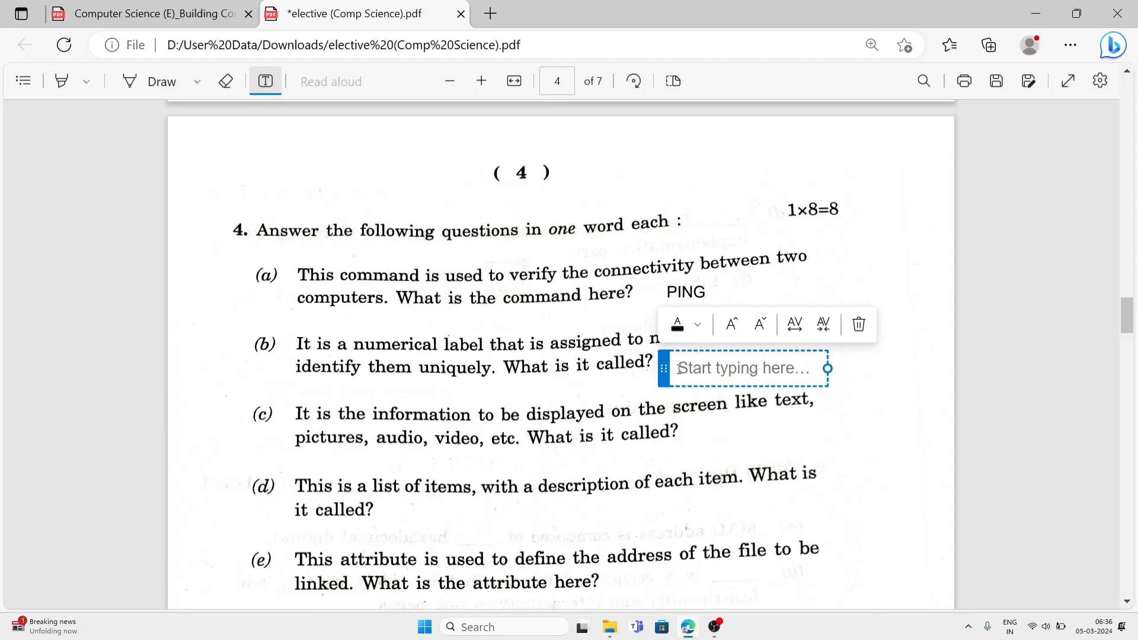
type("IP")
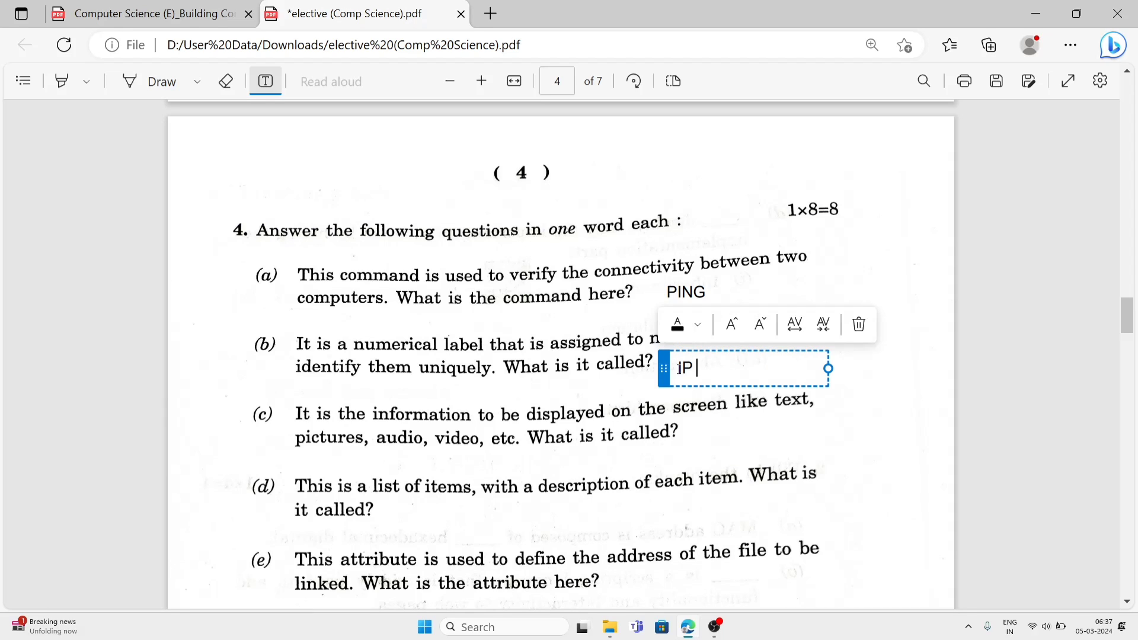
type("Address")
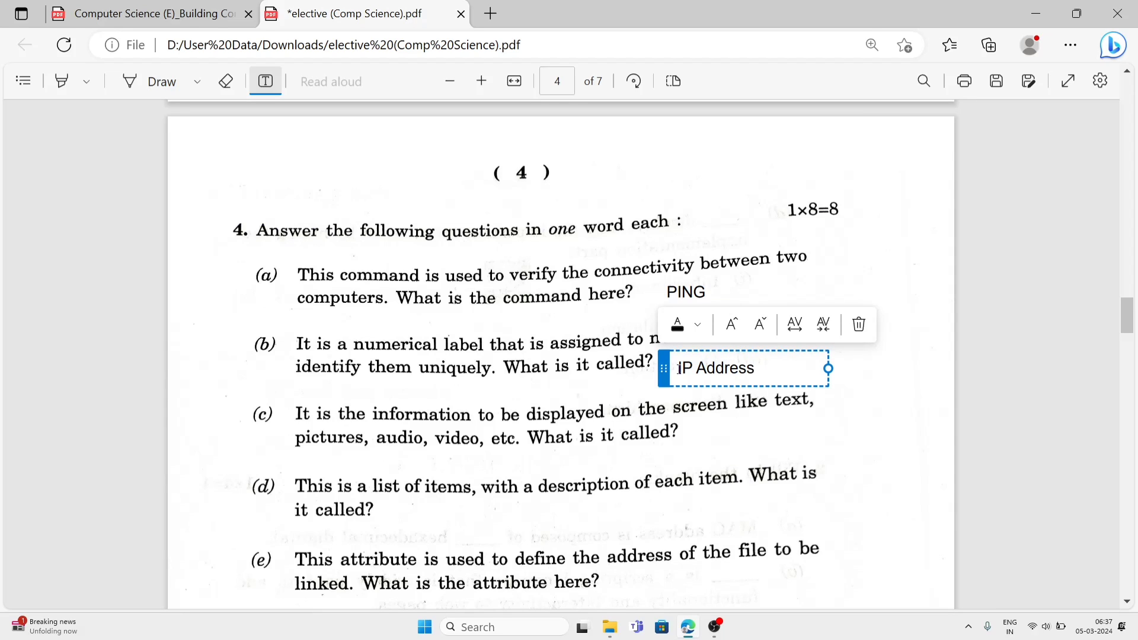
left_click(562, 336)
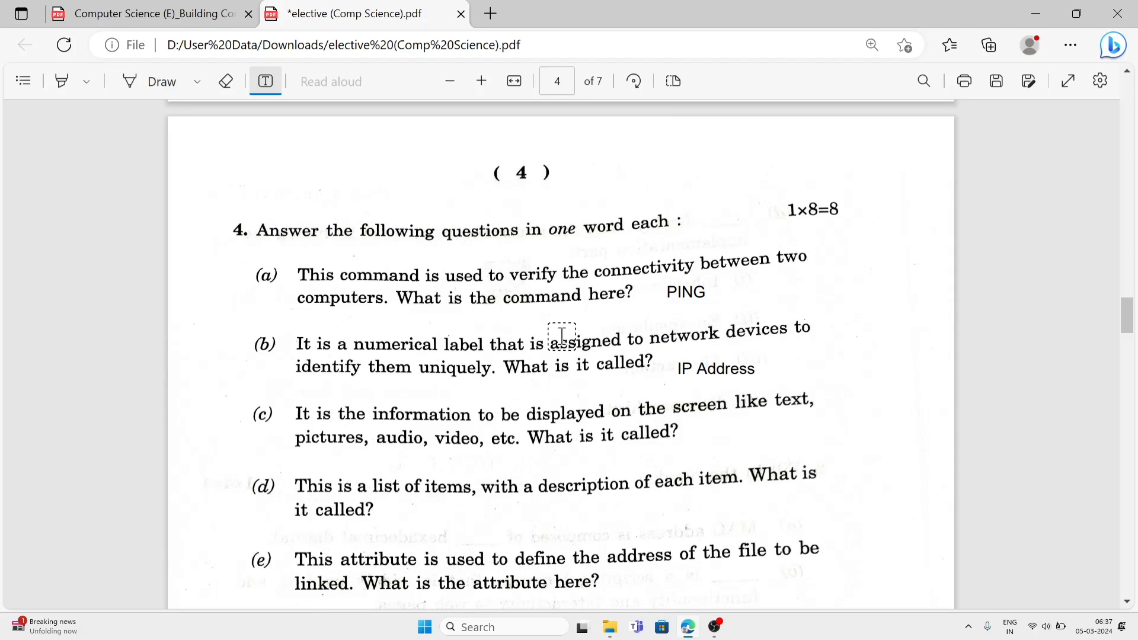
mouse_move(510, 537)
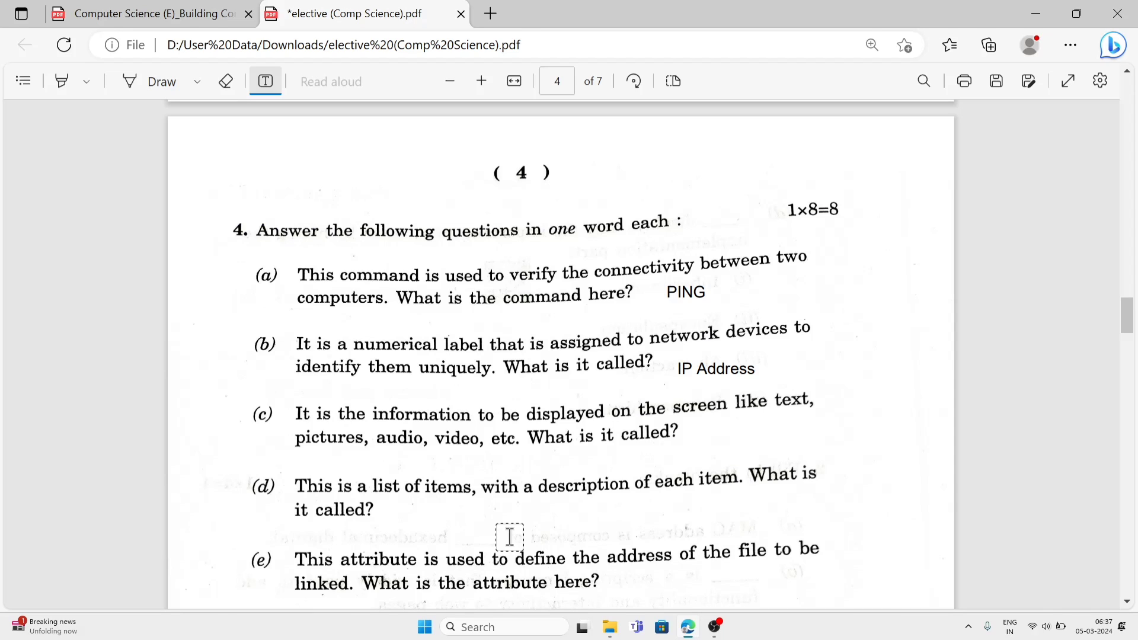
mouse_move(695, 465)
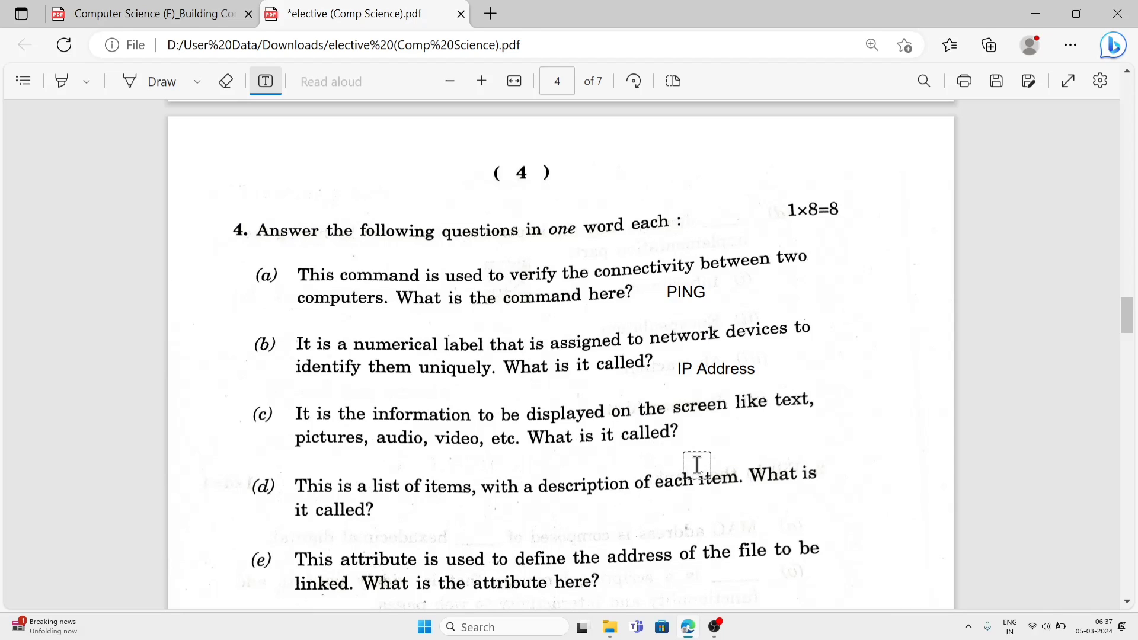
mouse_move(726, 450)
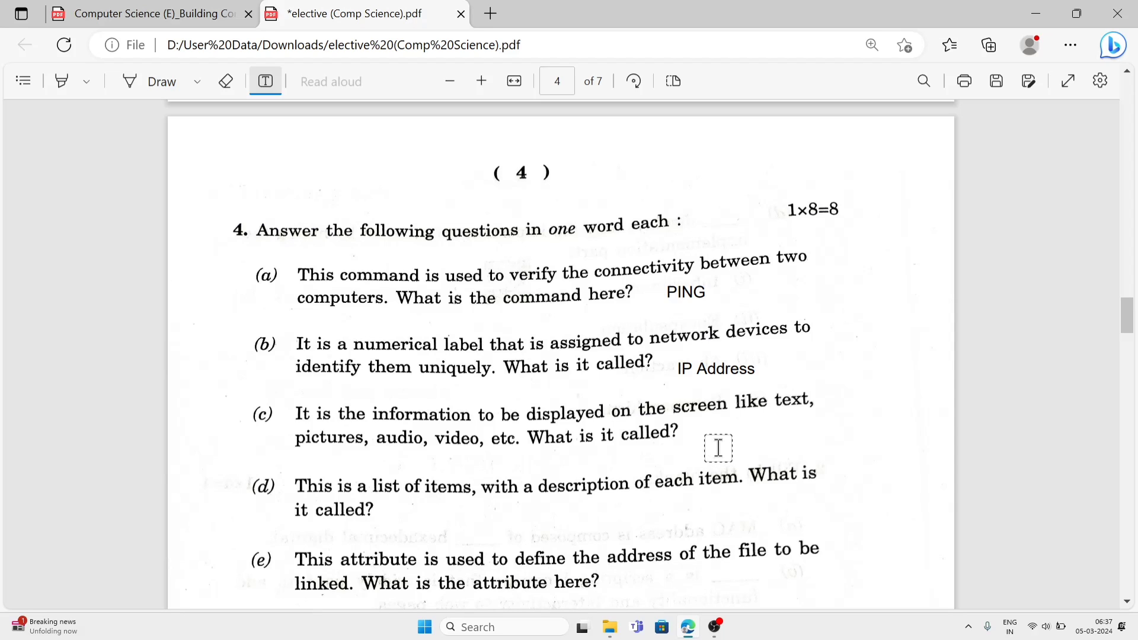
mouse_move(703, 438)
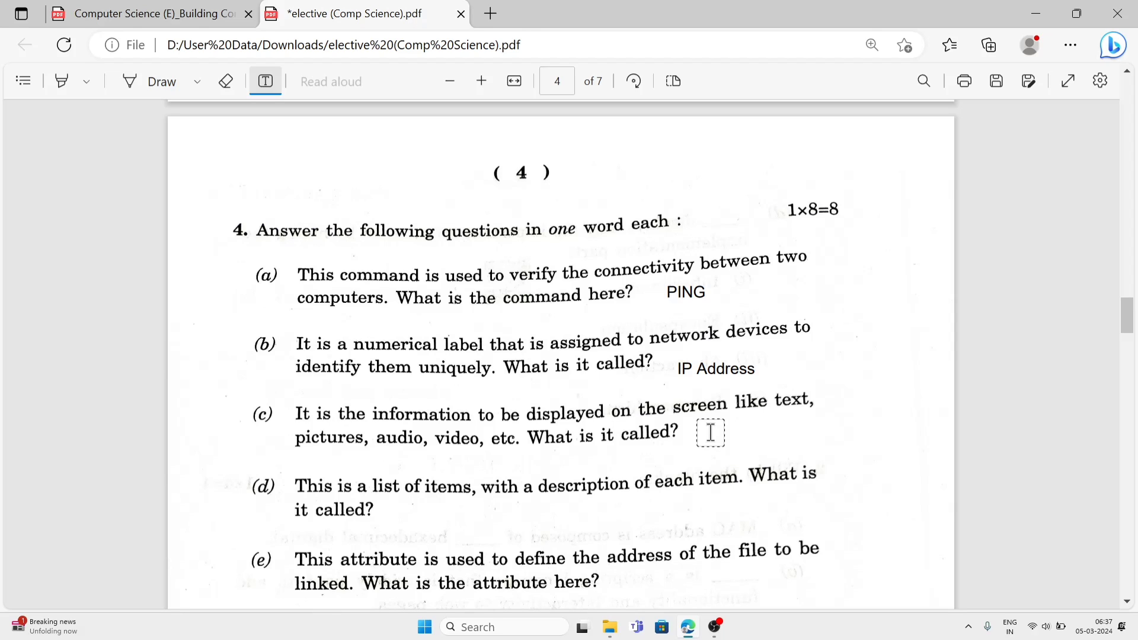
Step: Click in the page area, leaving the PING and IP Address answers unchanged
left_click(710, 432)
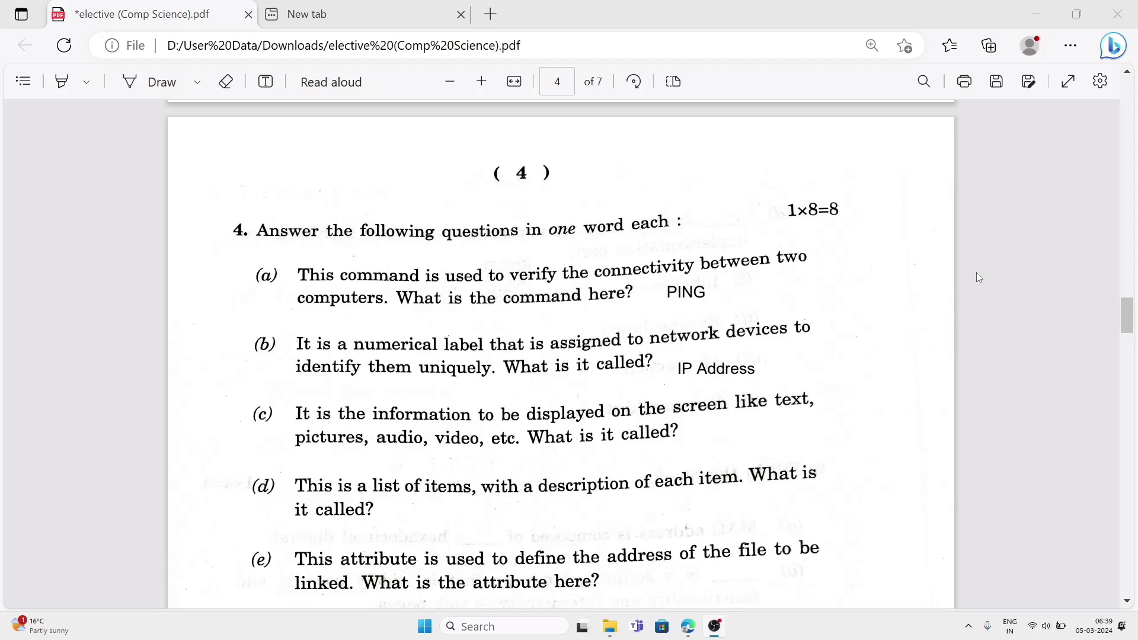
mouse_move(841, 134)
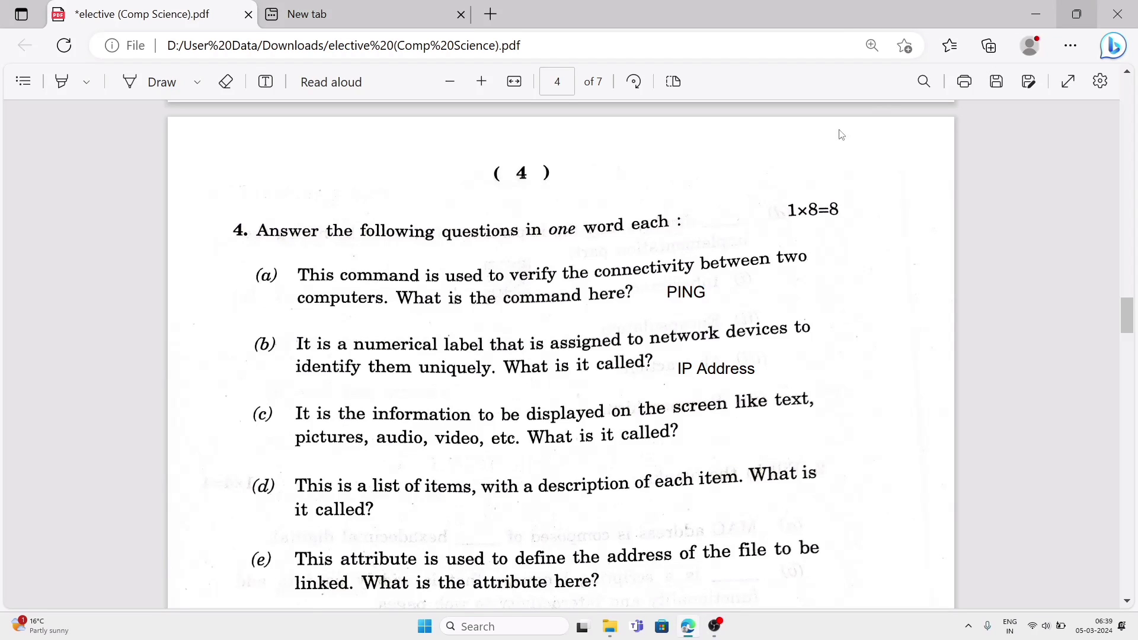
mouse_move(508, 402)
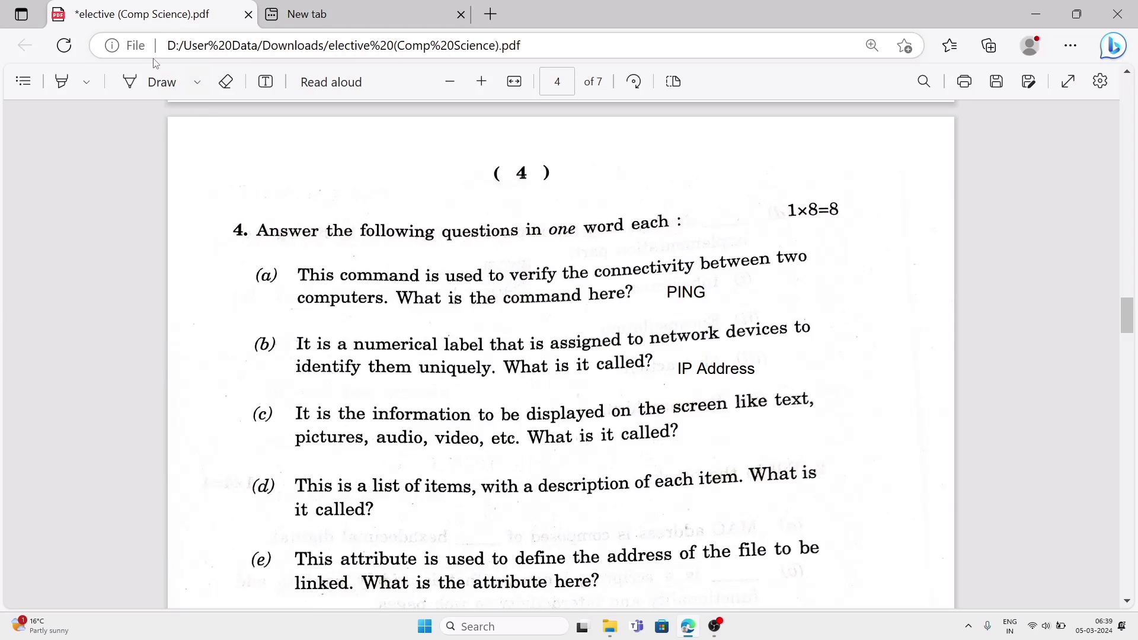
Step: Add 'content' as the answer to question 4(c)
left_click(264, 82)
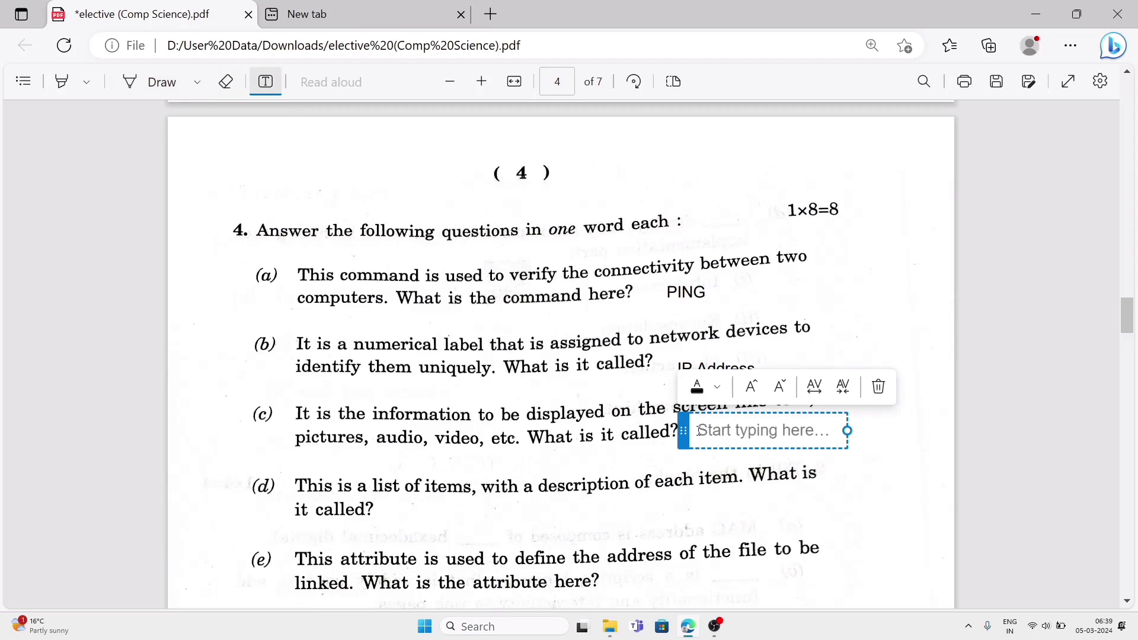
type("content")
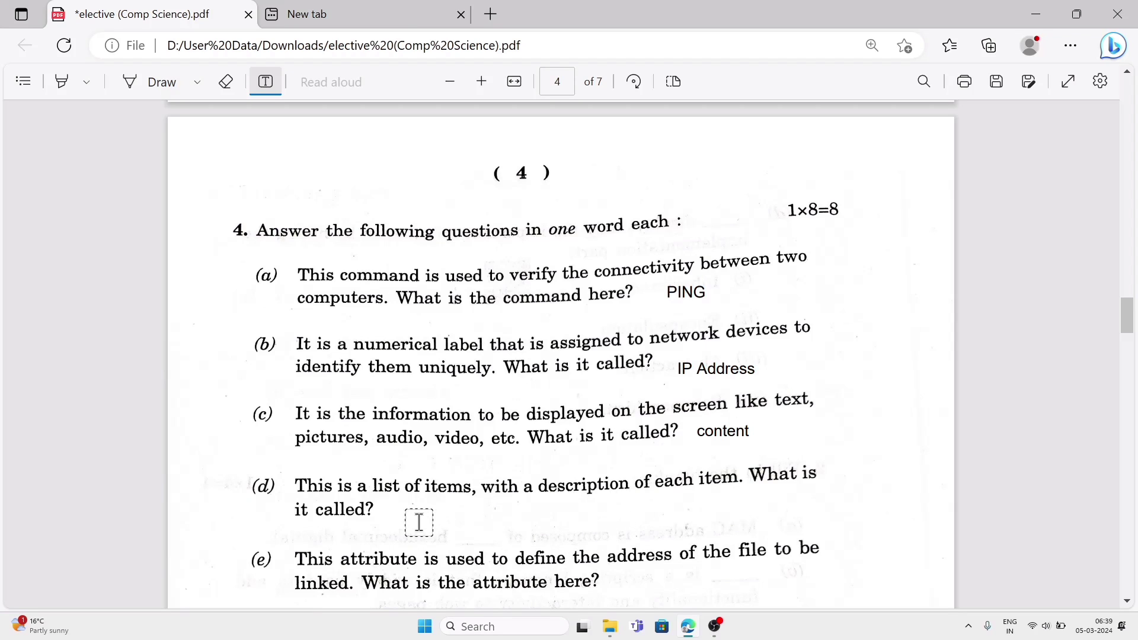
Step: Add 'Description list' to 4(d), correcting the spelling via the suggestion Description
left_click(419, 522)
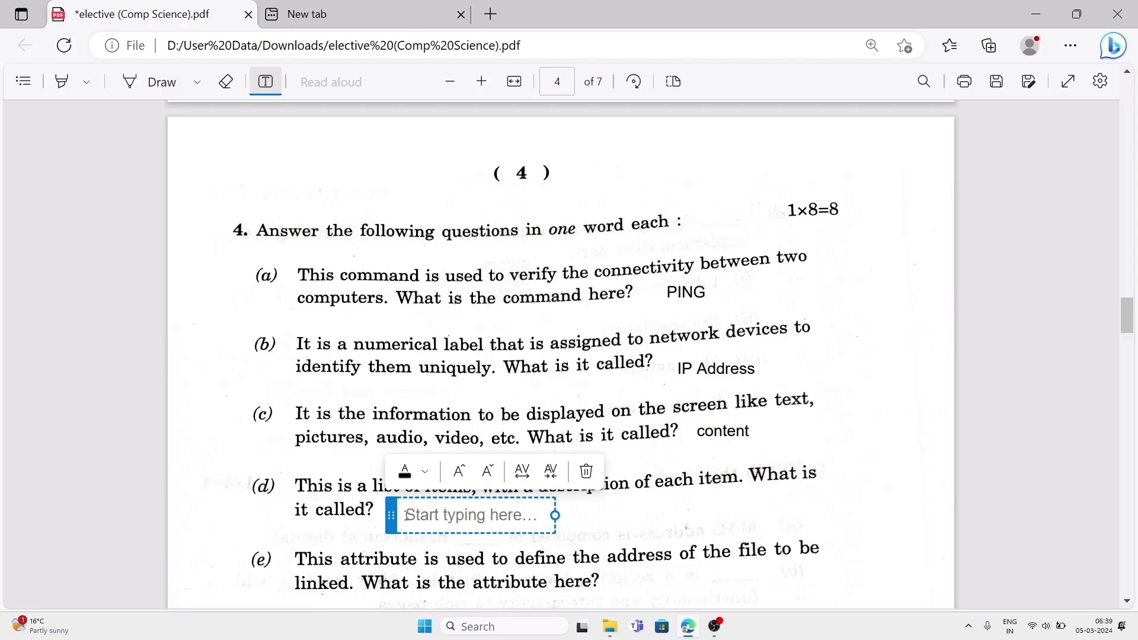
type("Di")
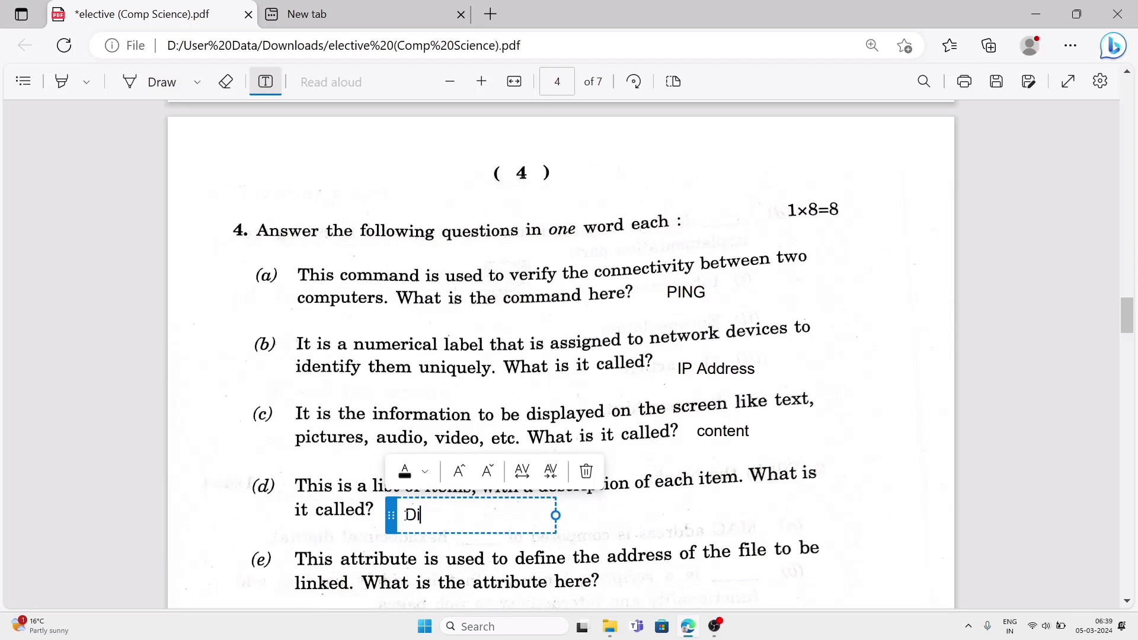
type("script")
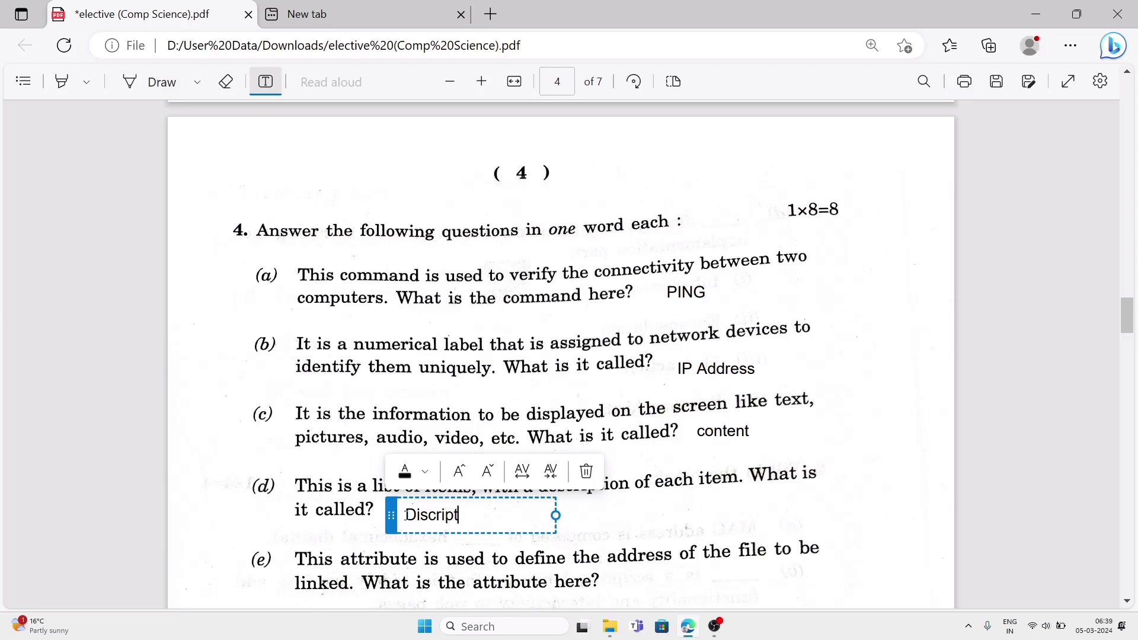
type("ion li")
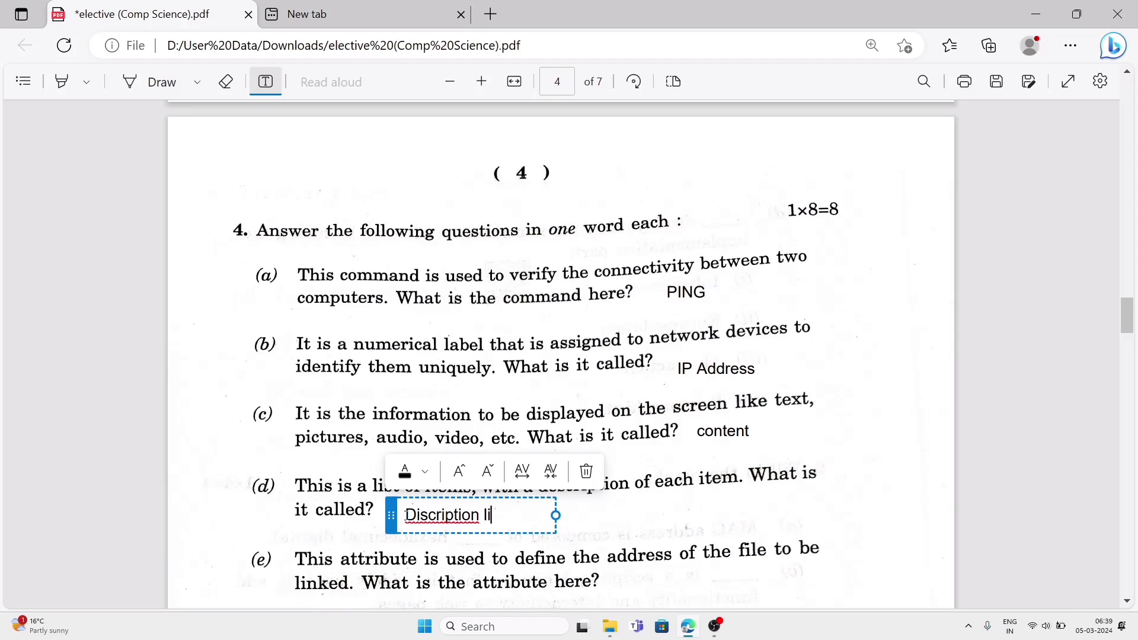
type("st")
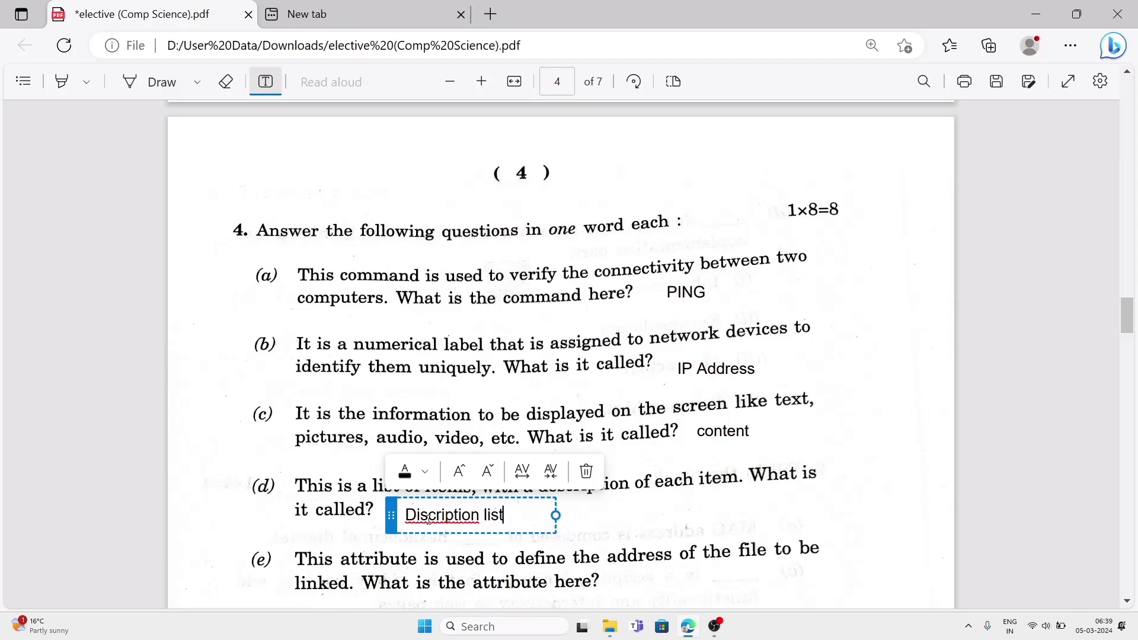
right_click(455, 516)
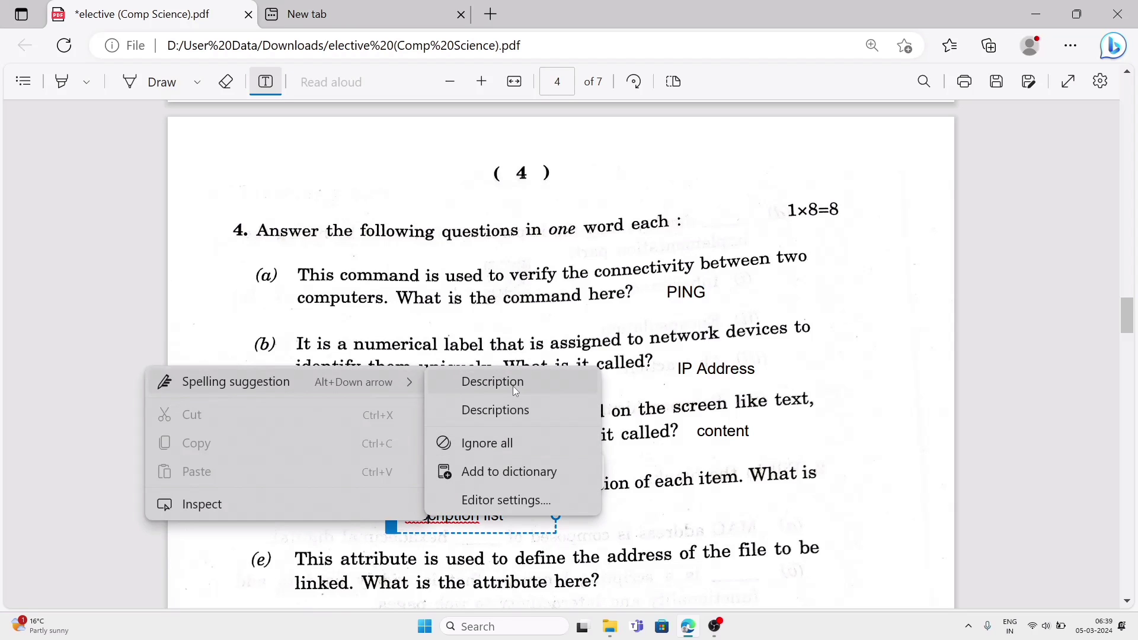
left_click(493, 381)
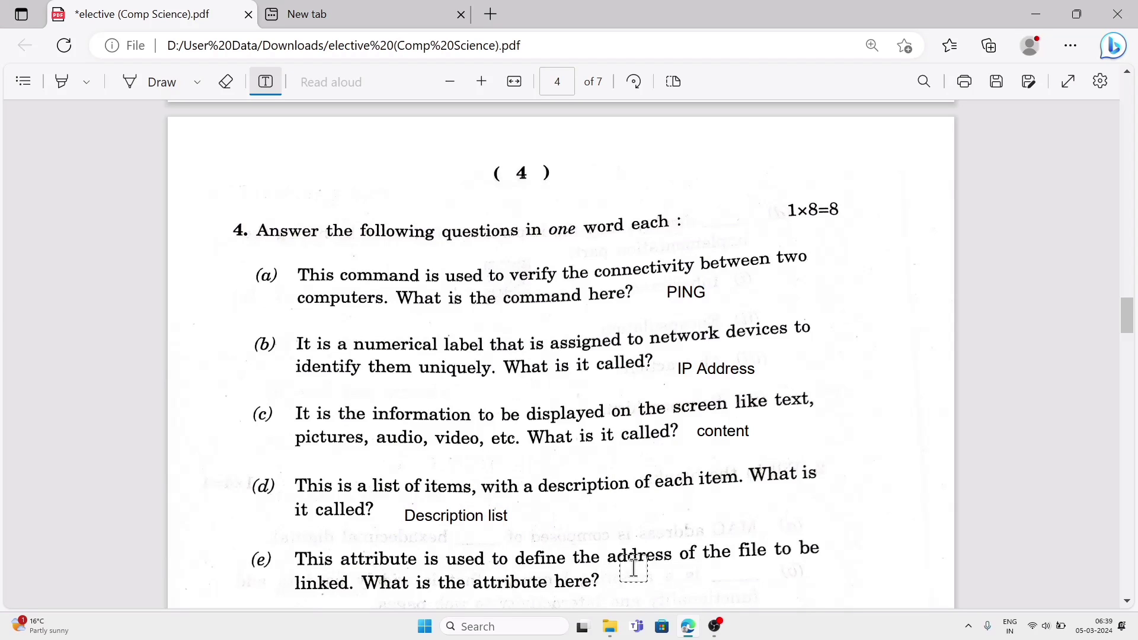
mouse_move(707, 581)
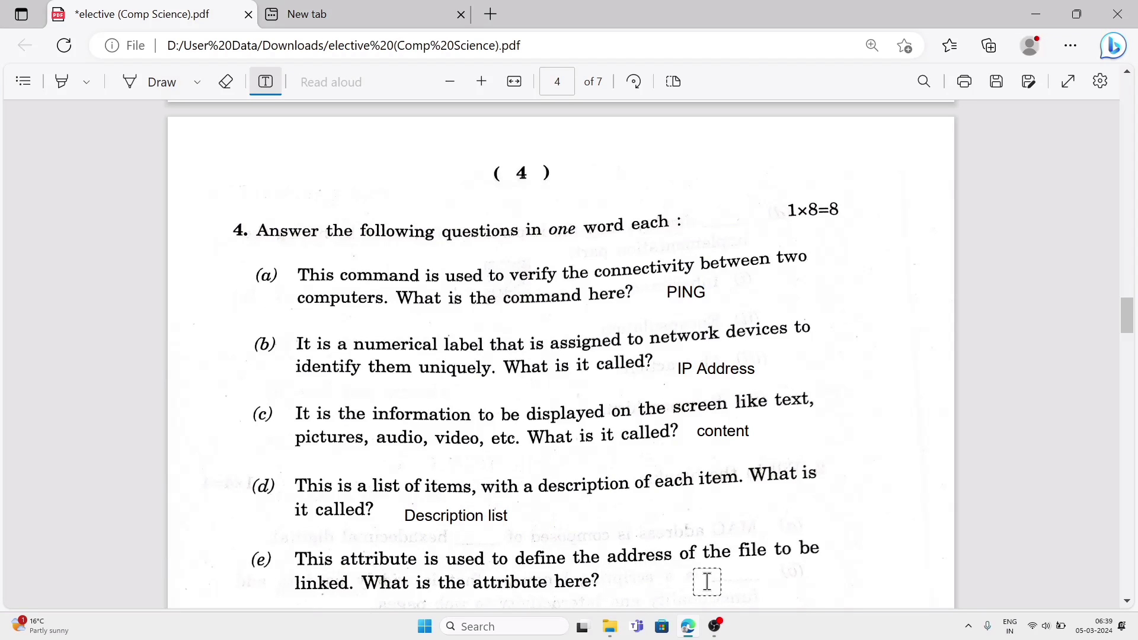
mouse_move(629, 581)
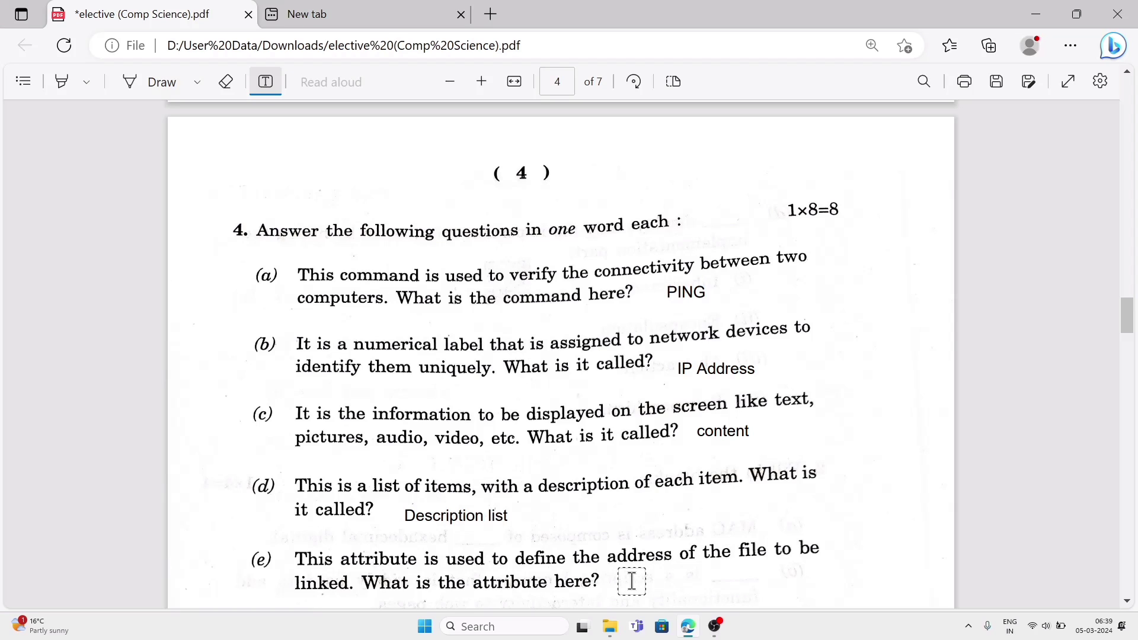
Step: Add 'HREF' as the answer to question 4(e)
left_click(631, 581)
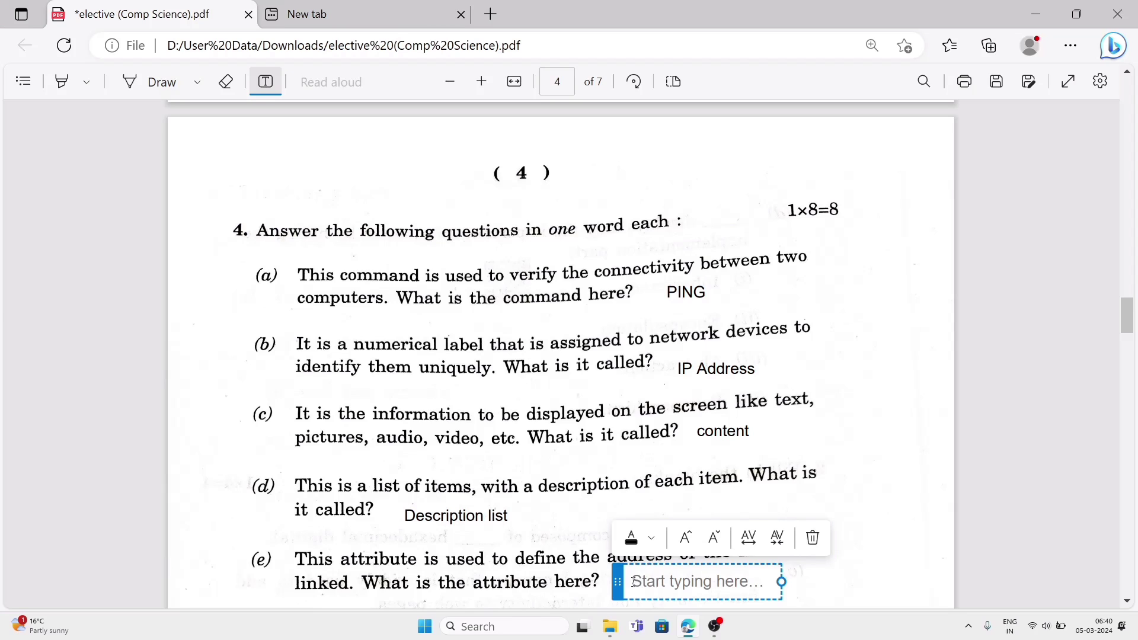
type("HREF")
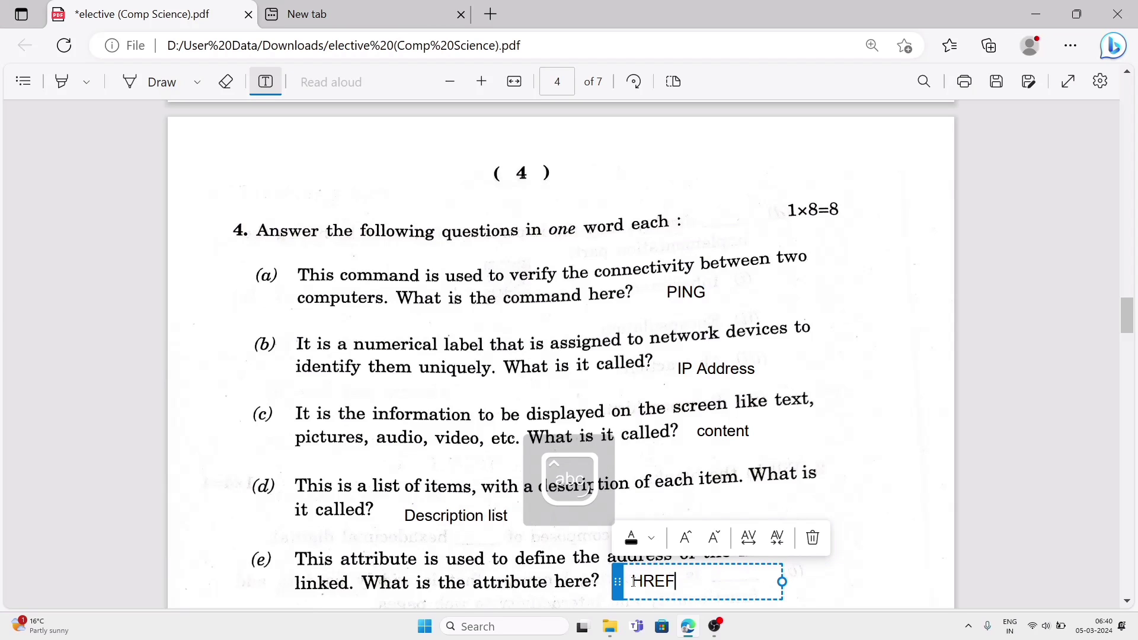
mouse_move(1128, 322)
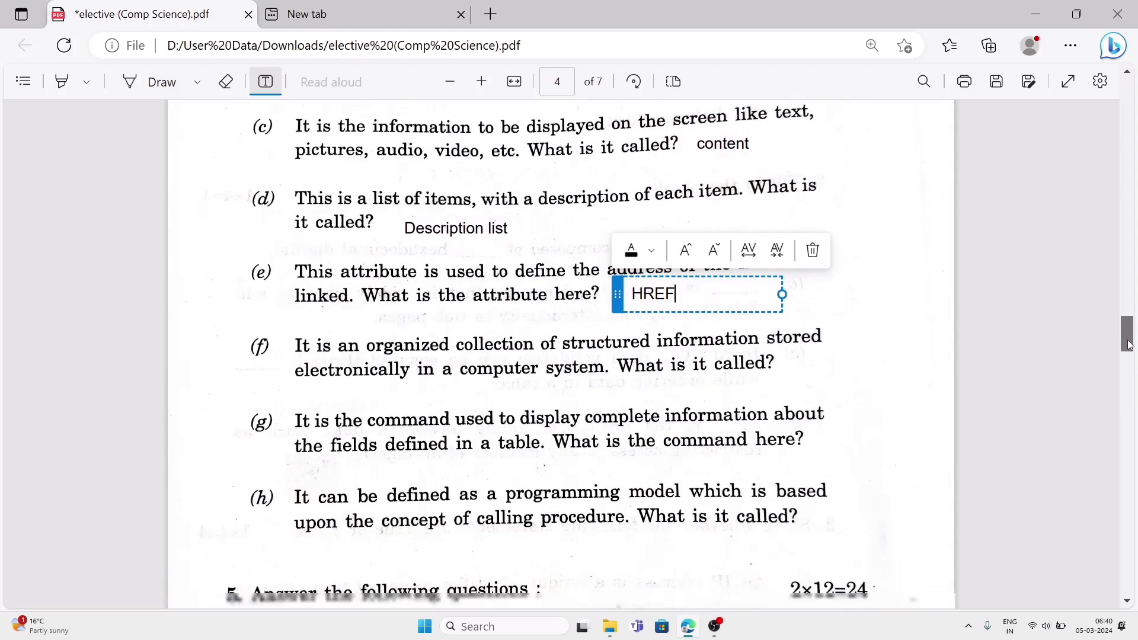
scroll("down", 3)
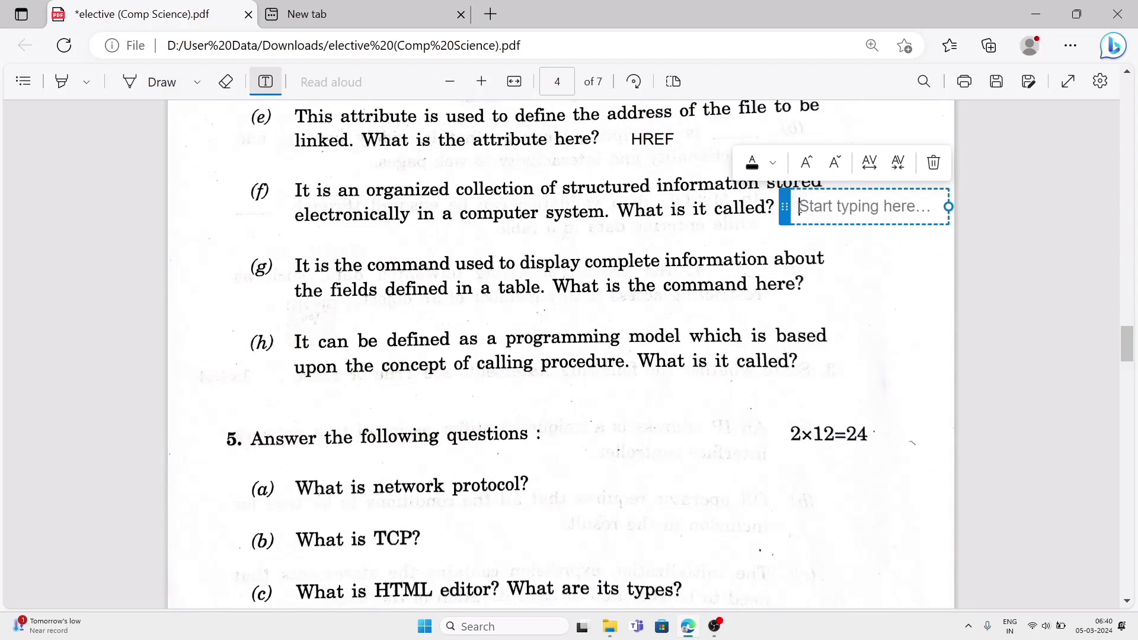
Step: Add 'Database' as the answer to question 4(f)
type("Data")
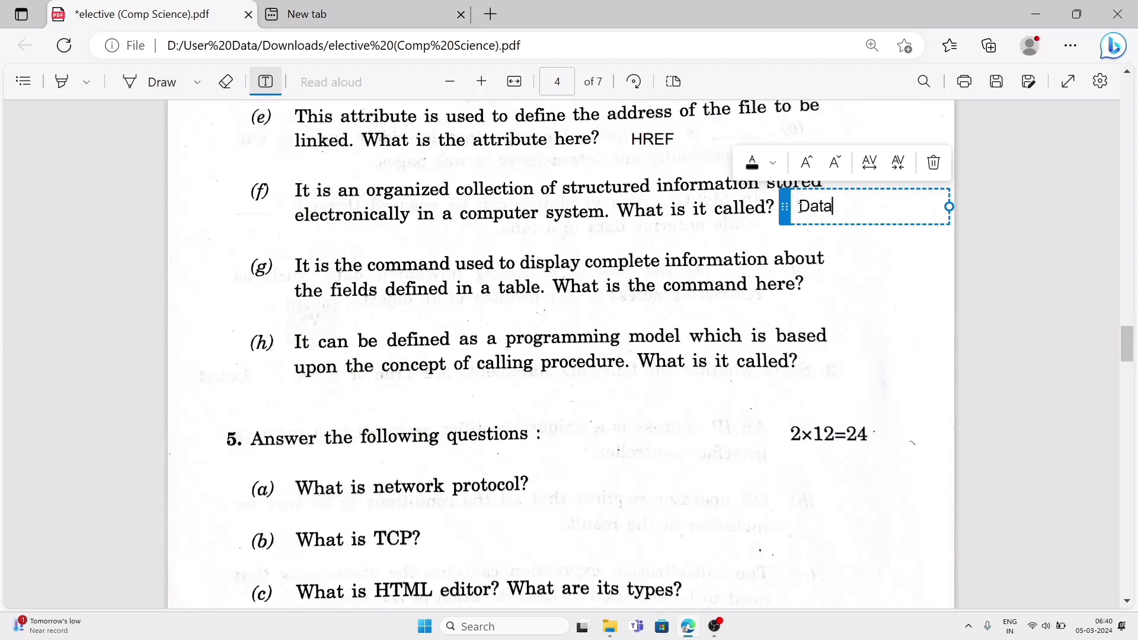
type("base")
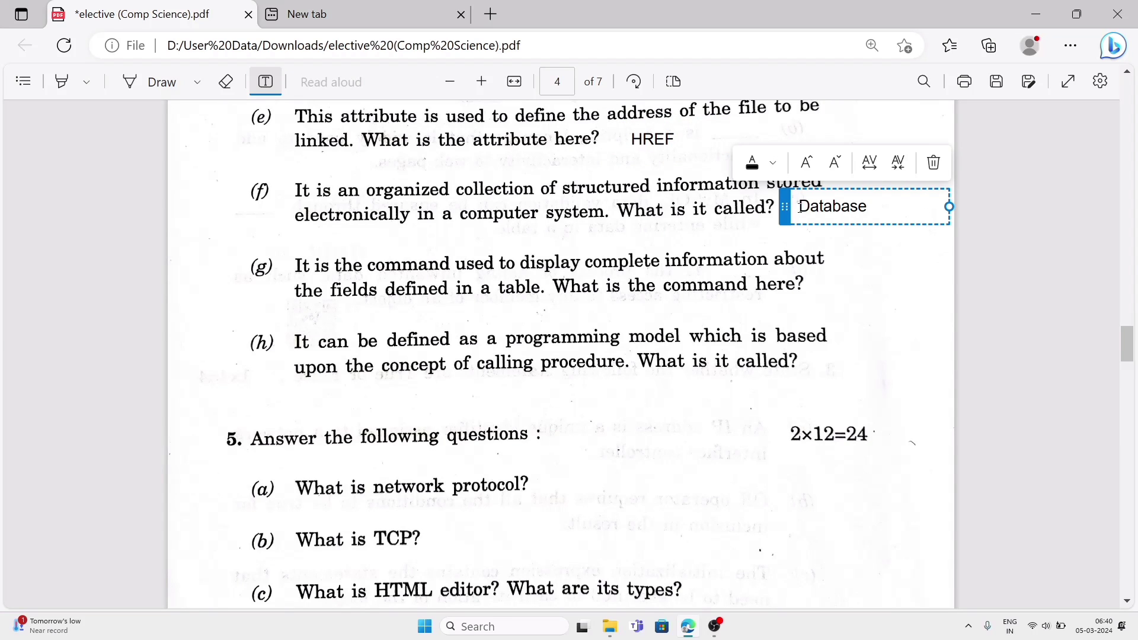
left_click(428, 294)
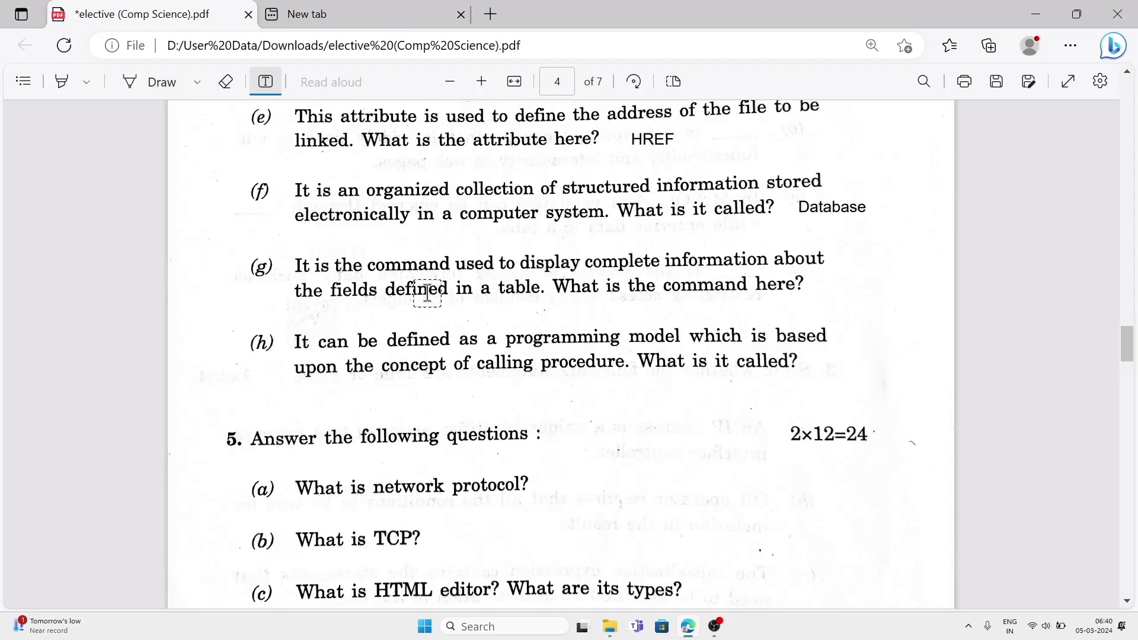
mouse_move(802, 269)
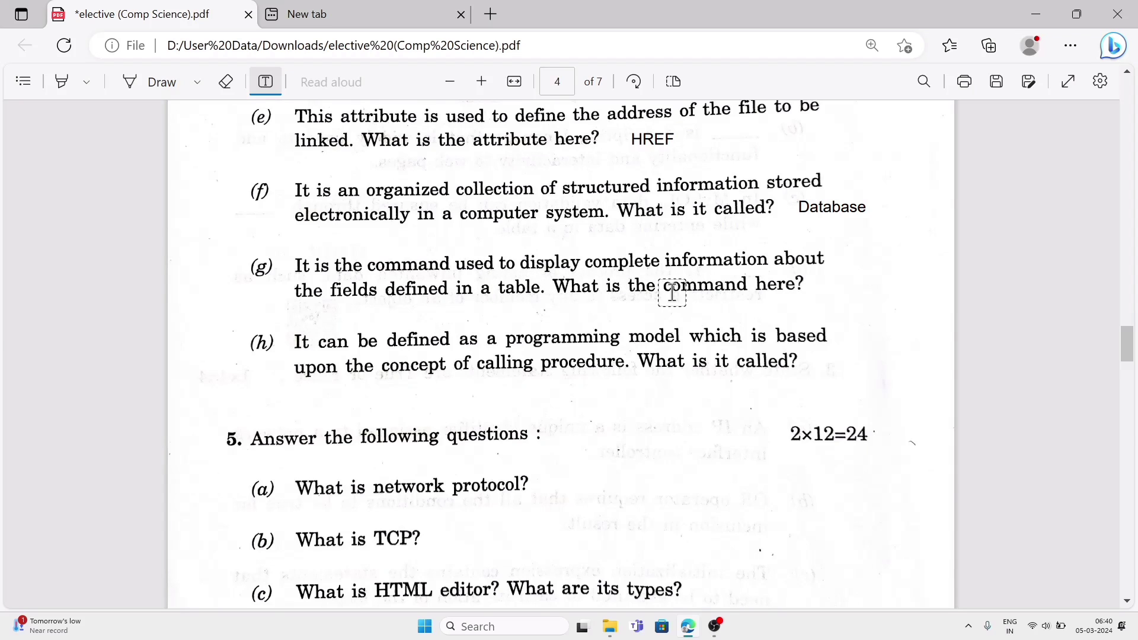
mouse_move(700, 305)
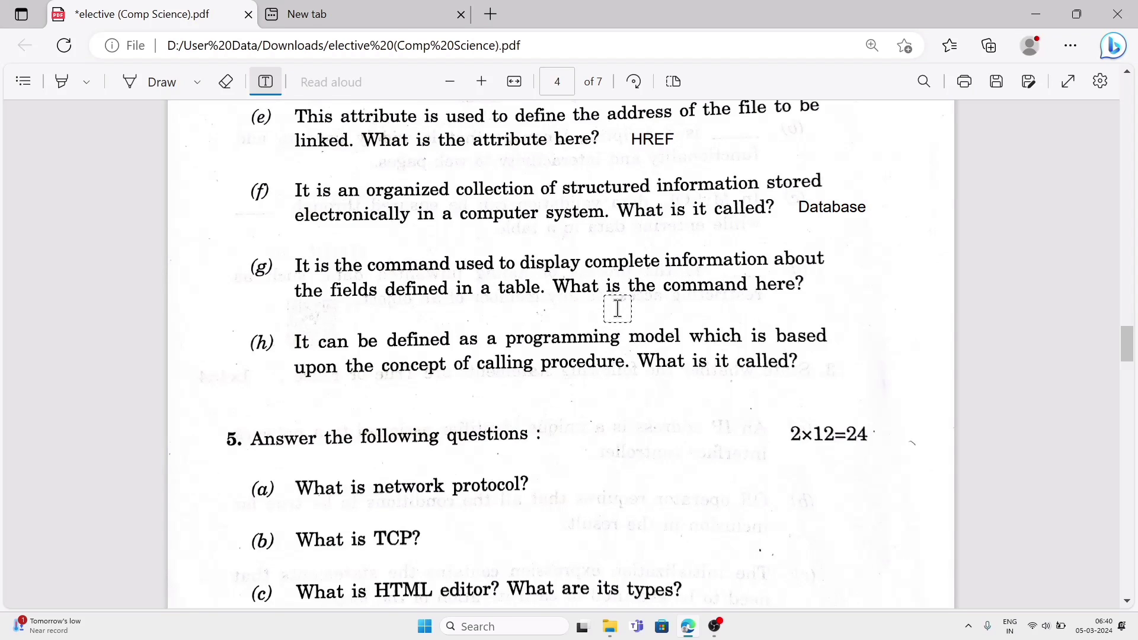
Step: Add 'Select' for 4(g) and 'POP' for 4(h), then move down to page 5
left_click(618, 308)
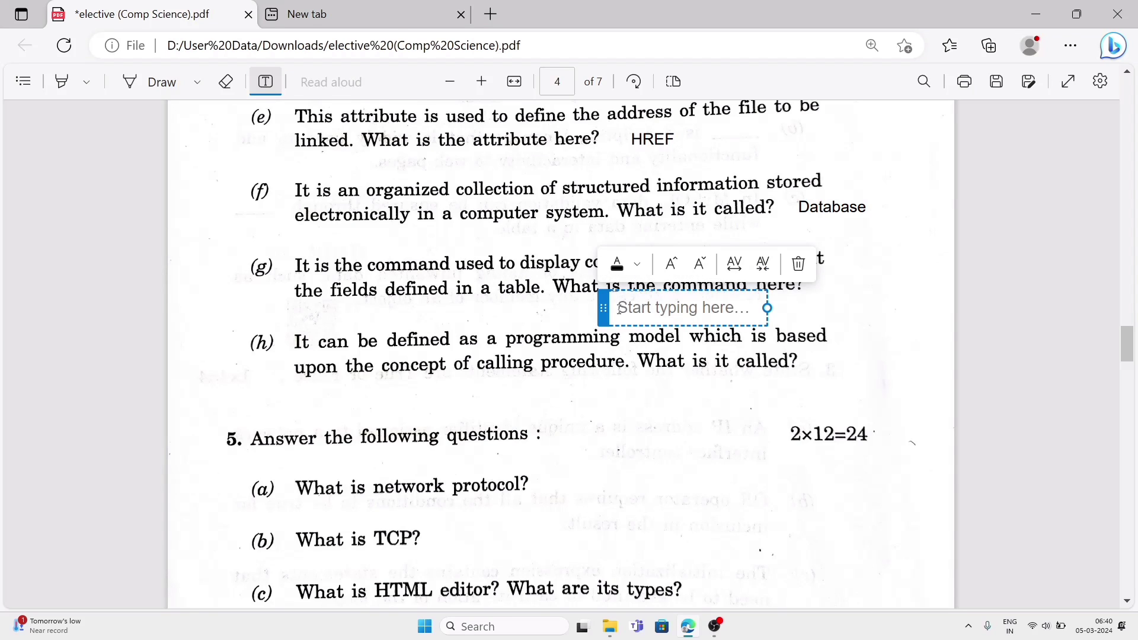
type("Sel")
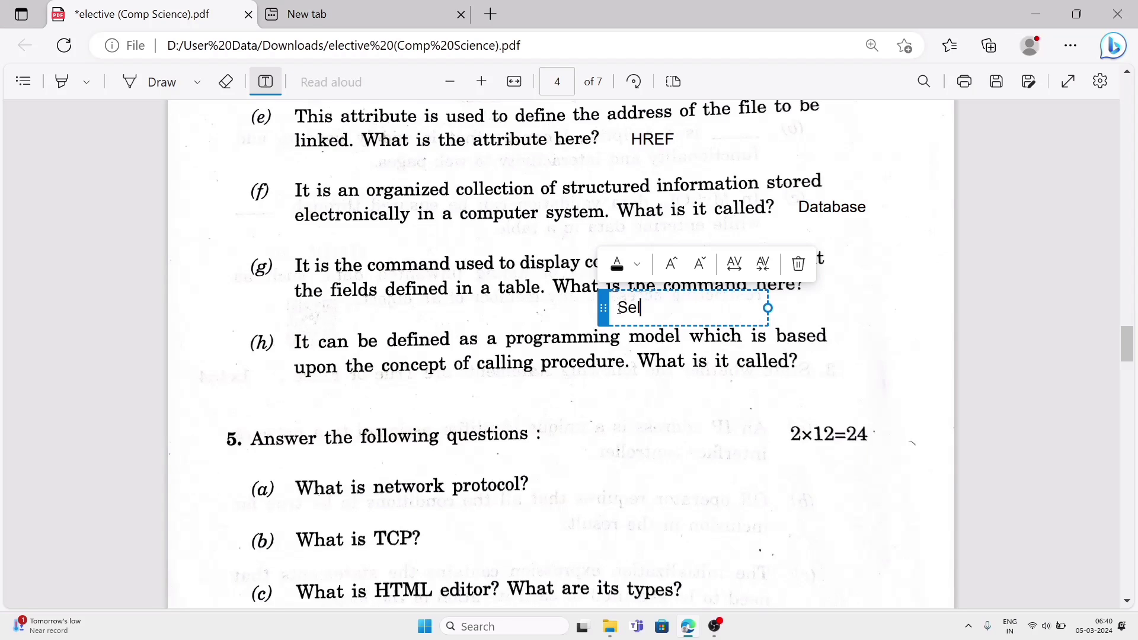
type("ect command")
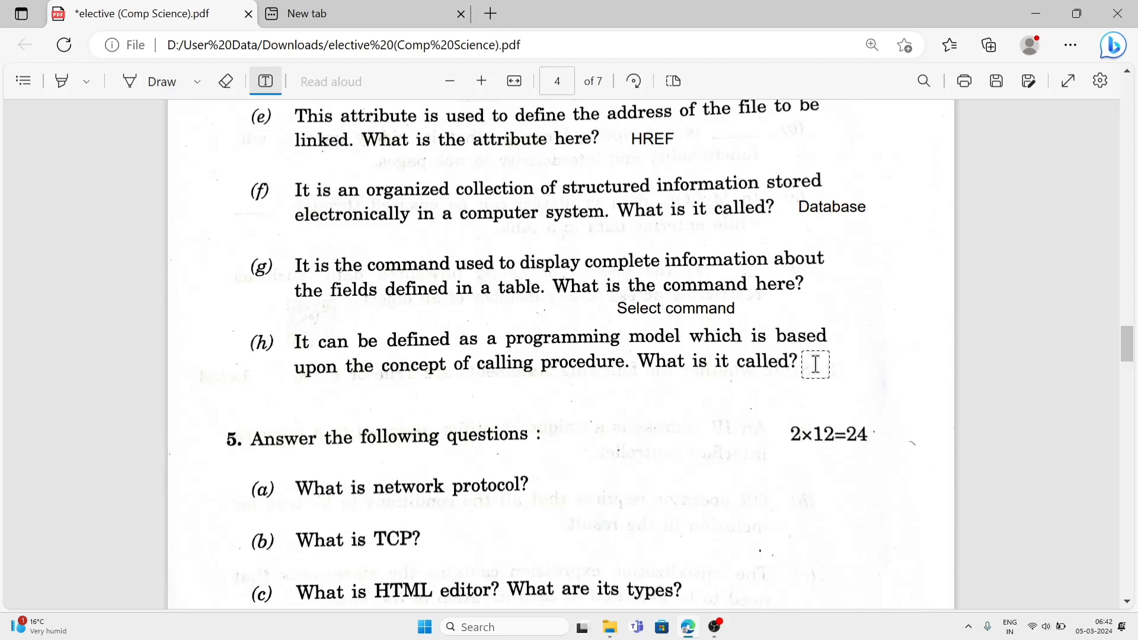
left_click(814, 363)
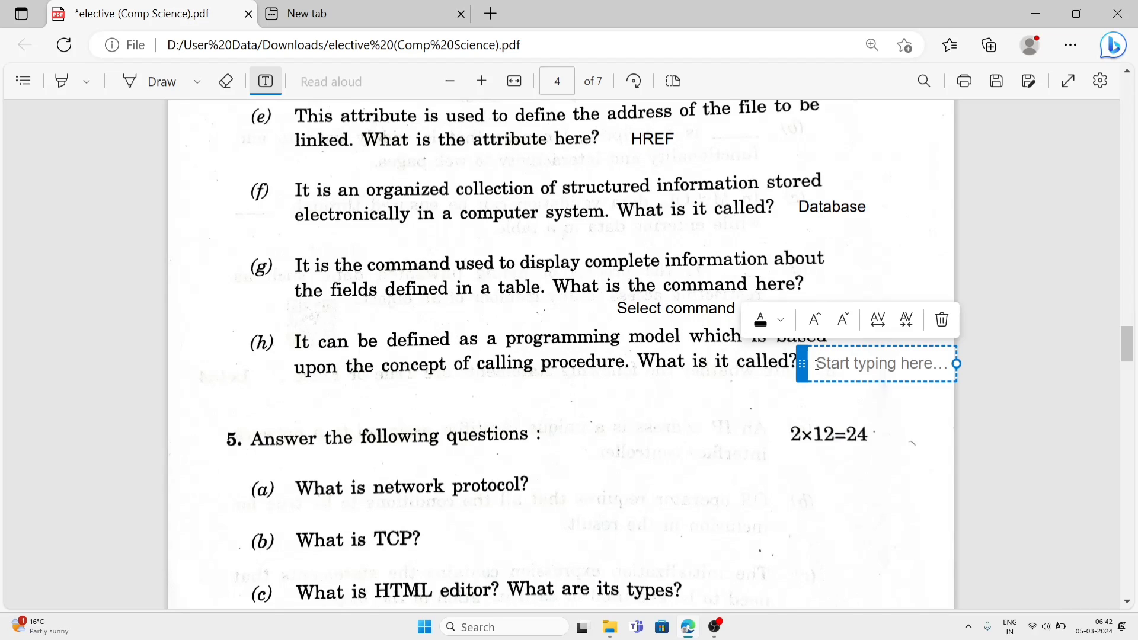
type("POP")
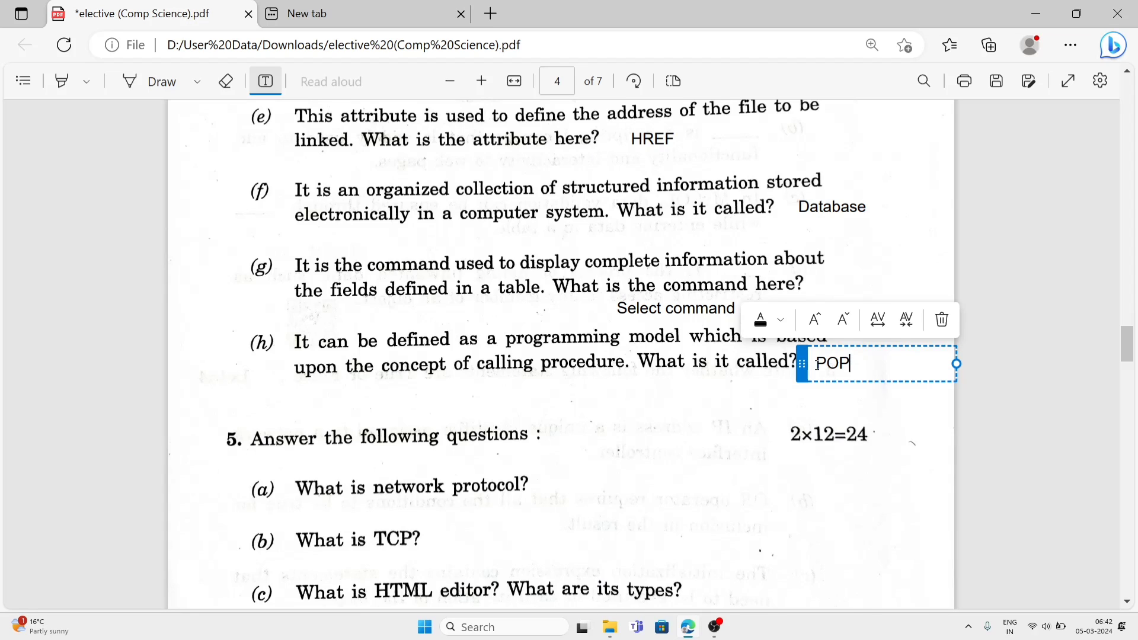
mouse_move(671, 478)
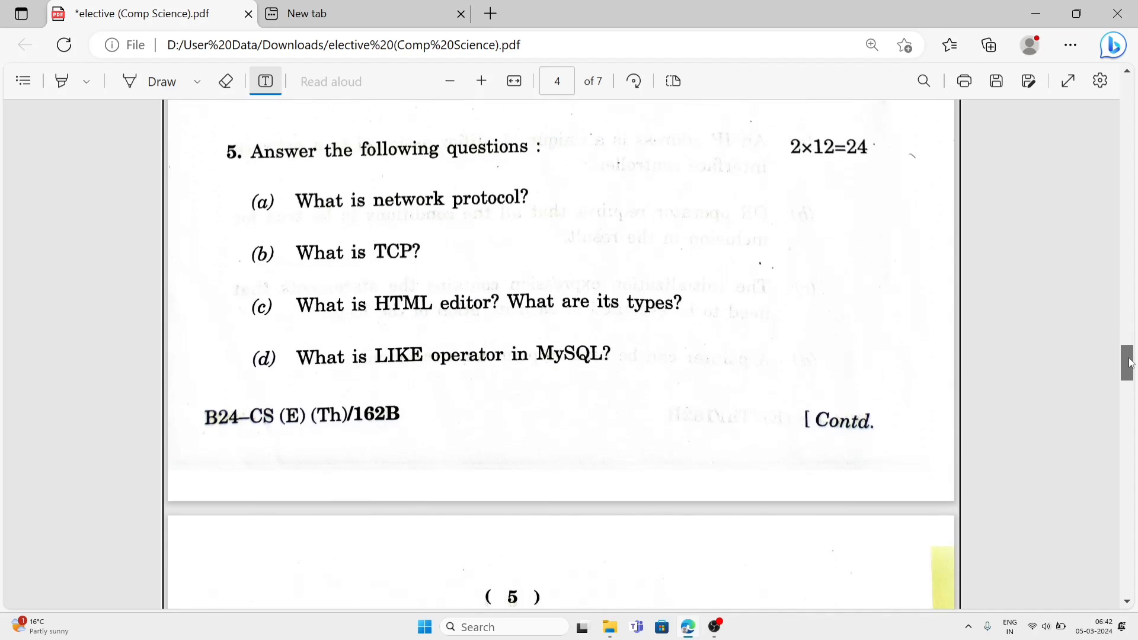
scroll("down", 3)
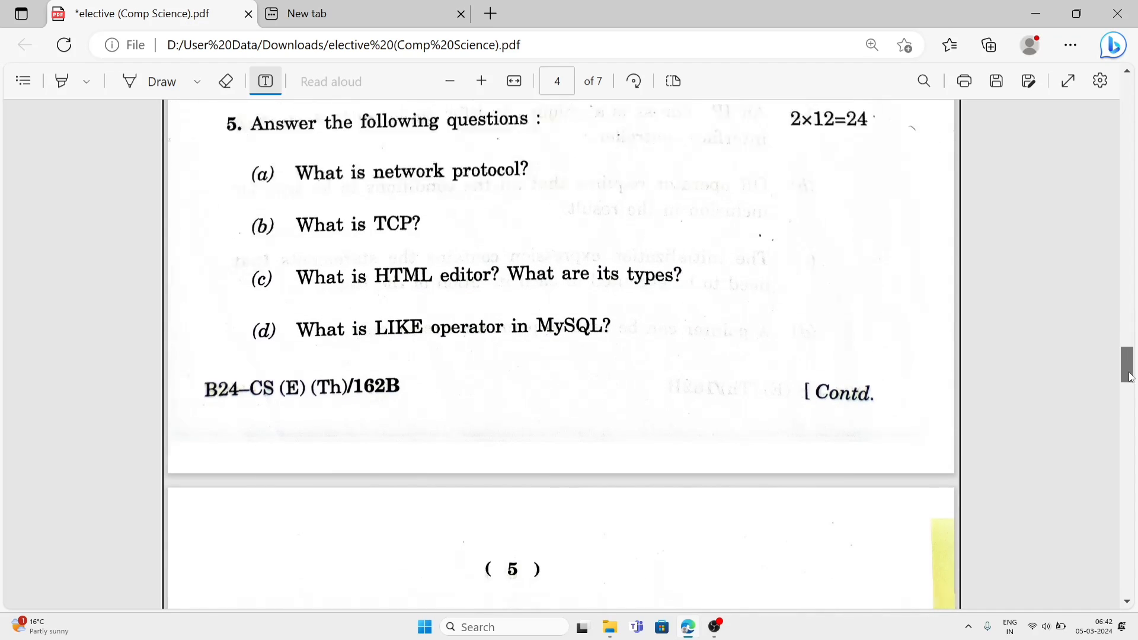
scroll("down", 3)
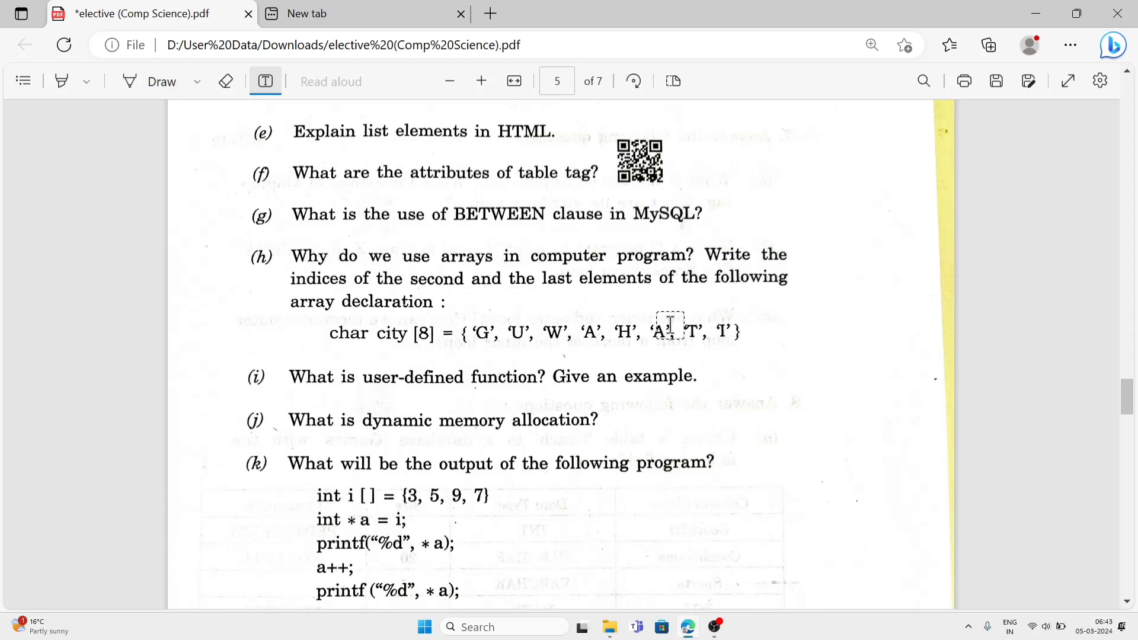
mouse_move(773, 338)
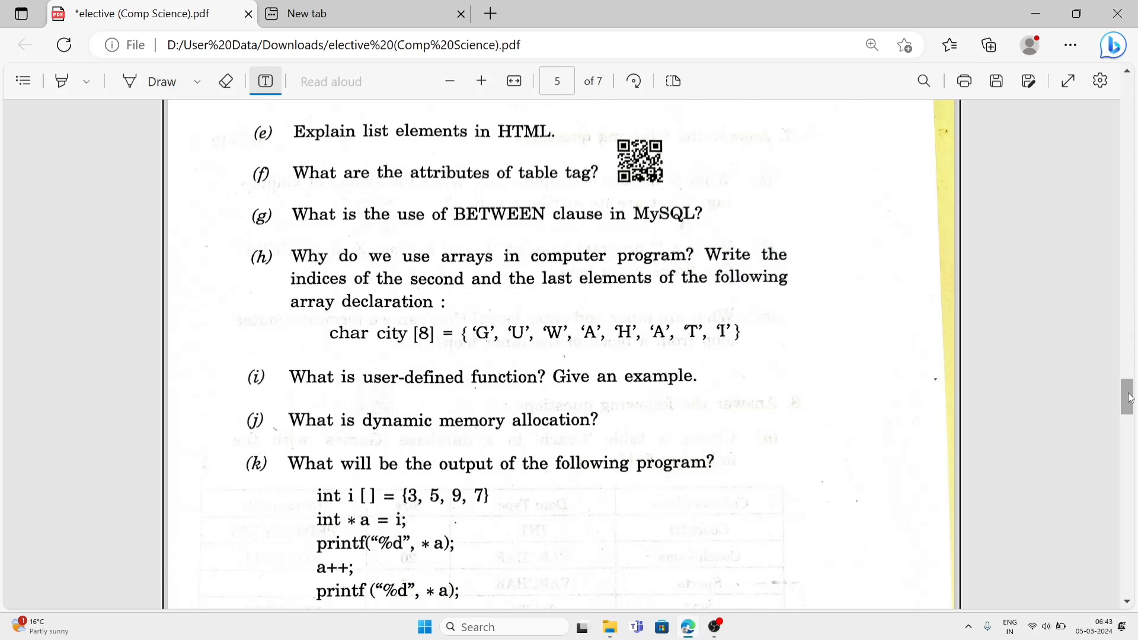
Step: Scroll down to show question 5(k)'s program, 5(l) and the start of question 6
scroll("down", 3)
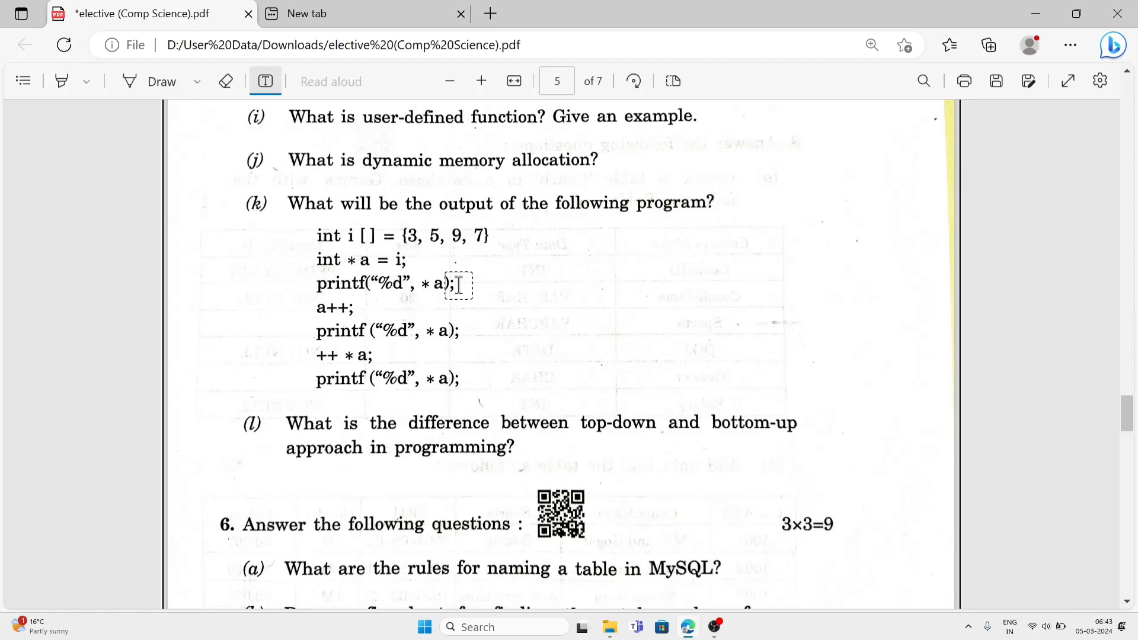
mouse_move(331, 310)
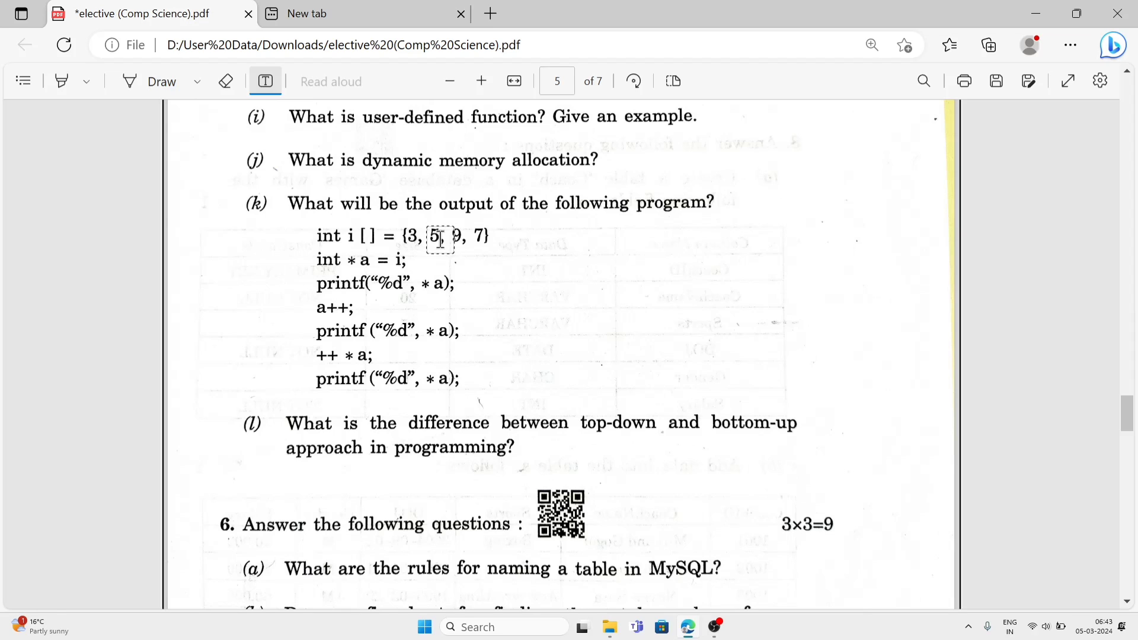
mouse_move(362, 339)
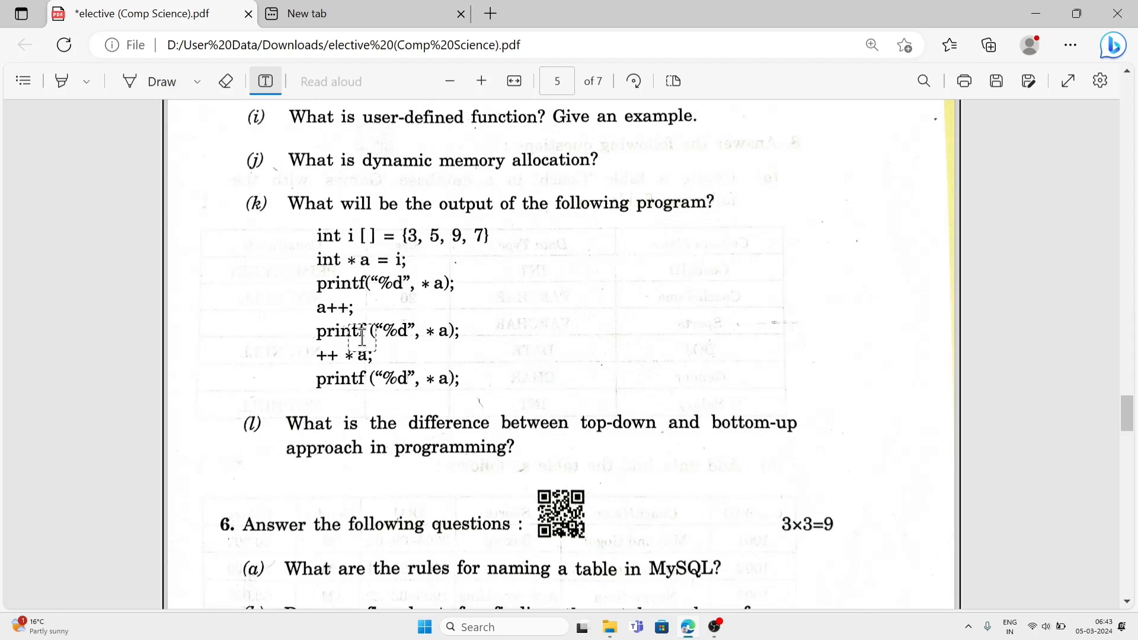
mouse_move(346, 359)
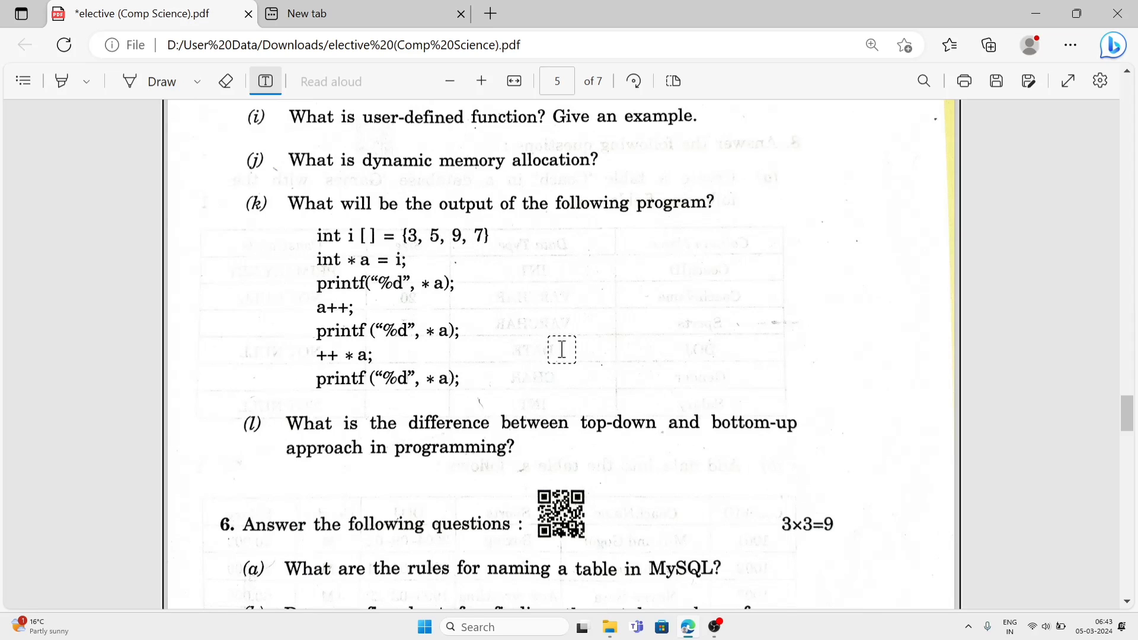
mouse_move(561, 447)
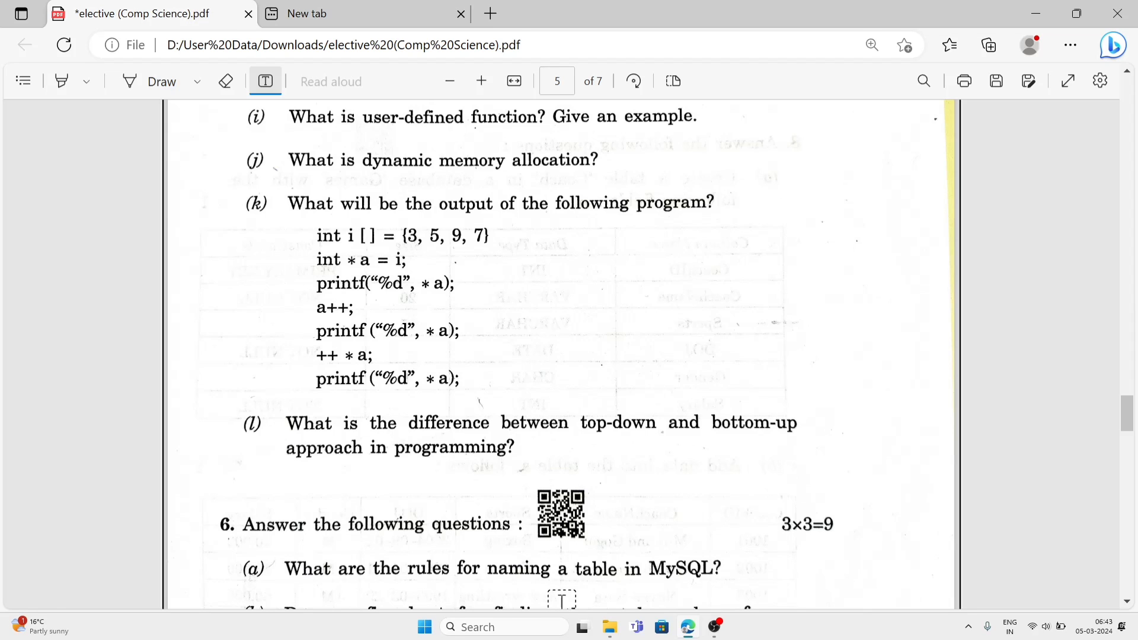
Step: Scroll past page 6's Coach table data down to the four query questions of 8(c) on page 7
scroll("down", 3)
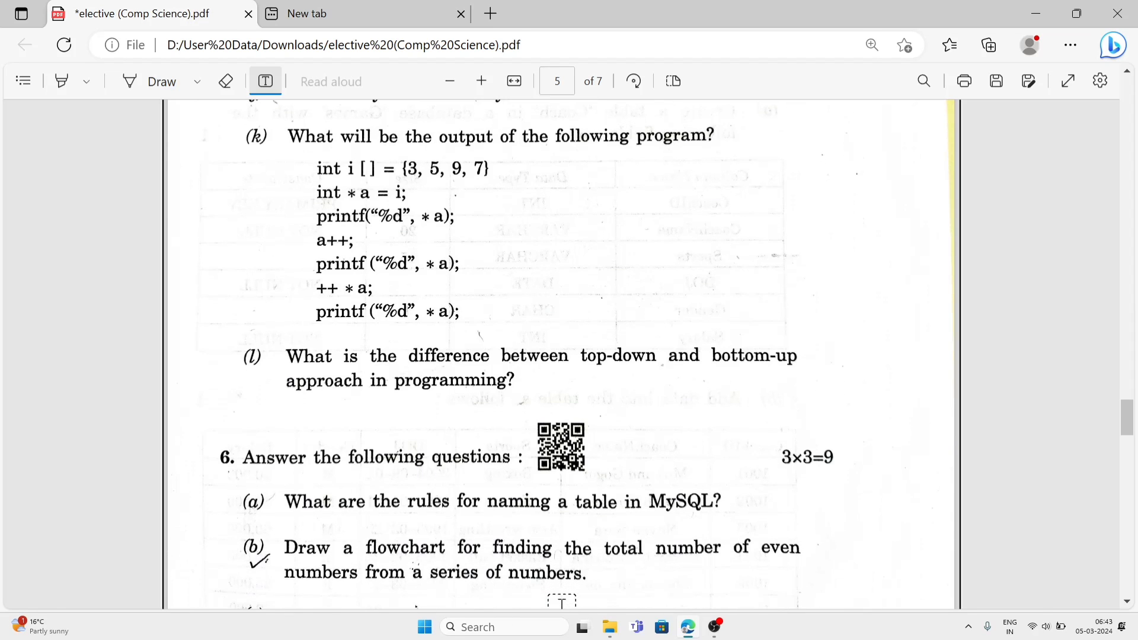
scroll("down", 3)
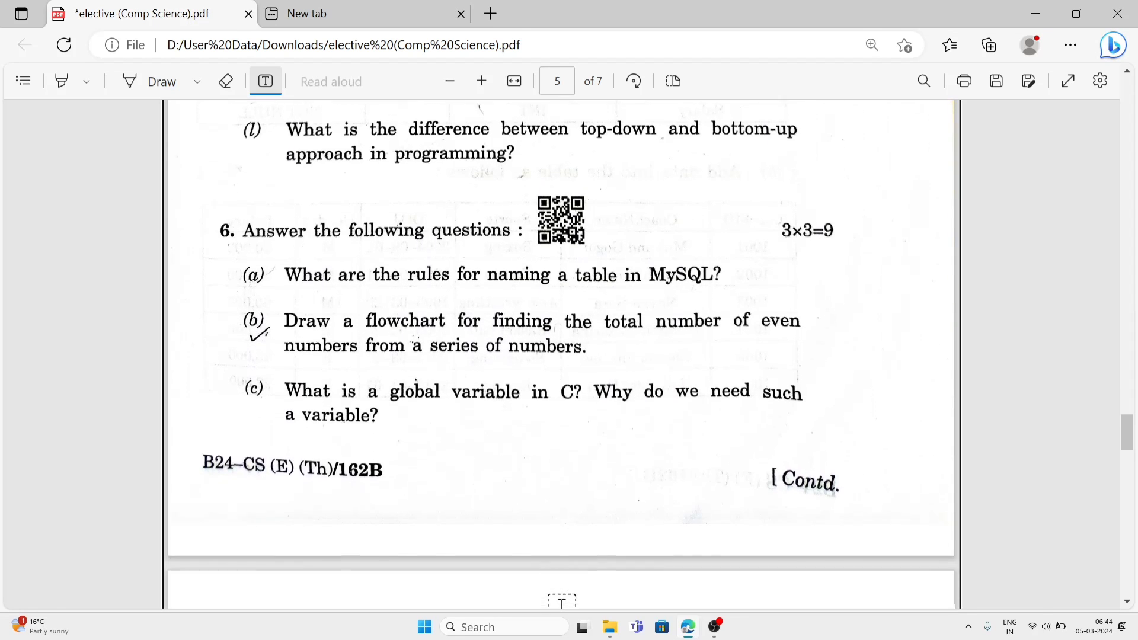
scroll("down", 3)
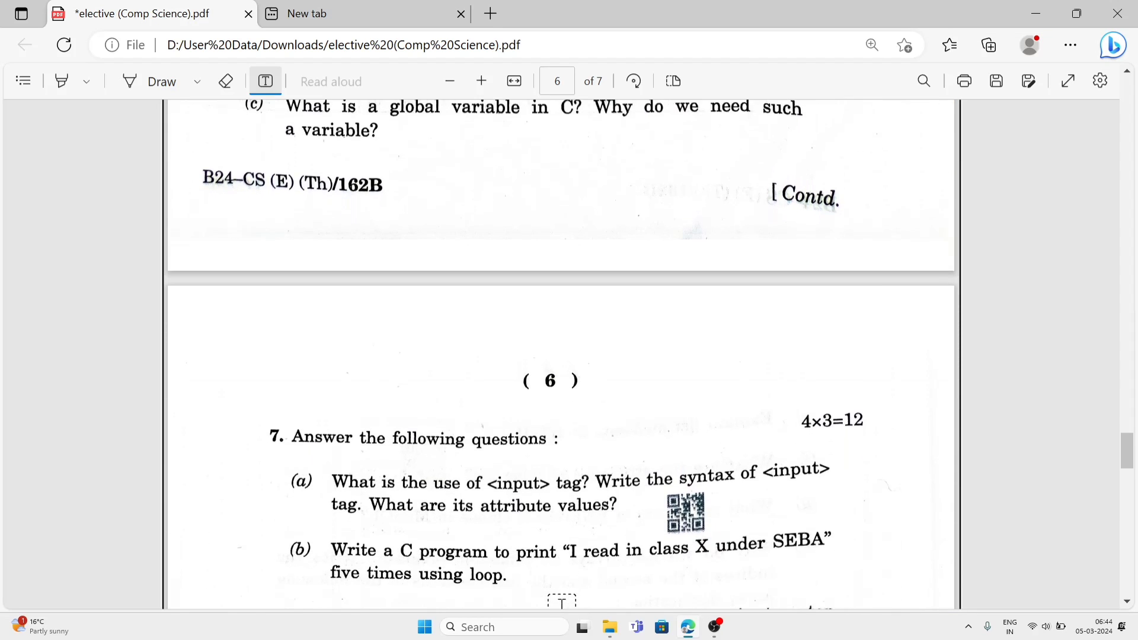
scroll("down", 3)
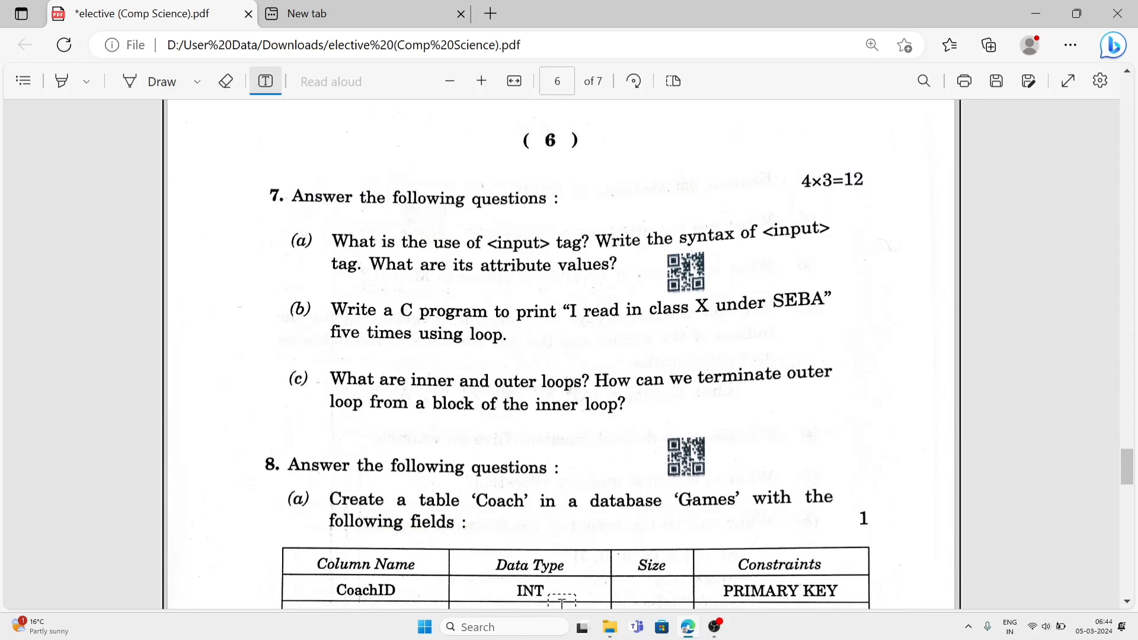
scroll("down", 3)
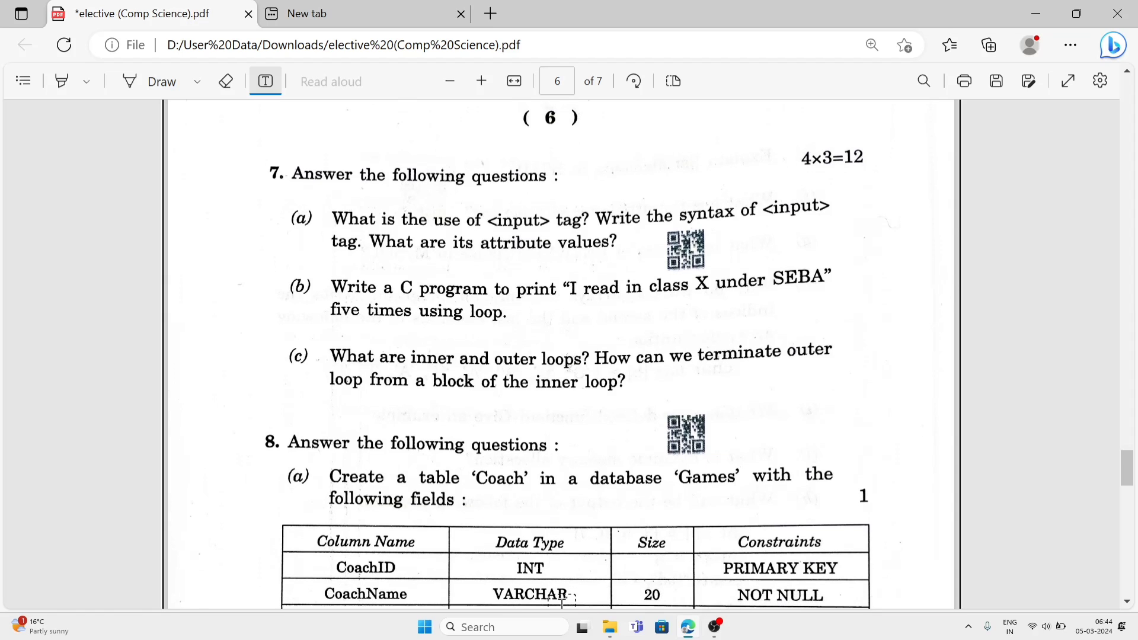
scroll("down", 3)
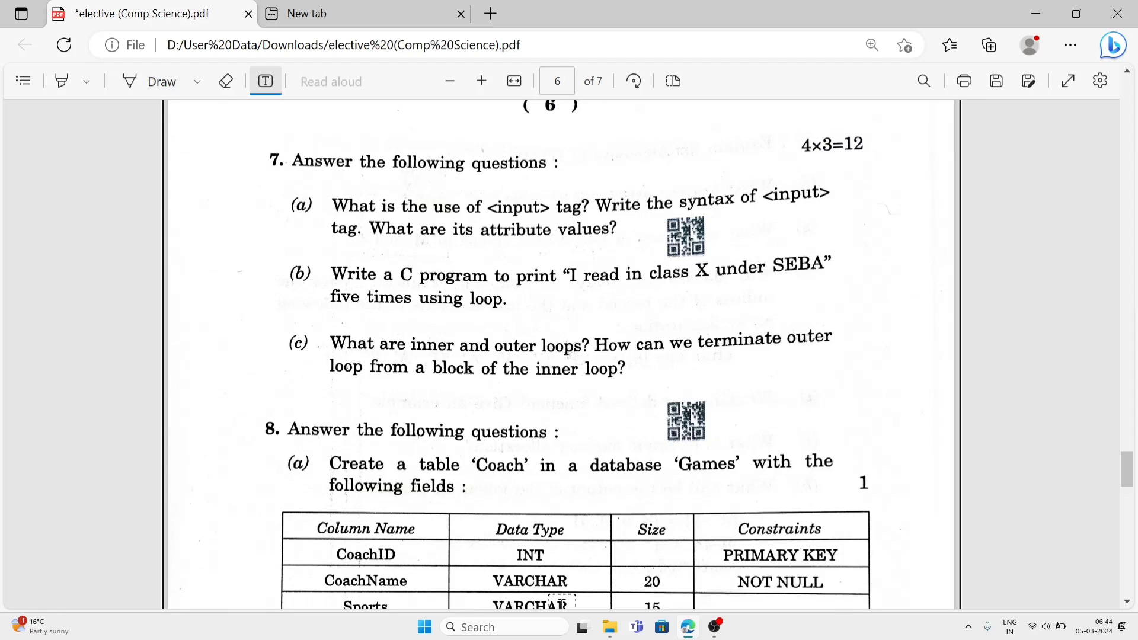
scroll("down", 3)
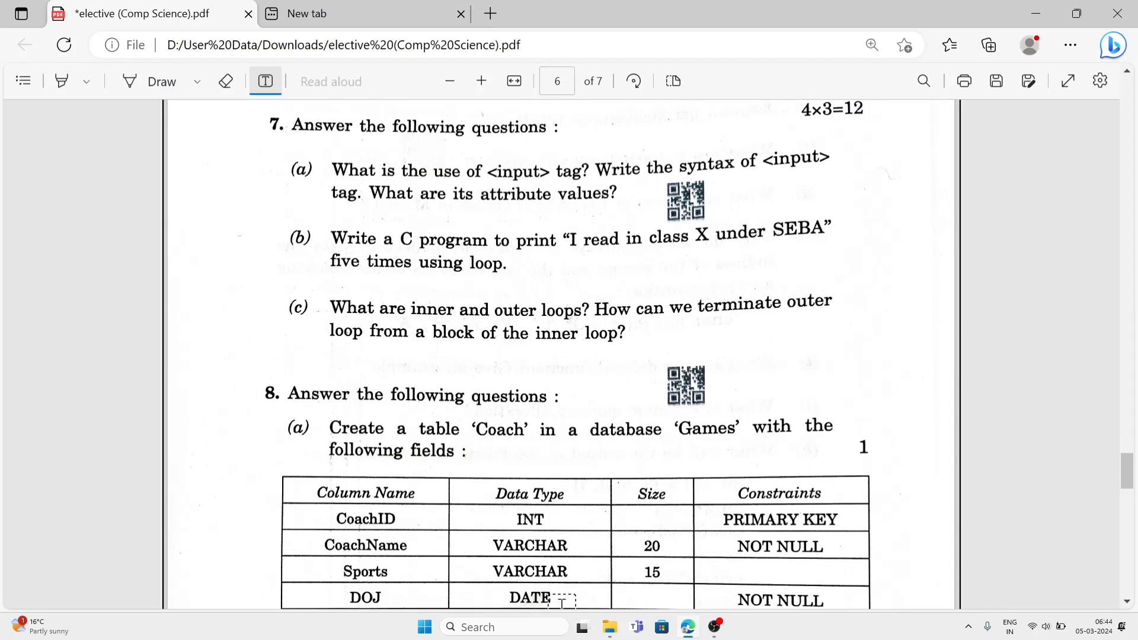
scroll("down", 3)
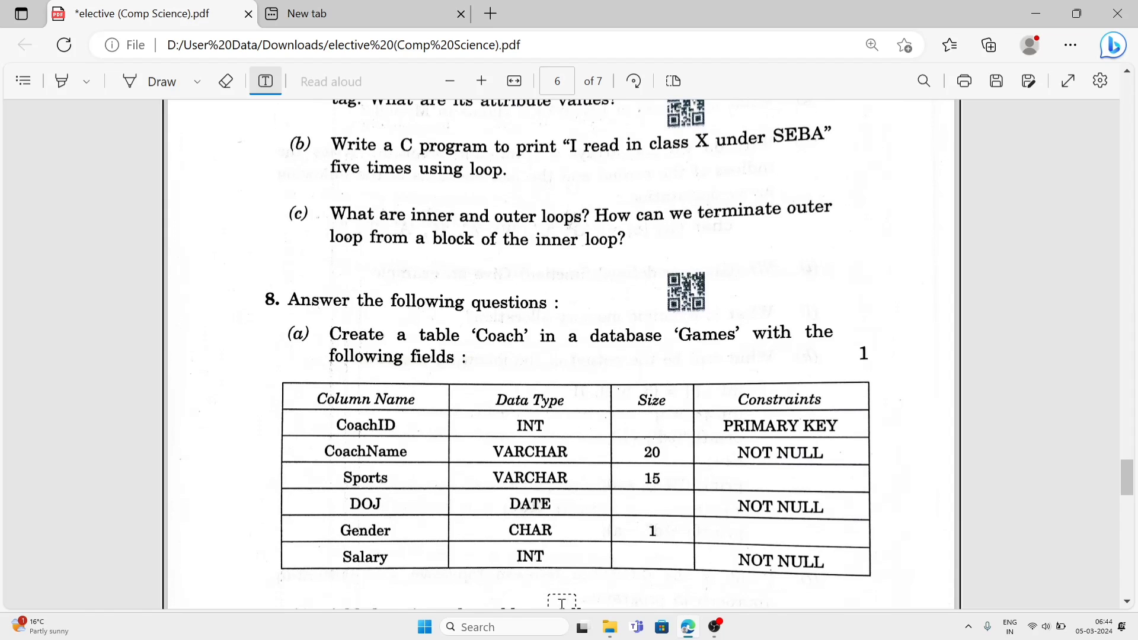
scroll("down", 3)
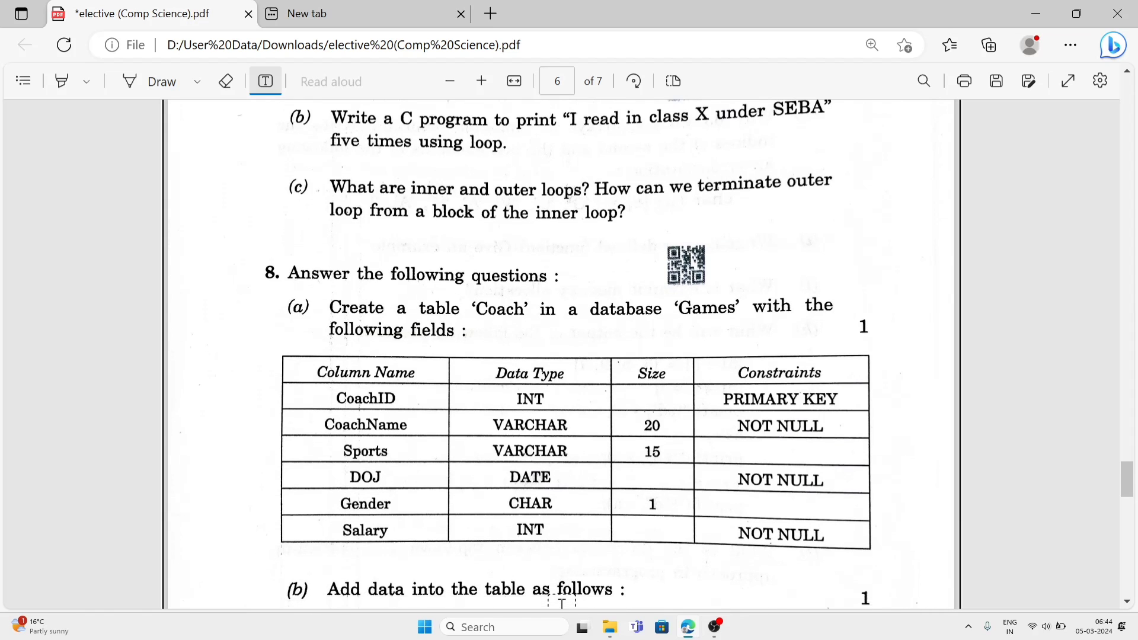
scroll("down", 3)
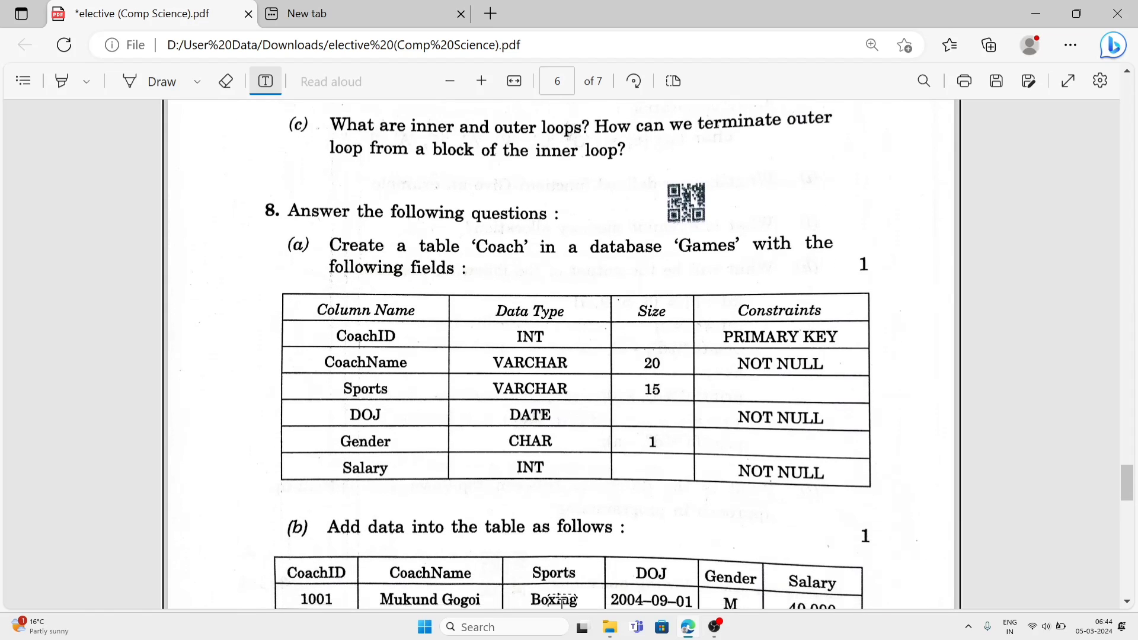
scroll("down", 3)
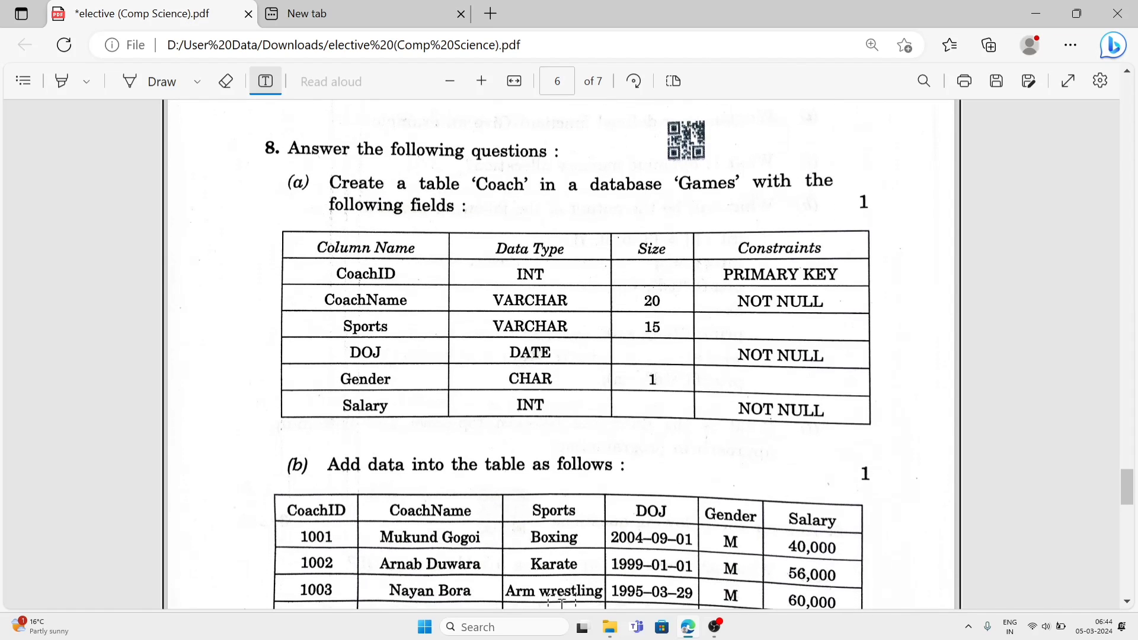
scroll("down", 3)
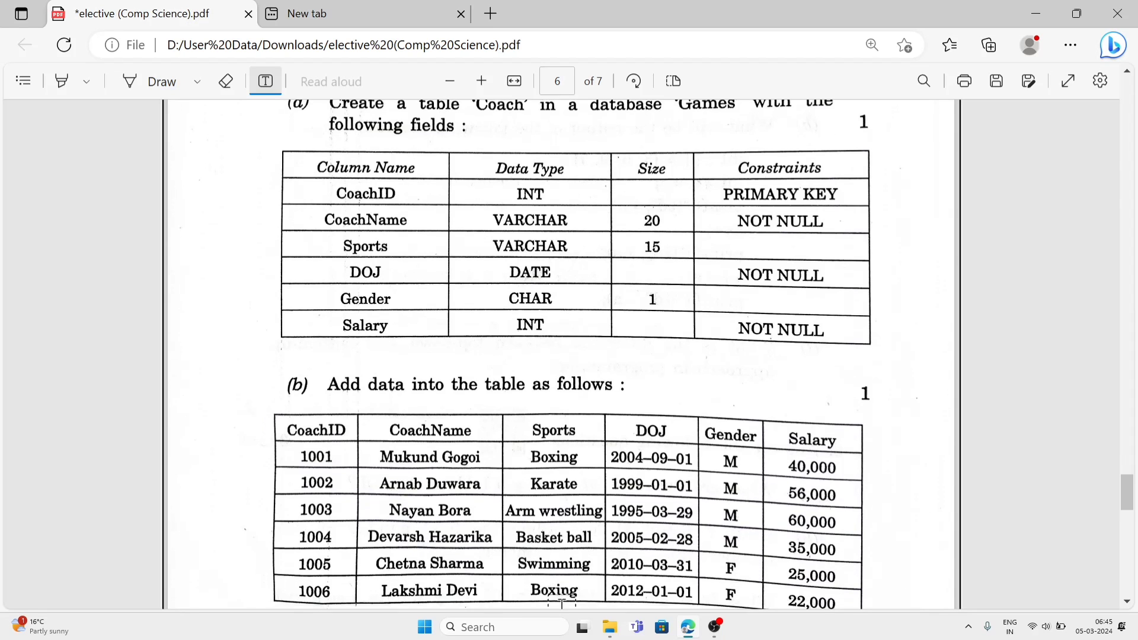
scroll("down", 3)
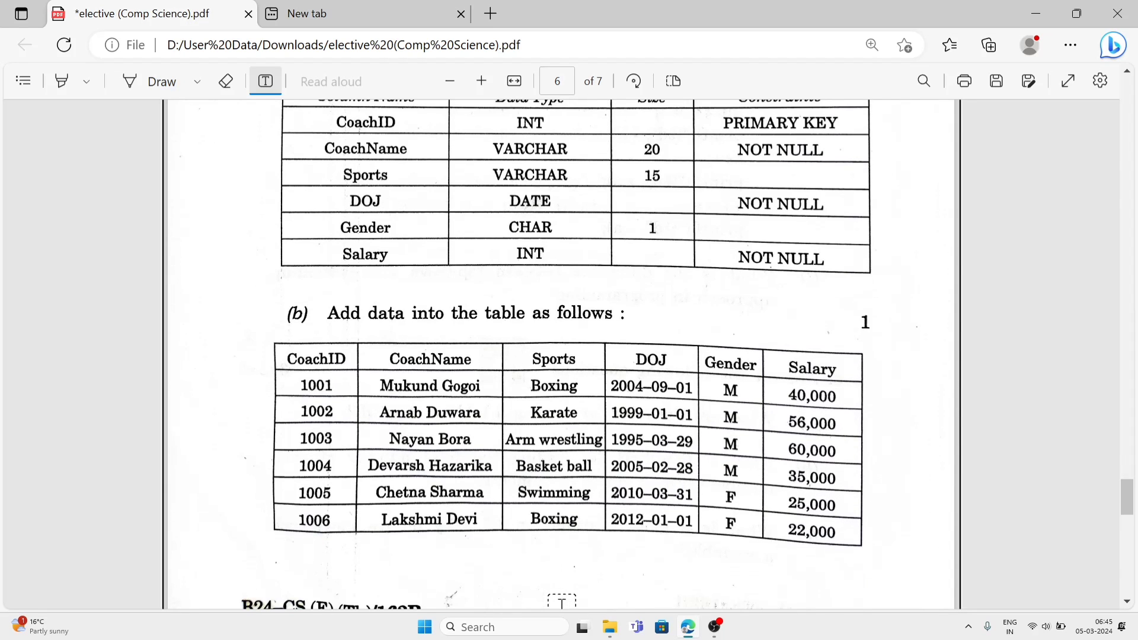
scroll("down", 3)
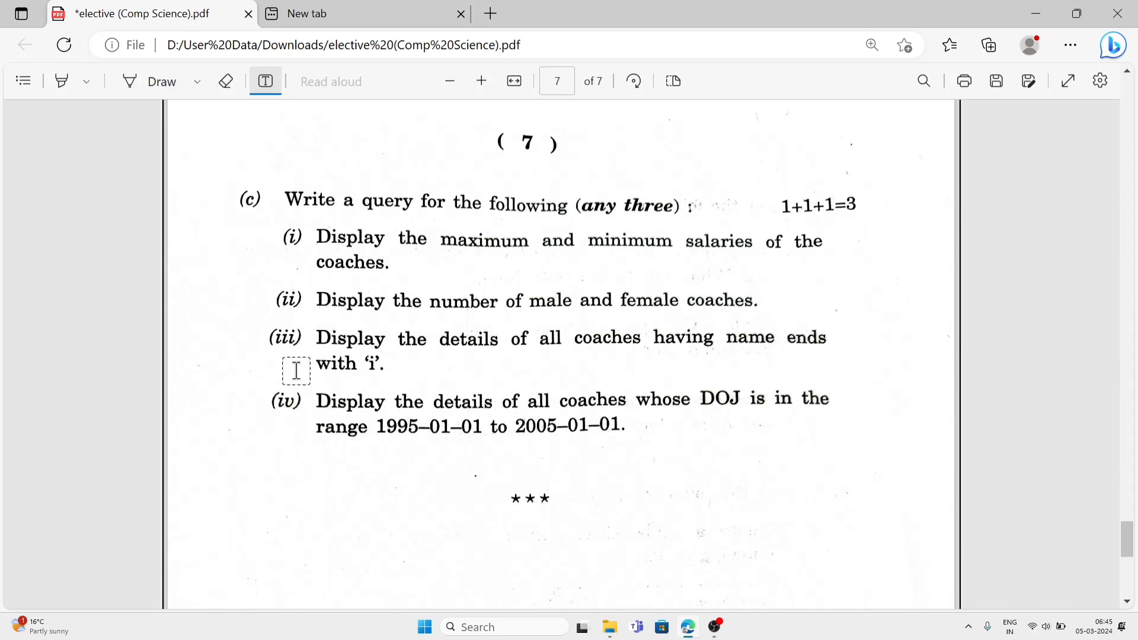
Step: Add a text box below question (iv) with query i: 'select max(salaries), min(salaries) from coach;'
left_click(296, 370)
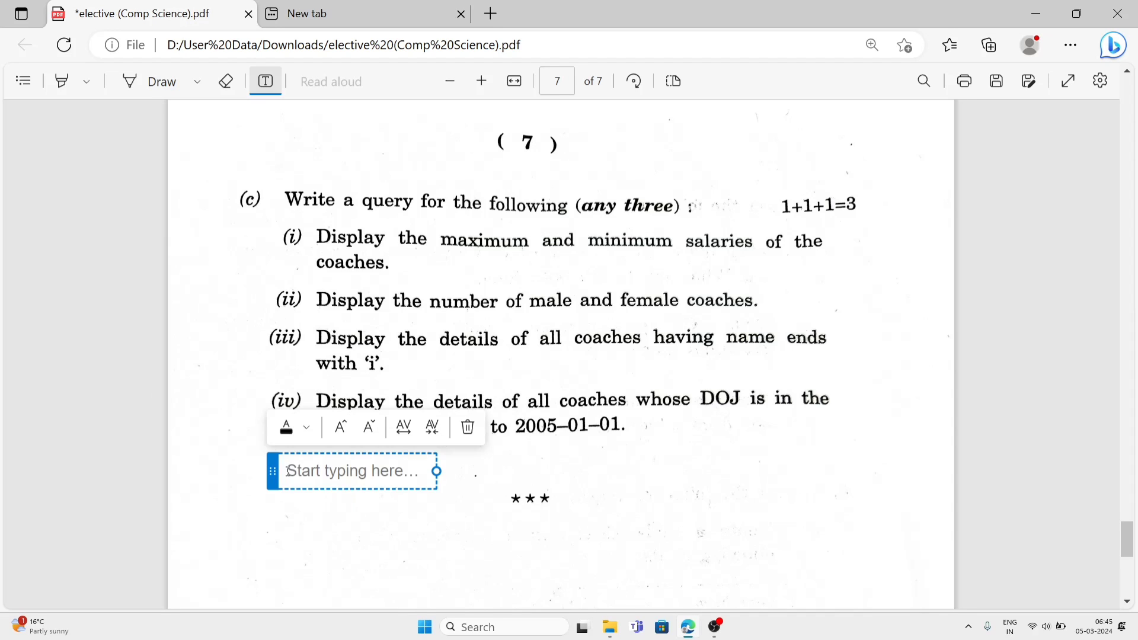
type("1.")
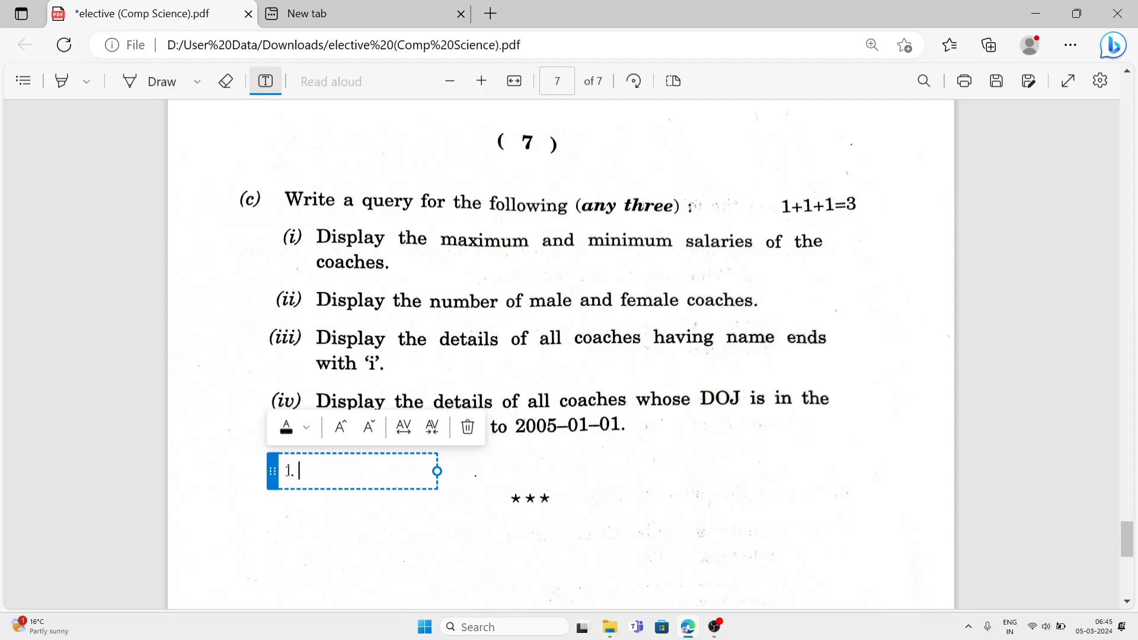
type("select")
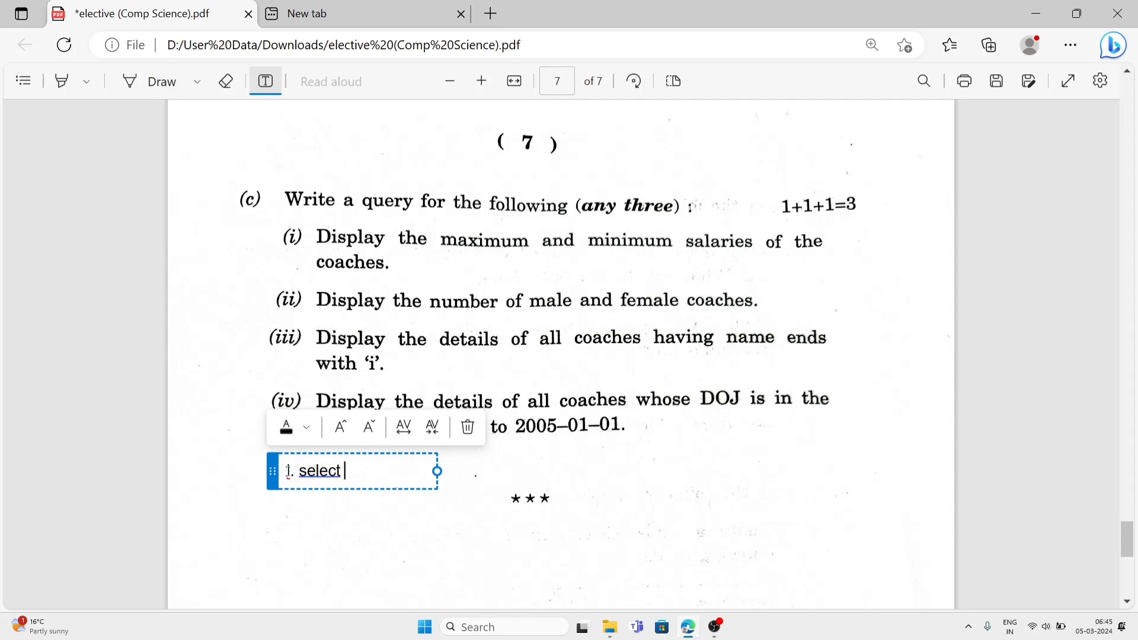
type("max(")
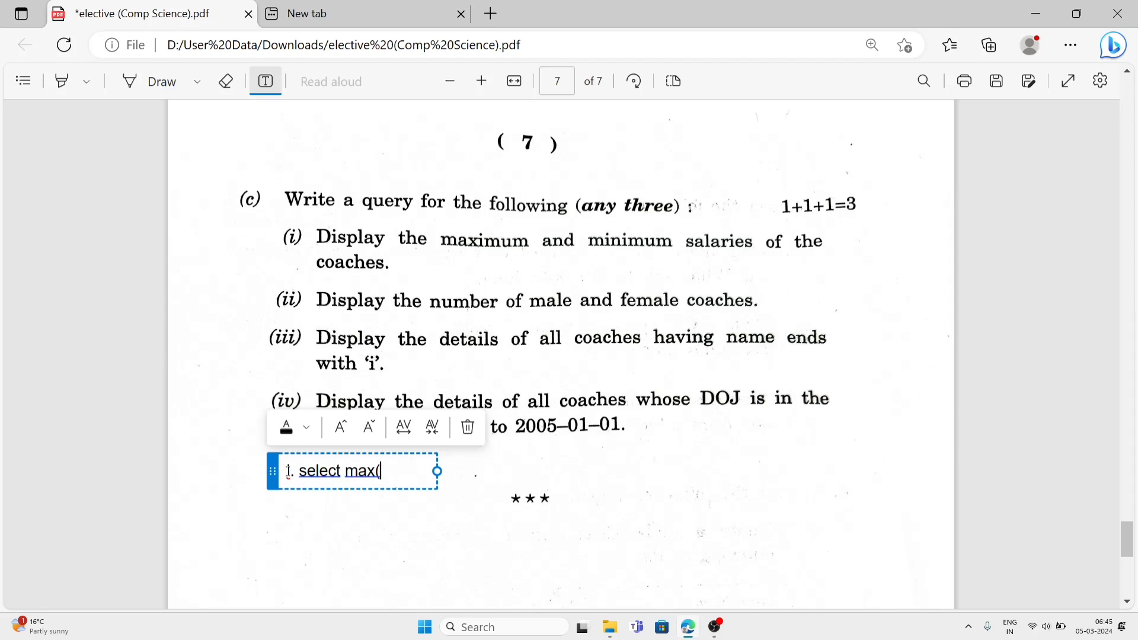
type("salar")
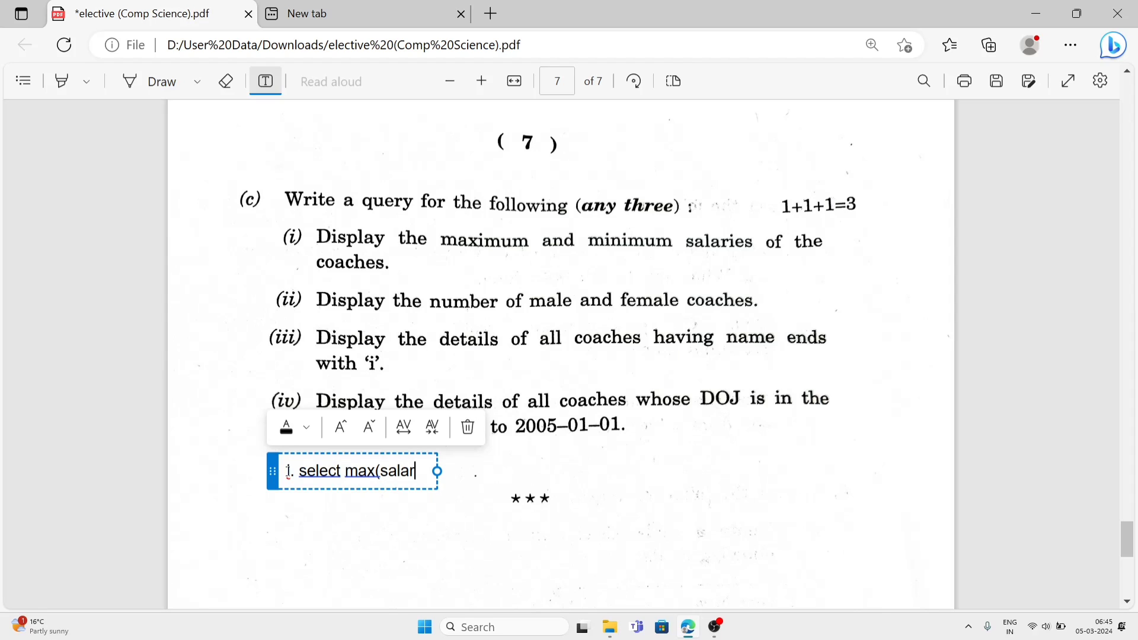
type("ies), mi")
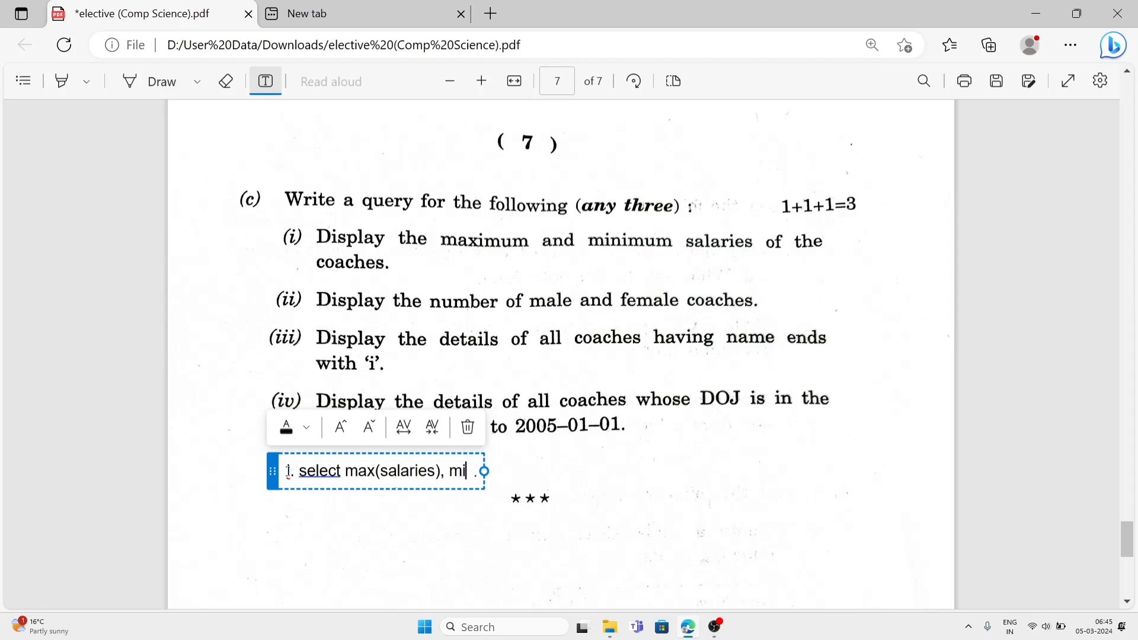
type("n(sal")
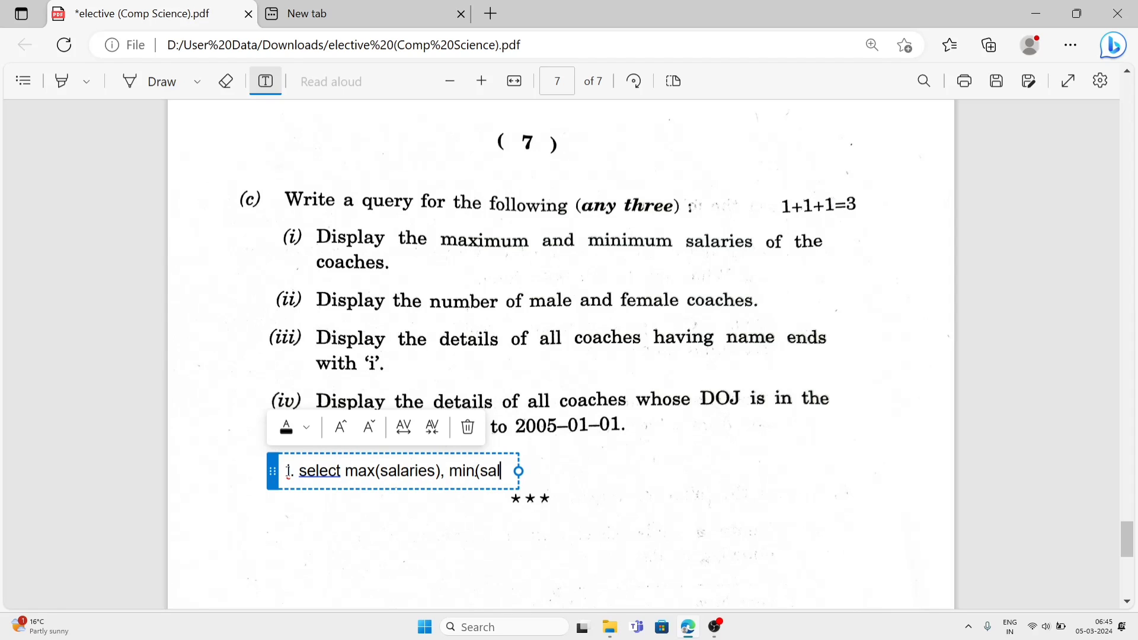
type("aries) from")
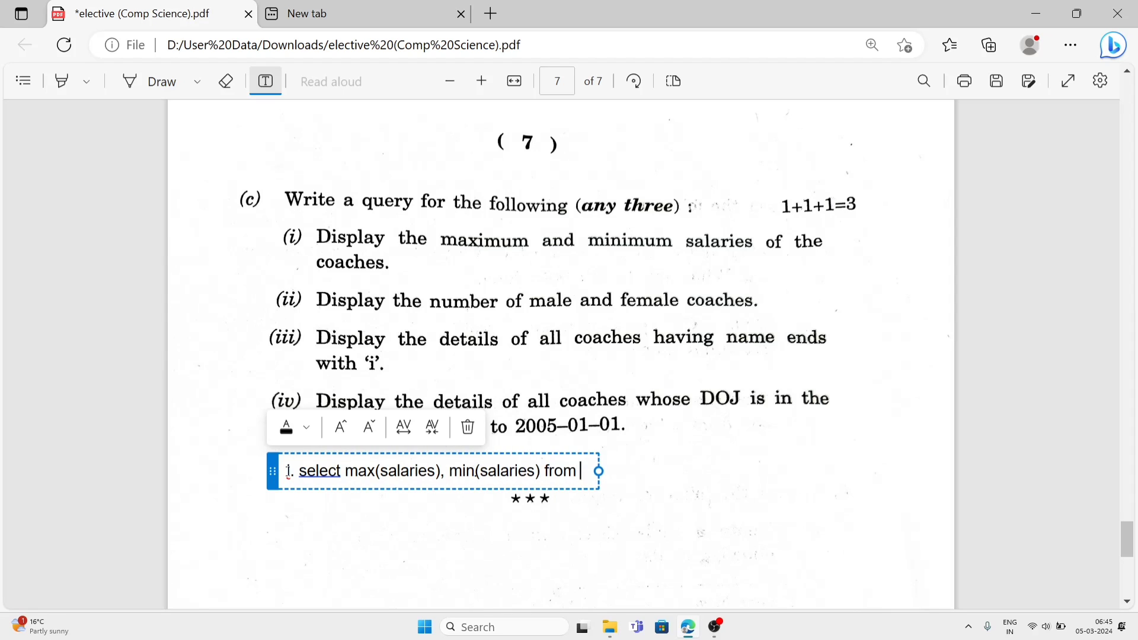
type("coa")
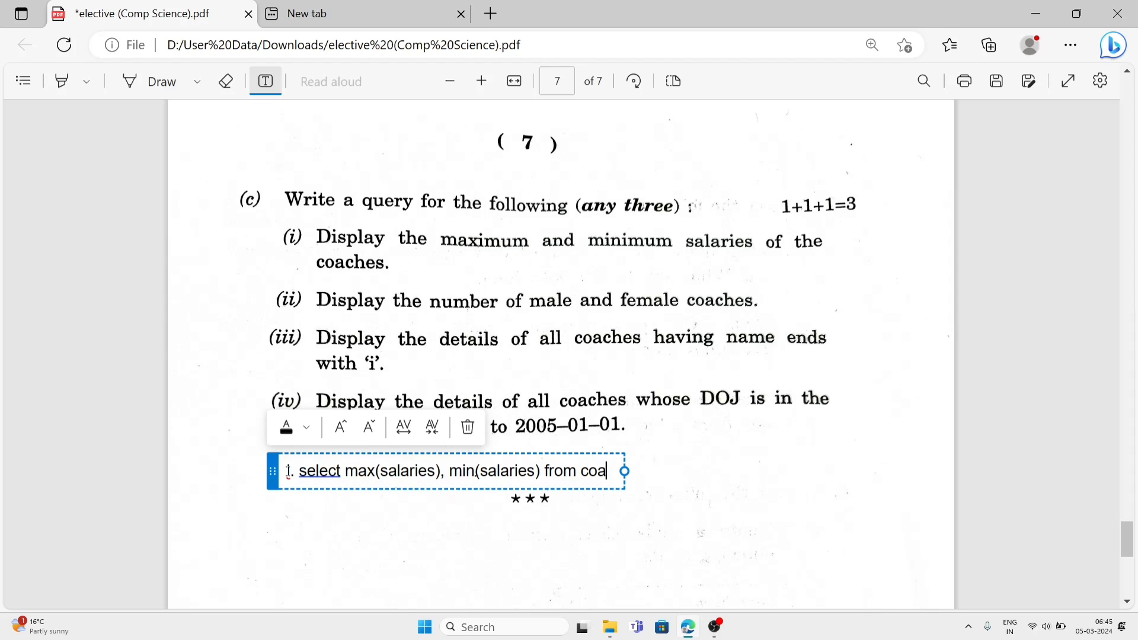
type("ch;")
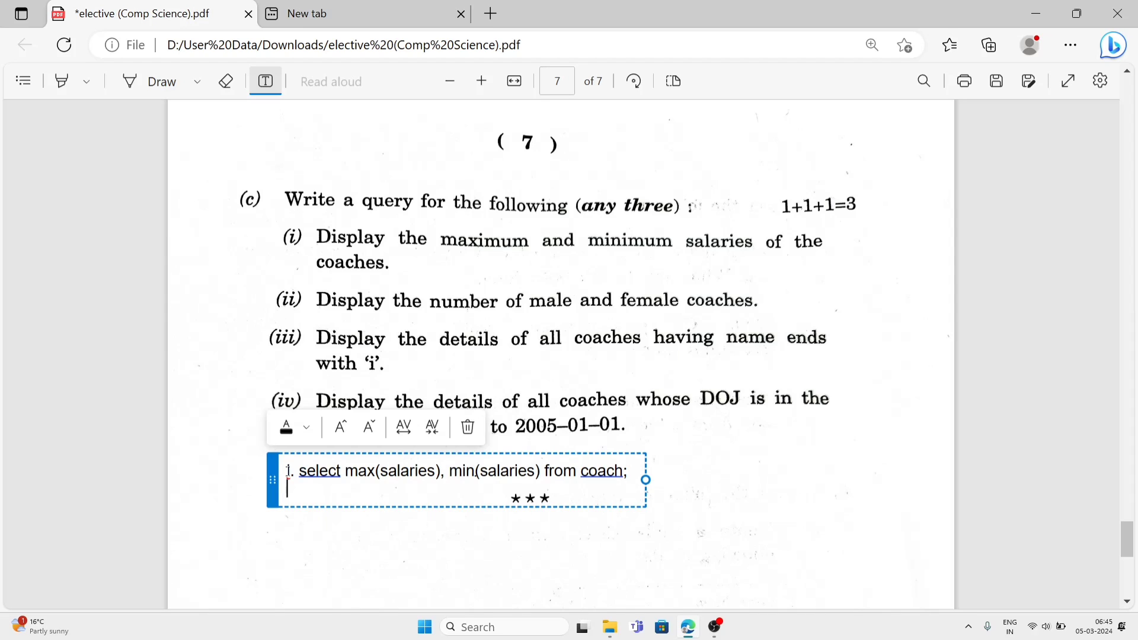
Step: Begin query ii on the next line with 'ii. select count('
type("ii")
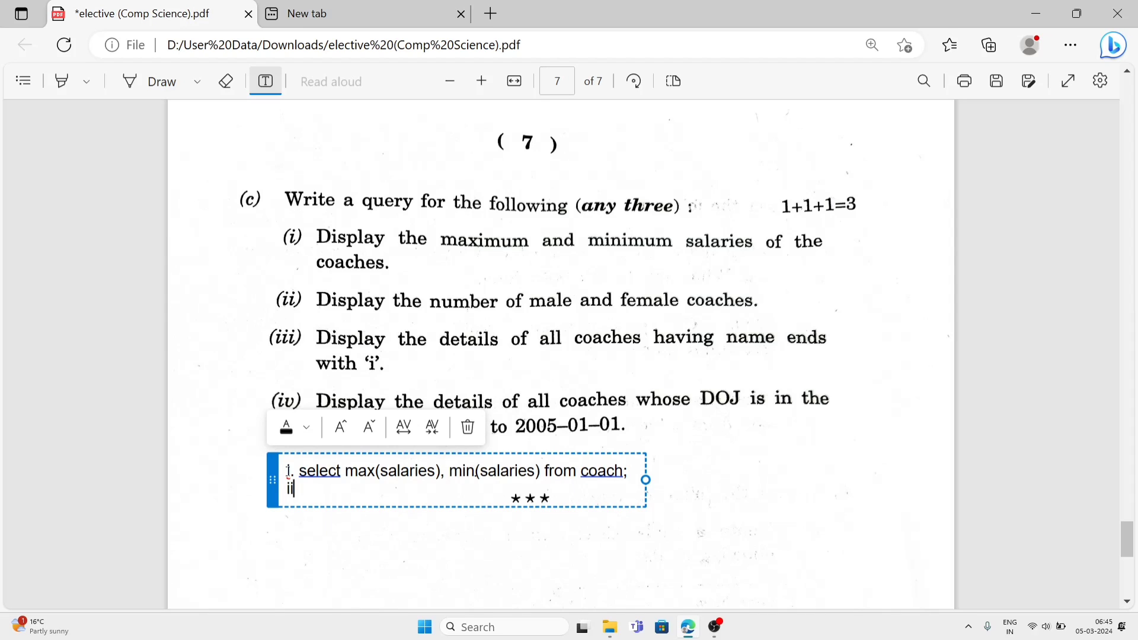
type("select co")
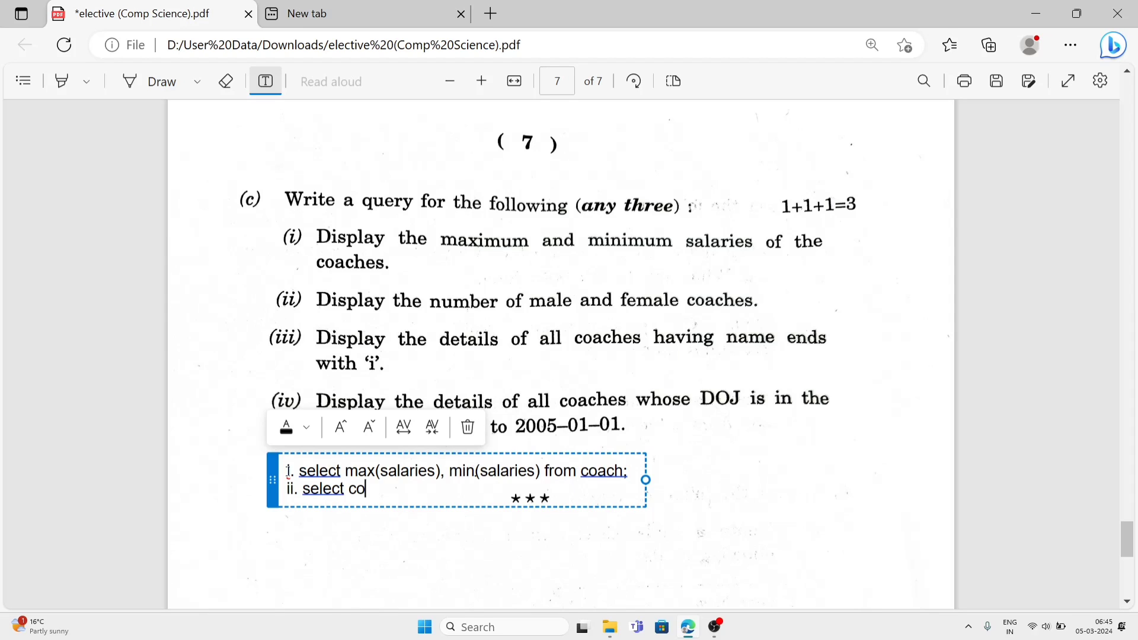
type("unt(")
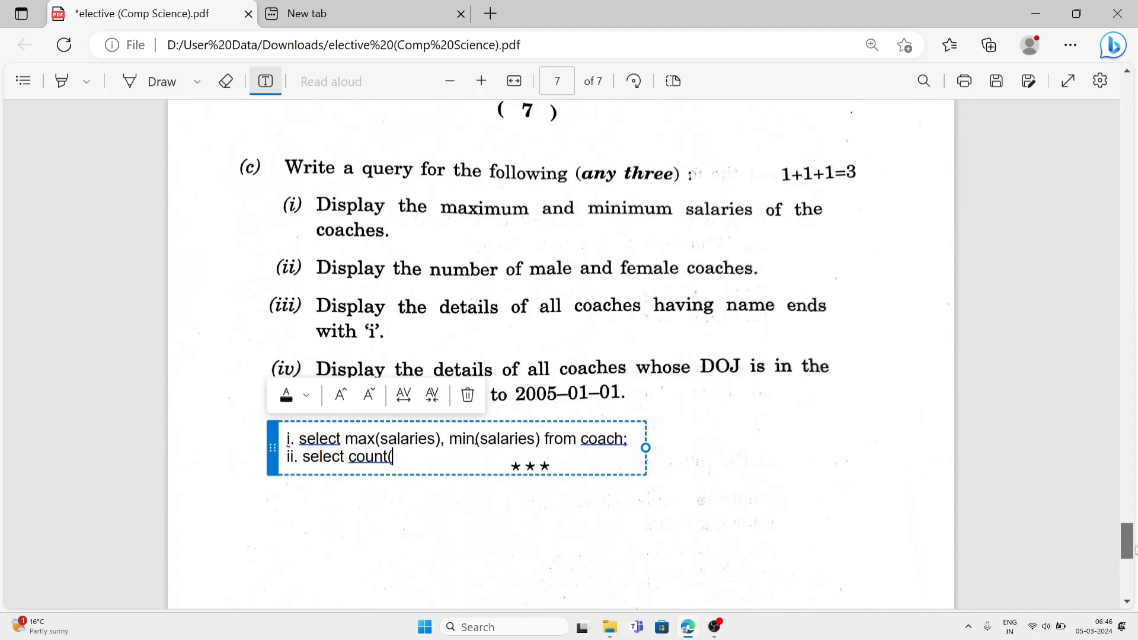
scroll("down", 3)
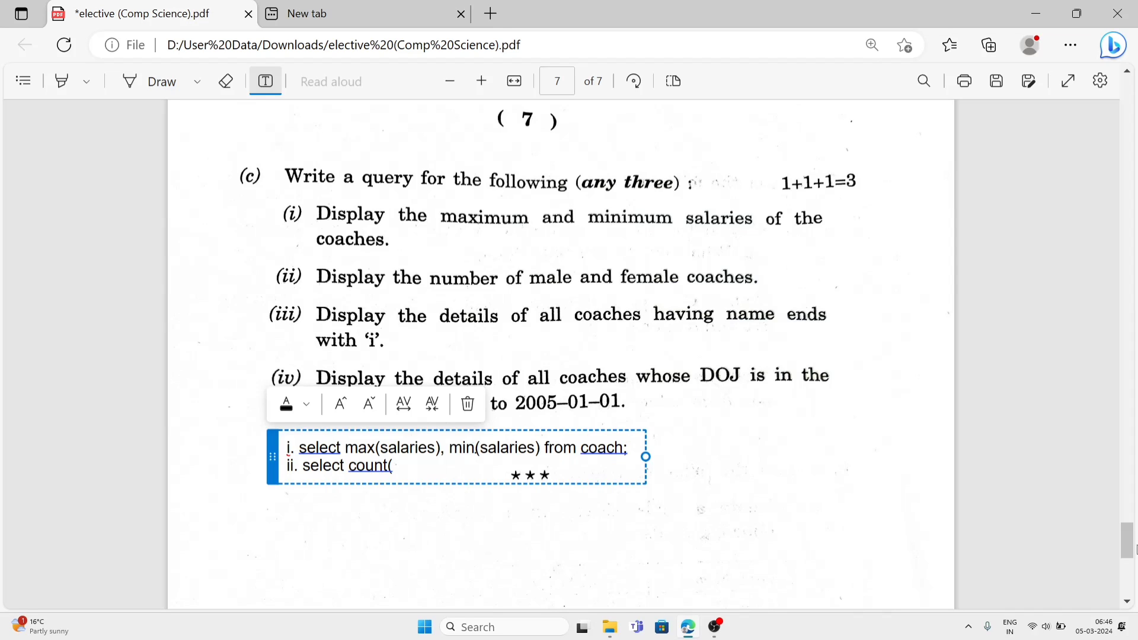
left_click(392, 465)
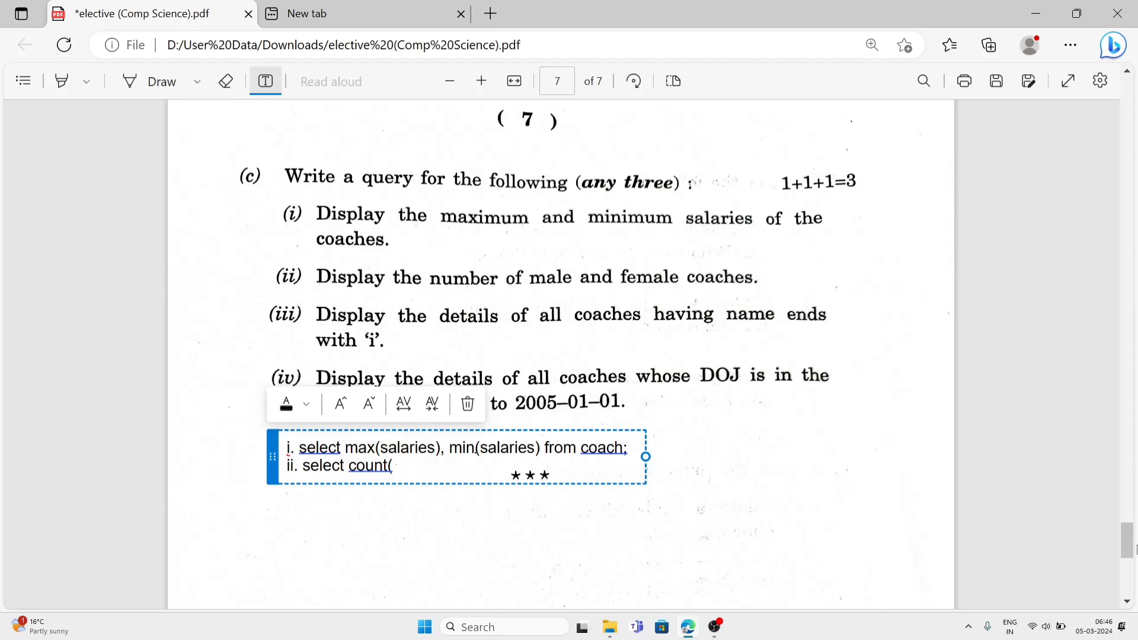
Step: Complete query ii as "select count(gender) where gender='m';" to count male coaches
type("gender")
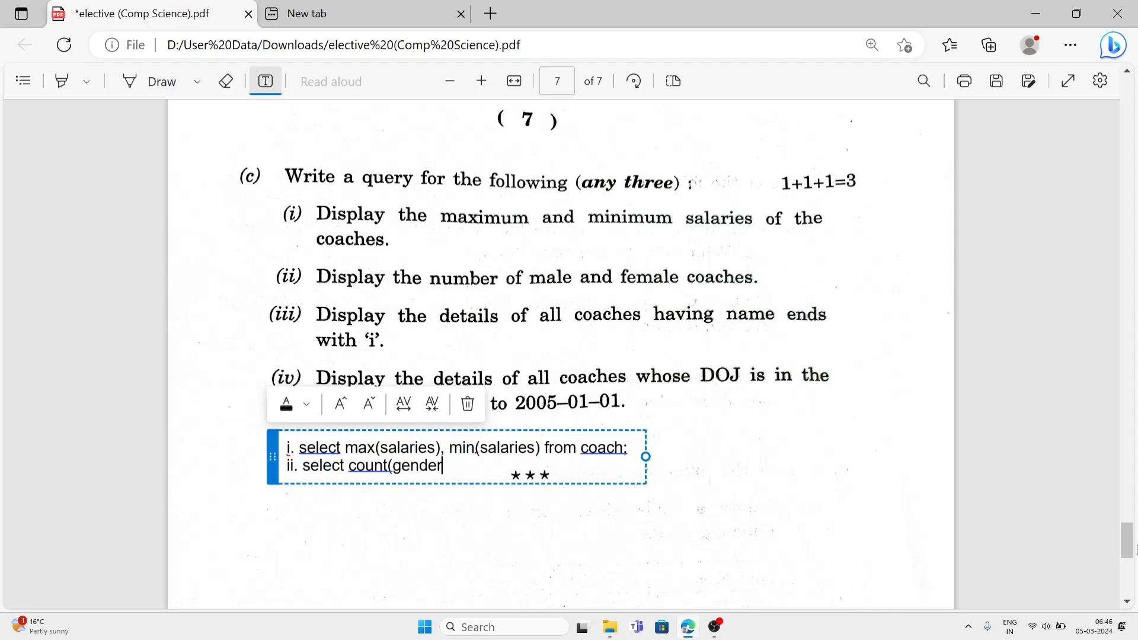
type(")")
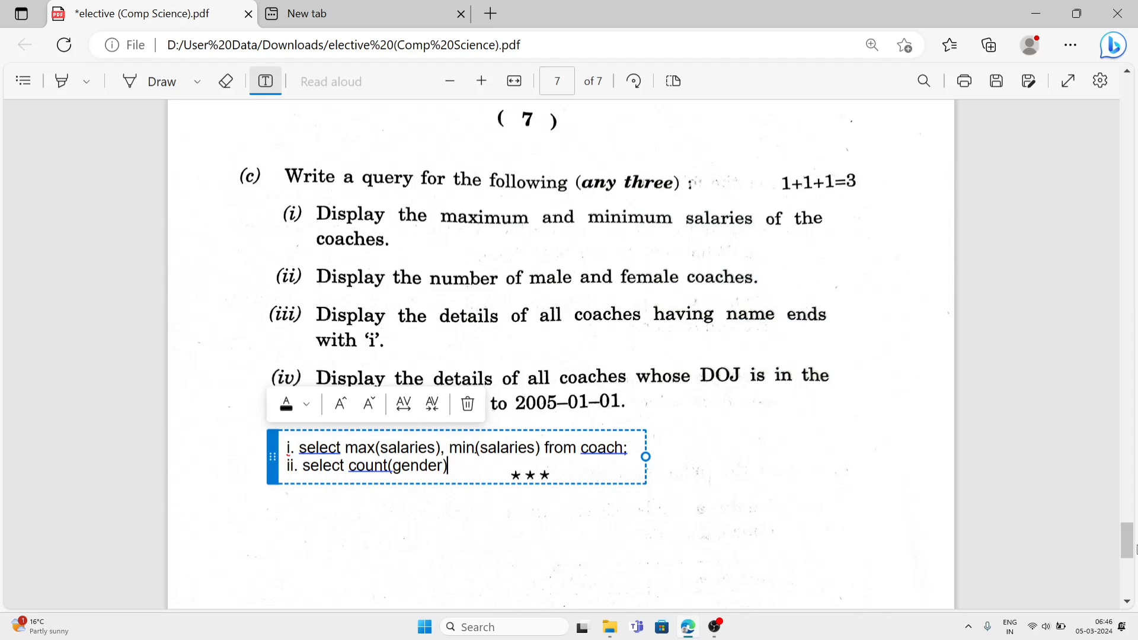
type("where")
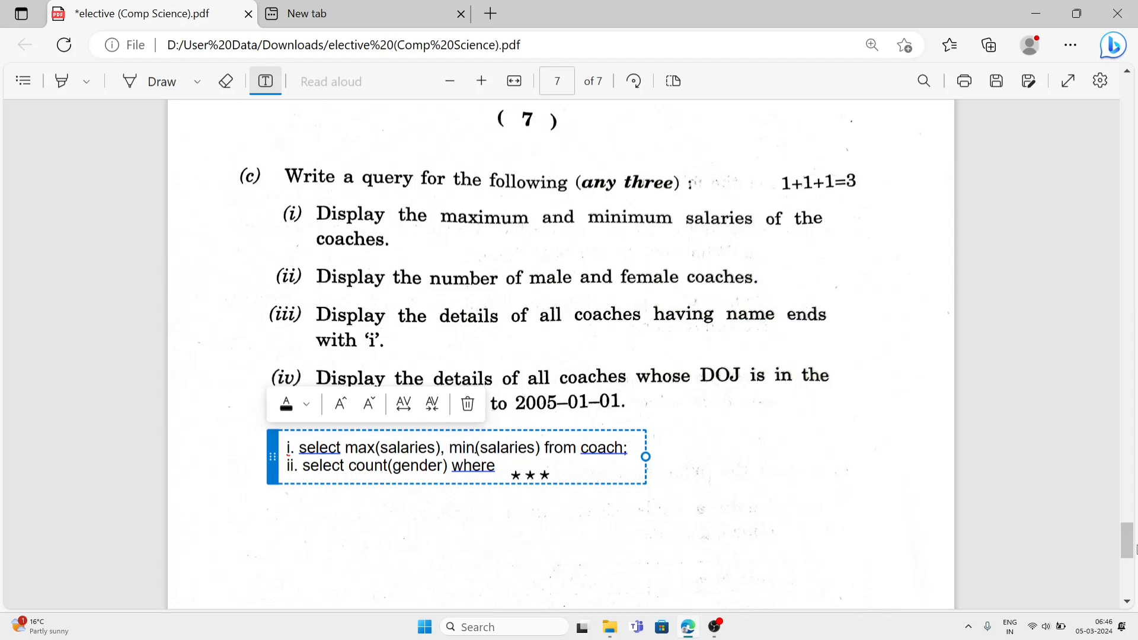
type("gender")
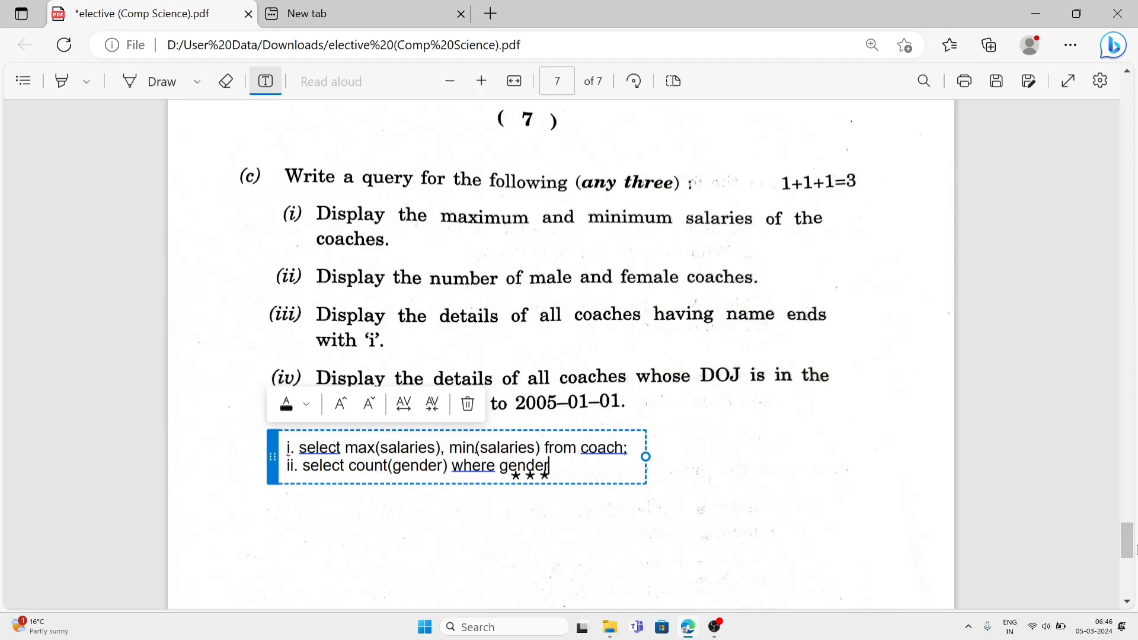
type("='")
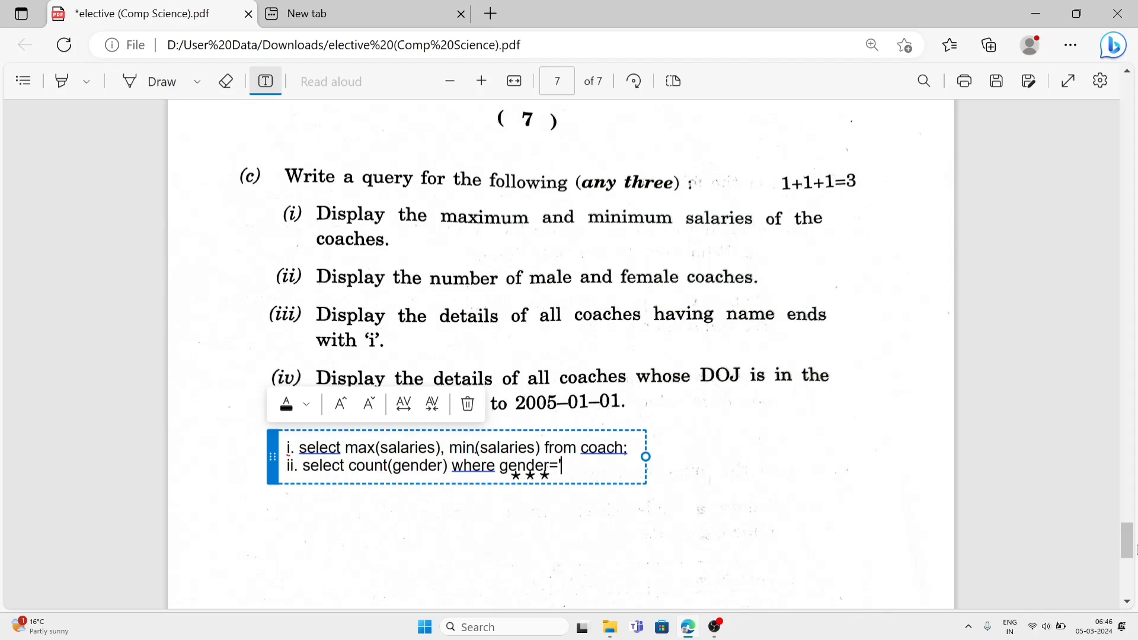
type("m'")
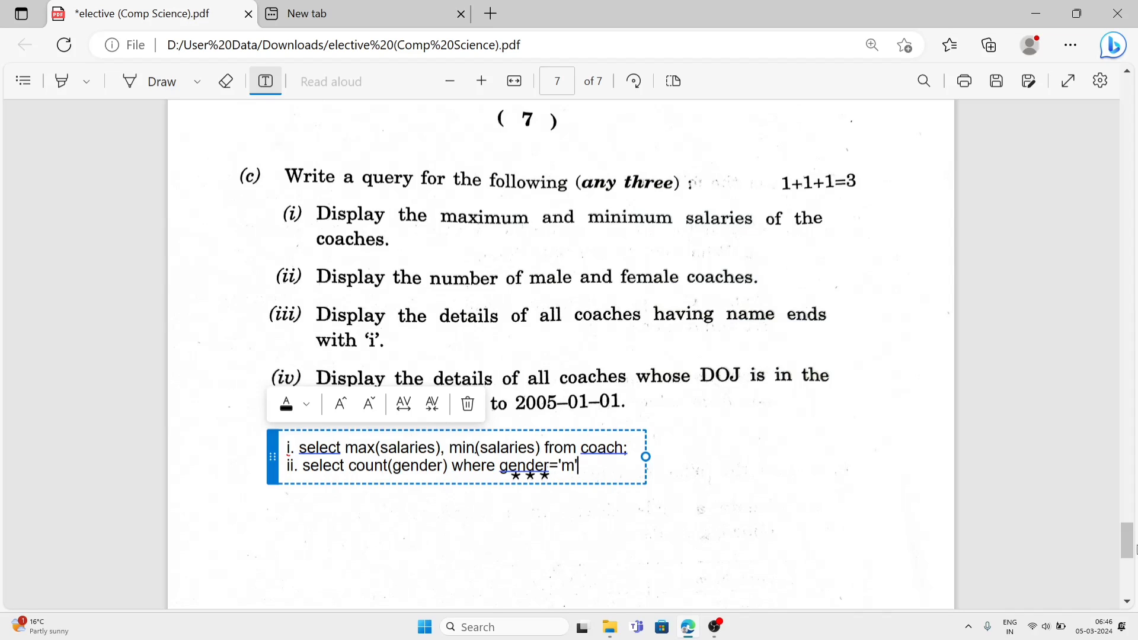
type(";")
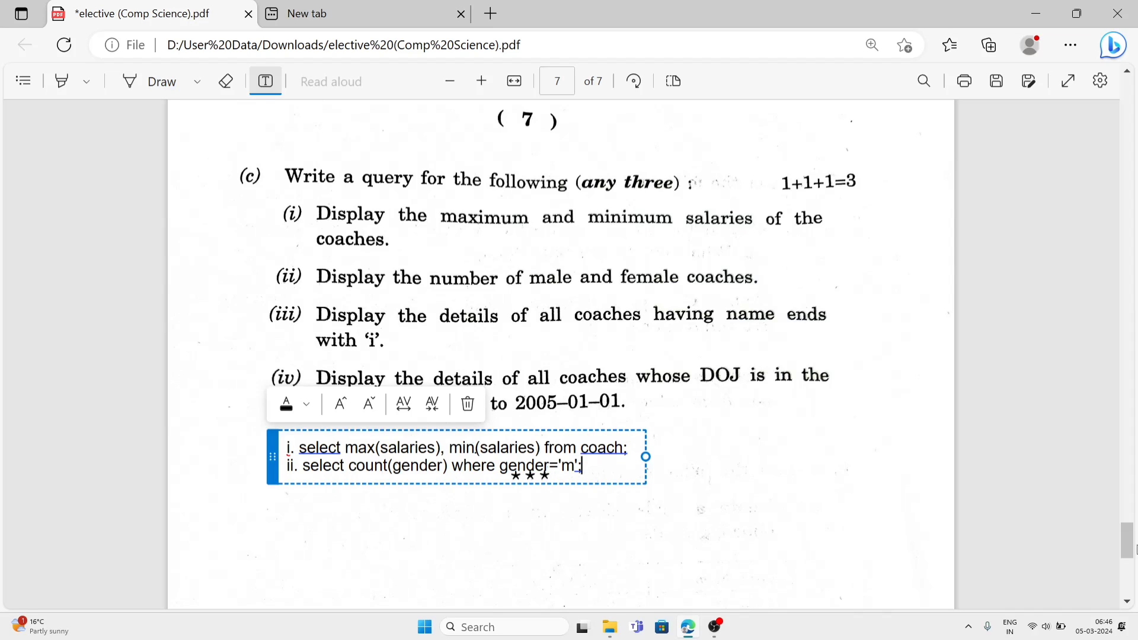
mouse_move(1008, 518)
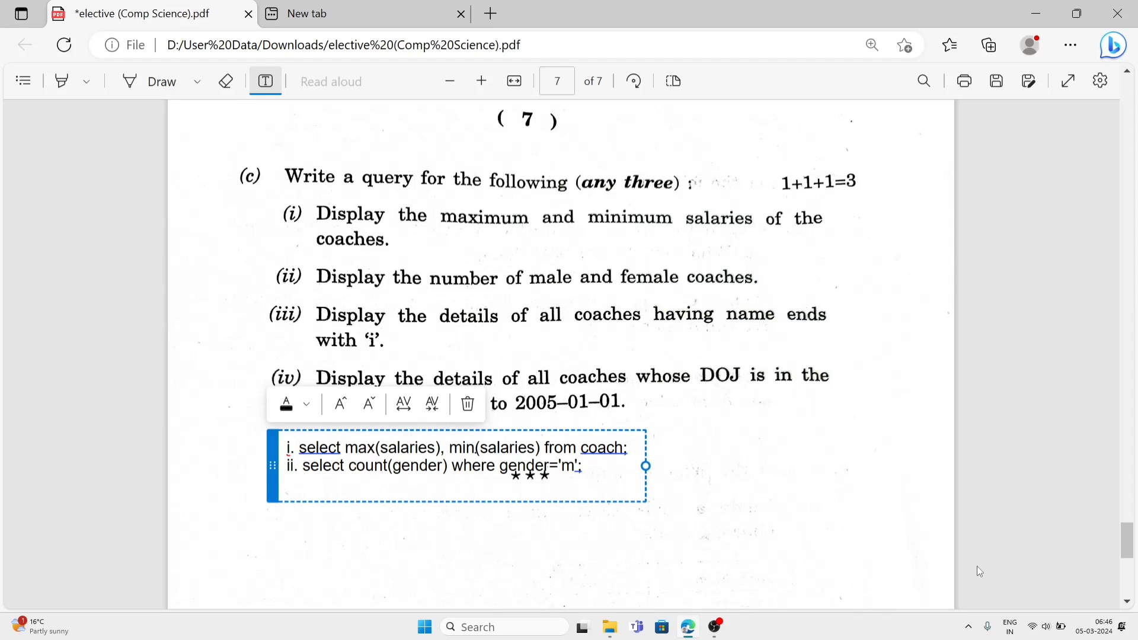
Step: Add the female-count line "Select count(gender) where gender='f';" below query ii
type("Select")
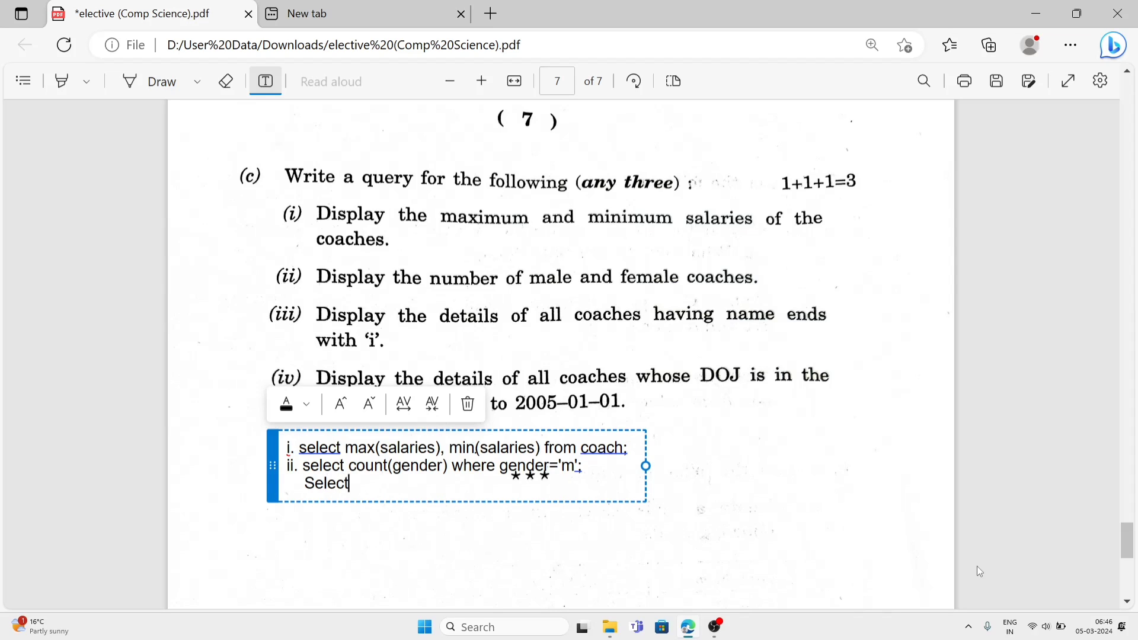
type("co")
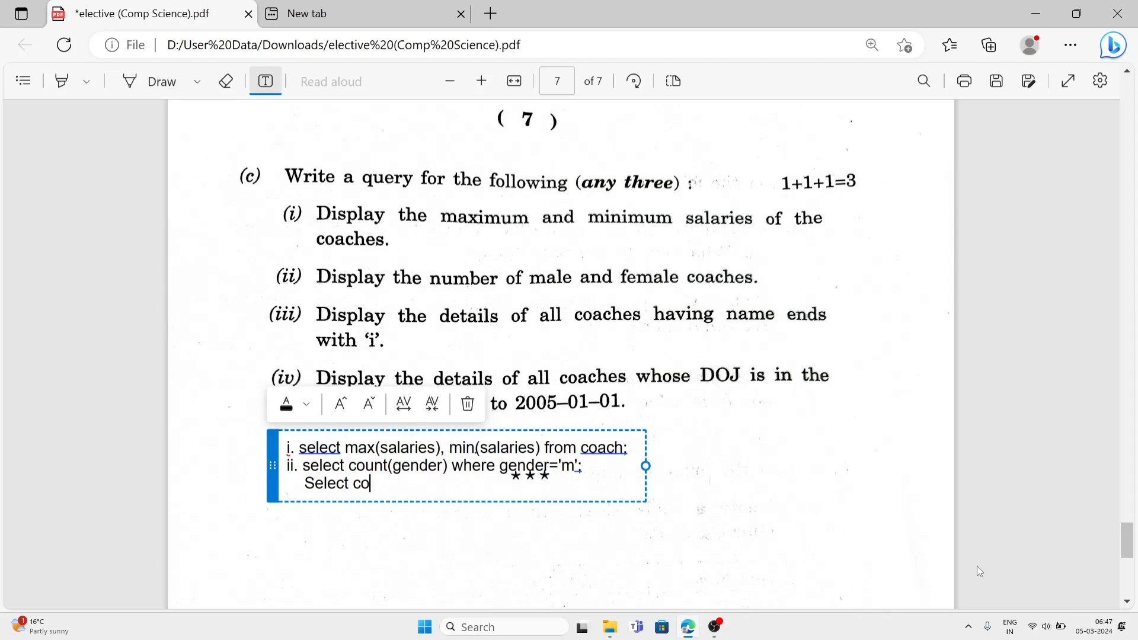
type("unt")
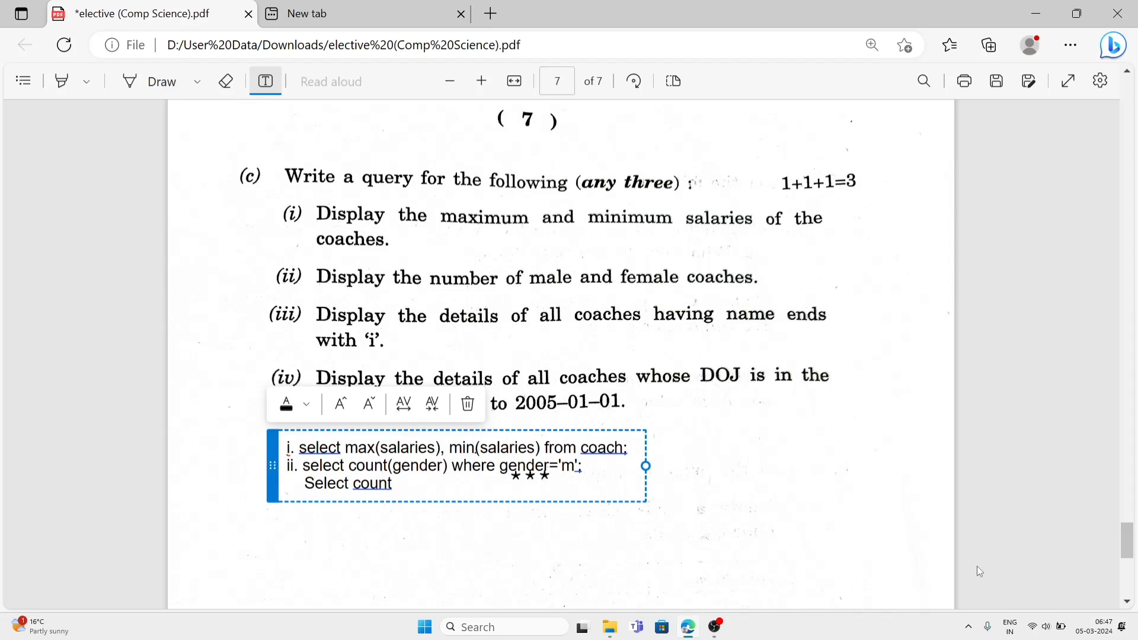
type("(ge")
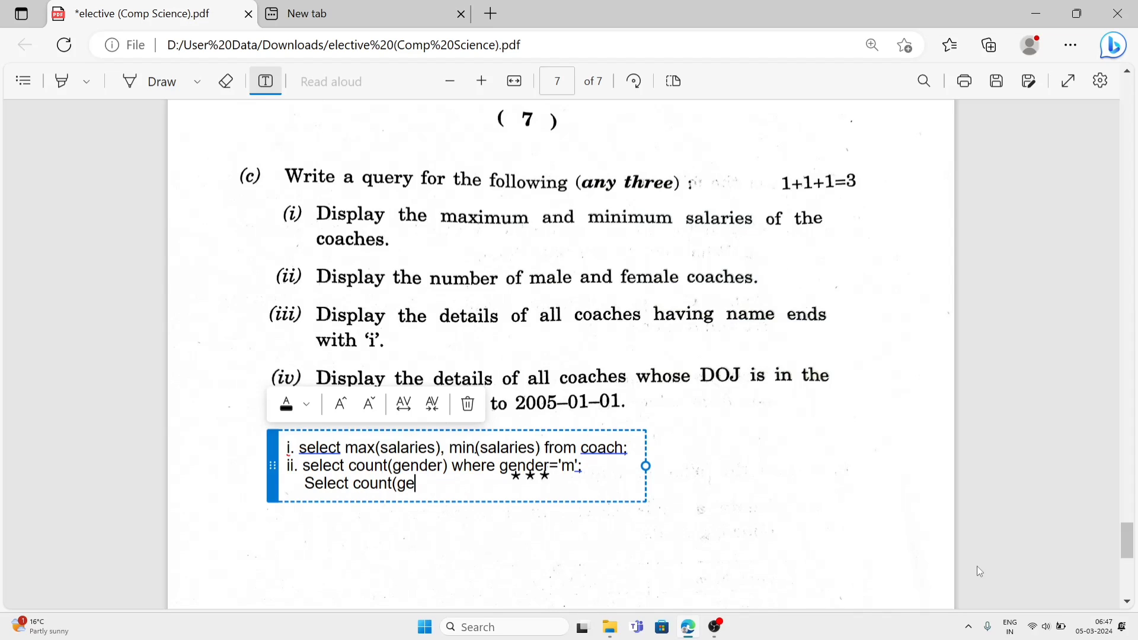
type("nder")
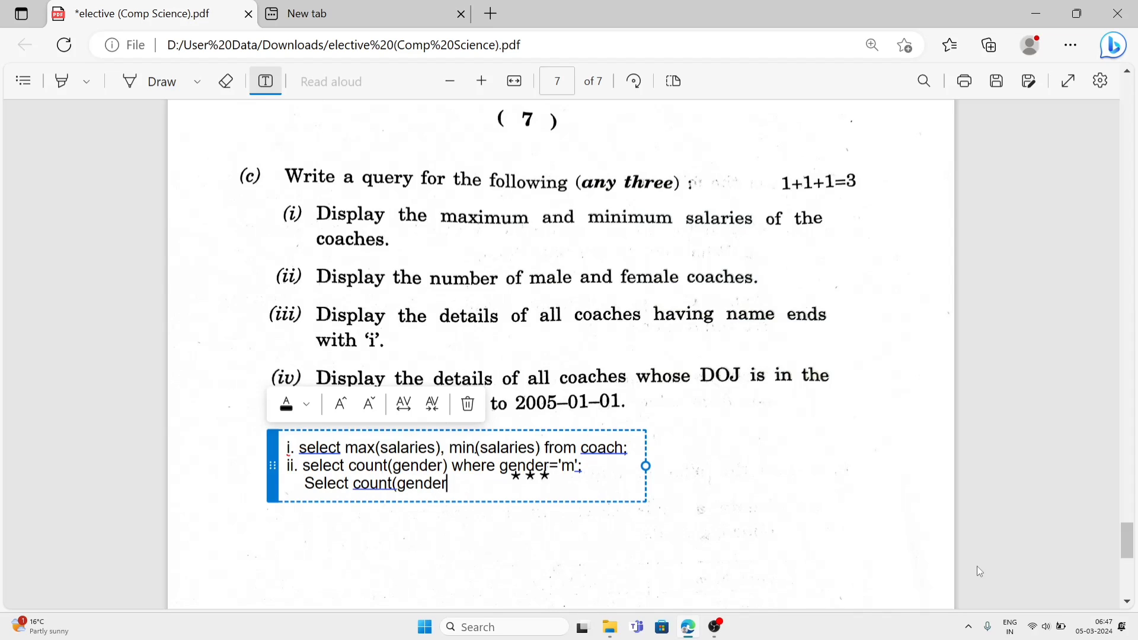
type("where ge")
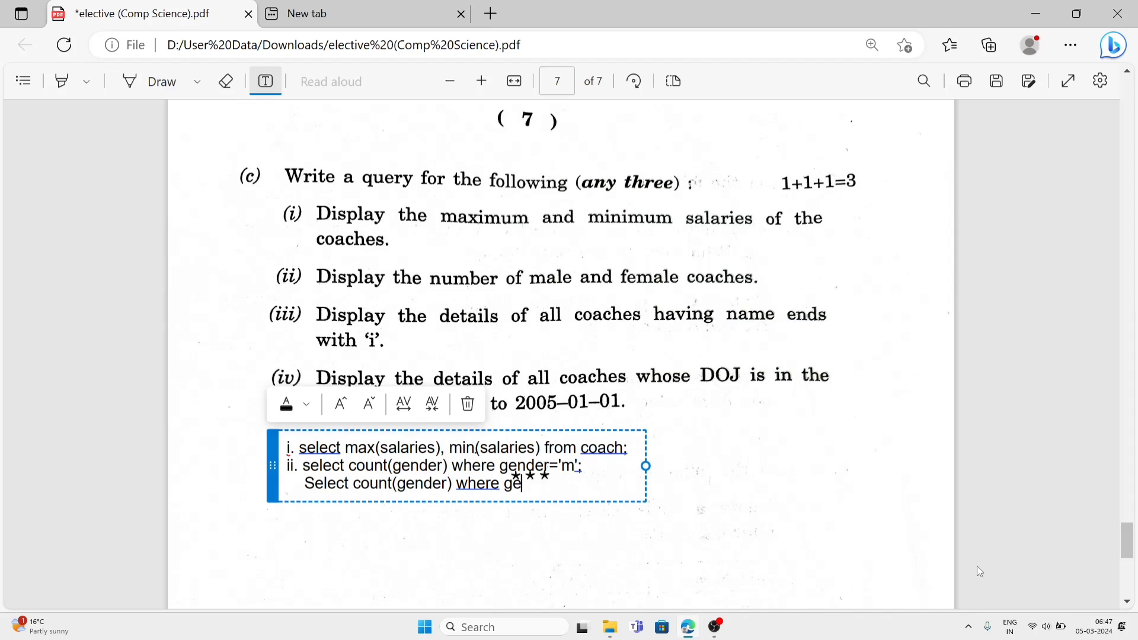
type("nder='")
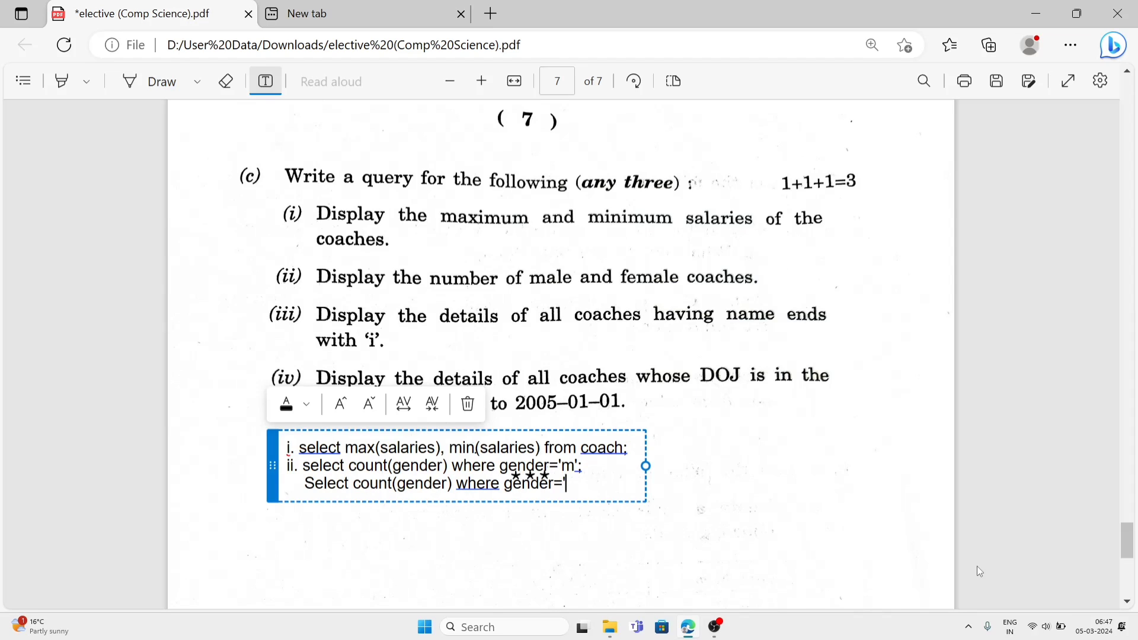
type("f';")
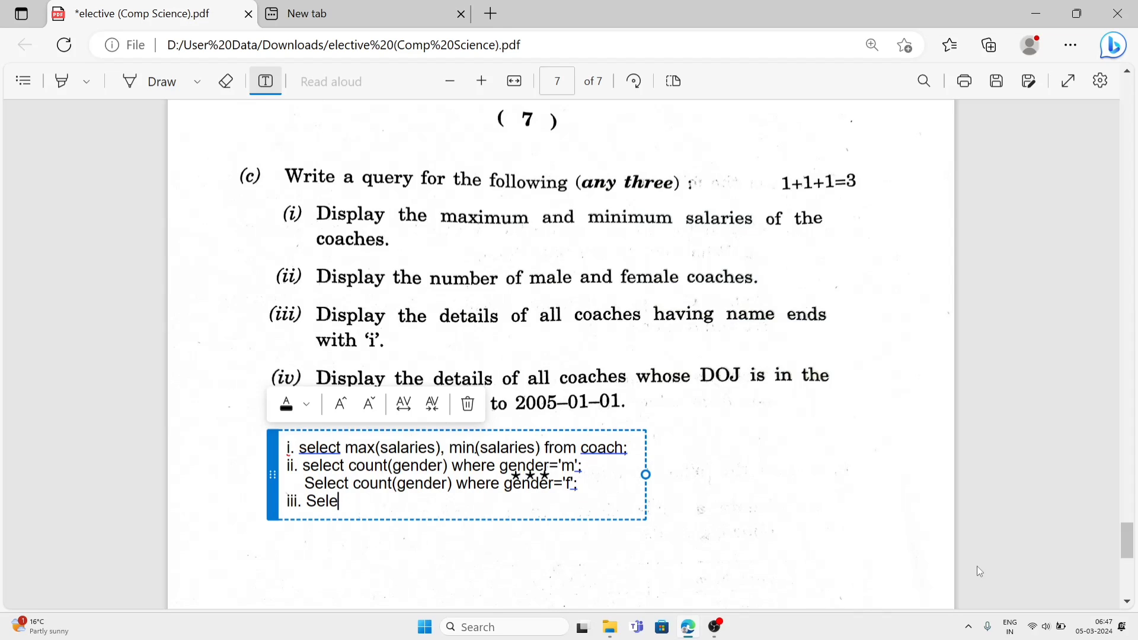
Step: Write query iii as "Select * from coach where CoachName like '%i';"
type("ct * from")
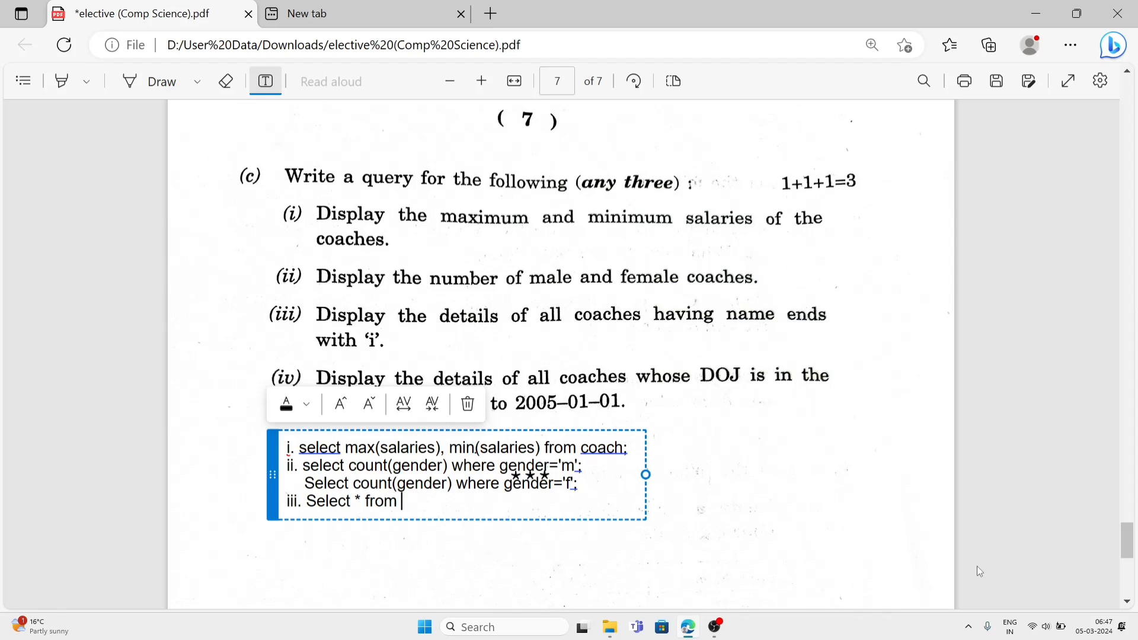
type("coach where")
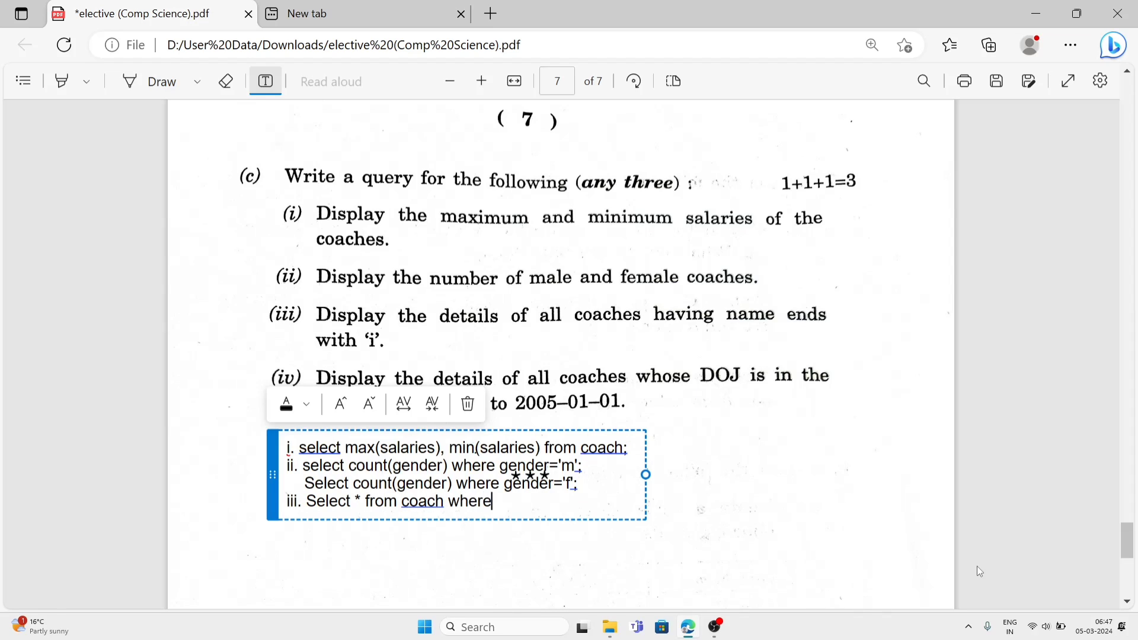
type("n")
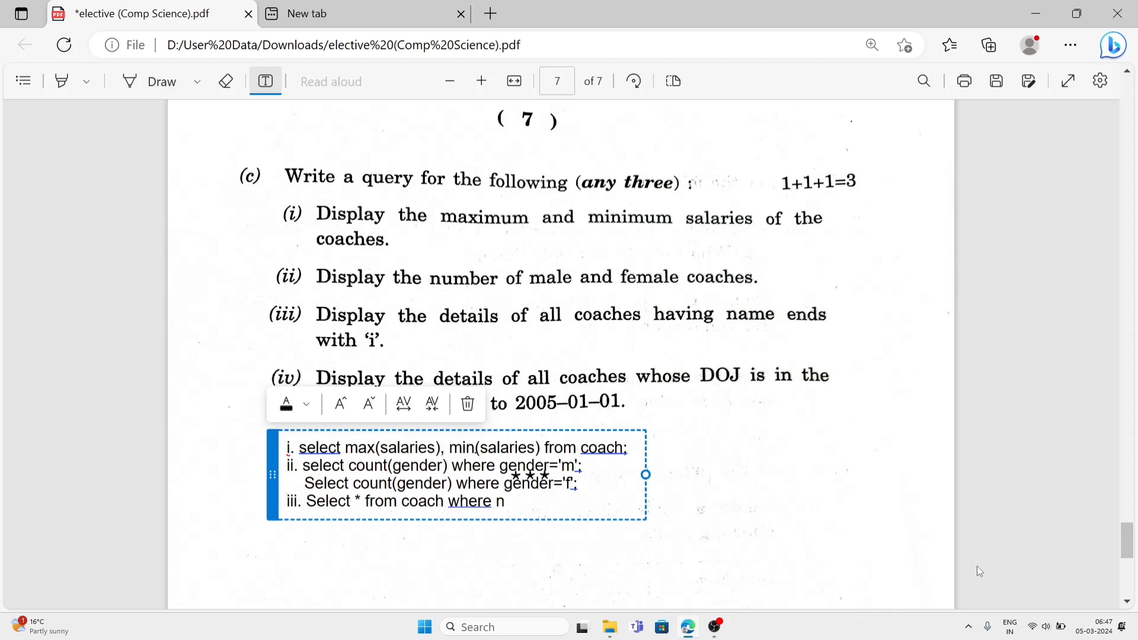
type("Coa")
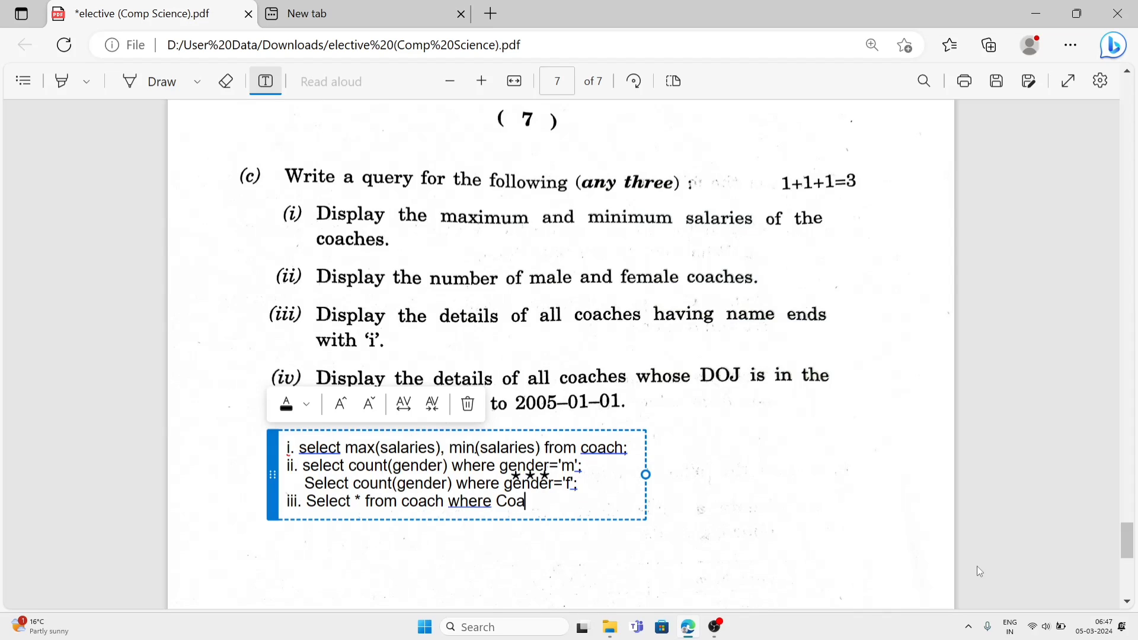
type("chName lik")
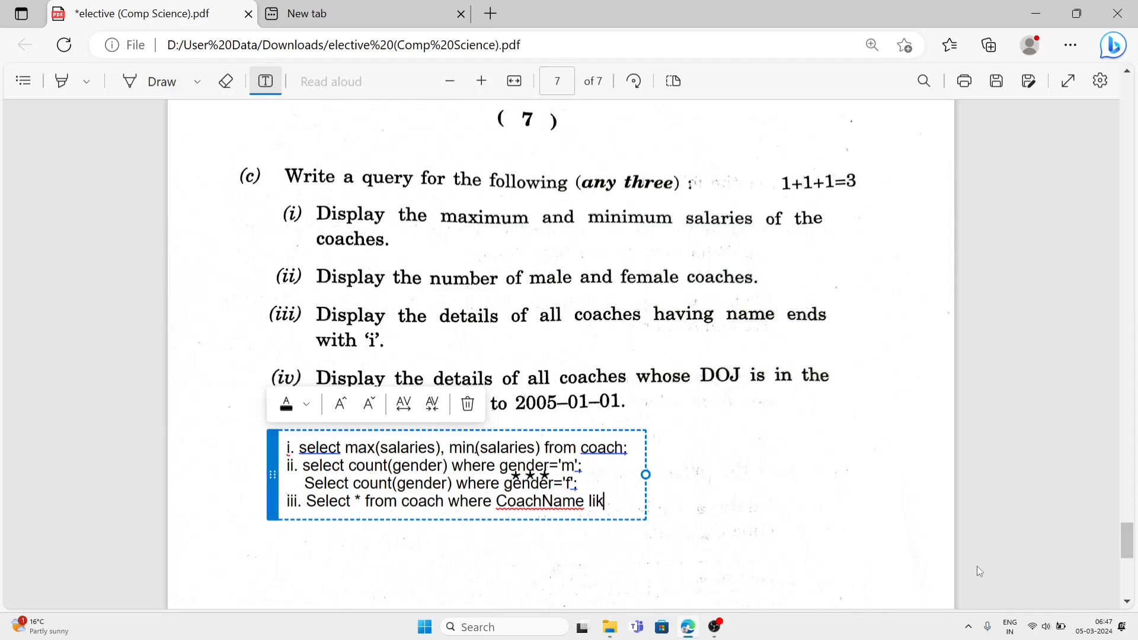
type("e '")
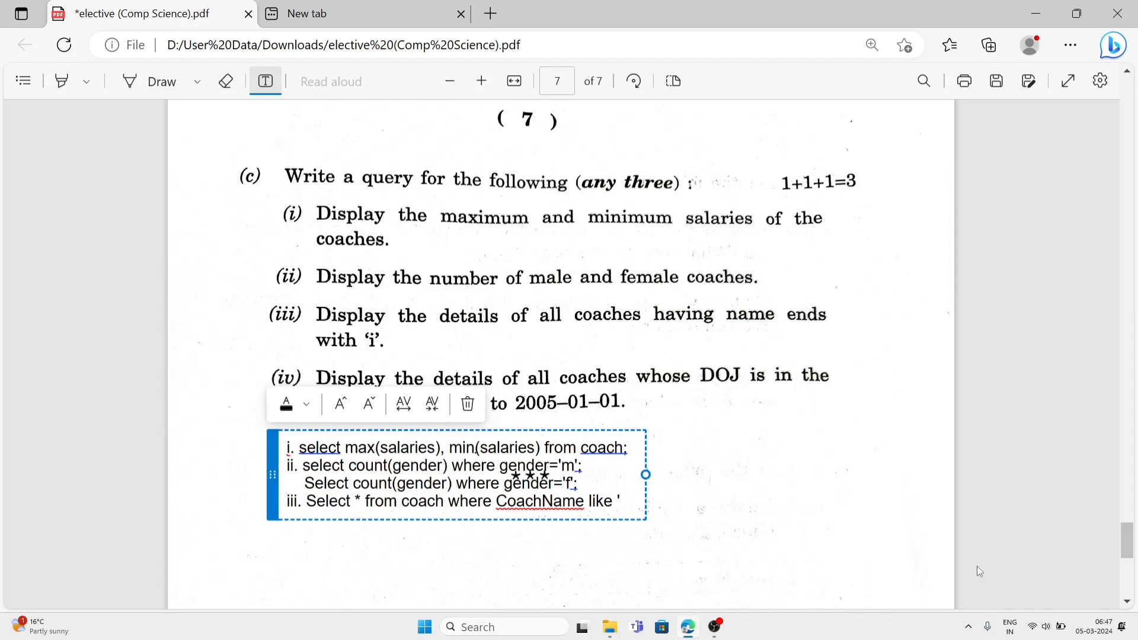
type("%")
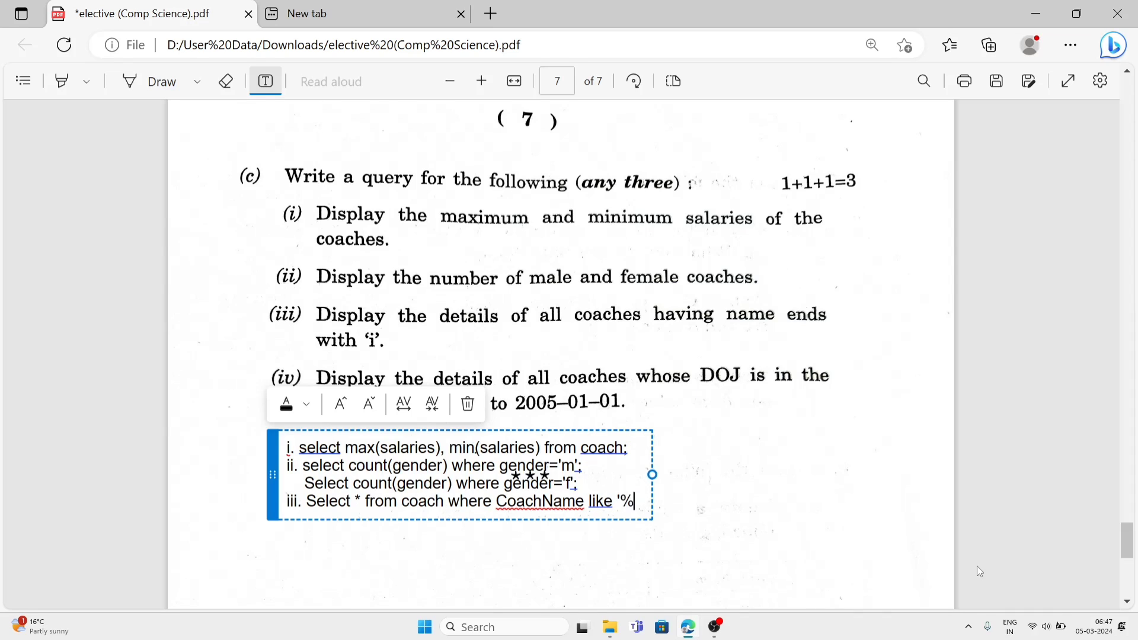
type("i';")
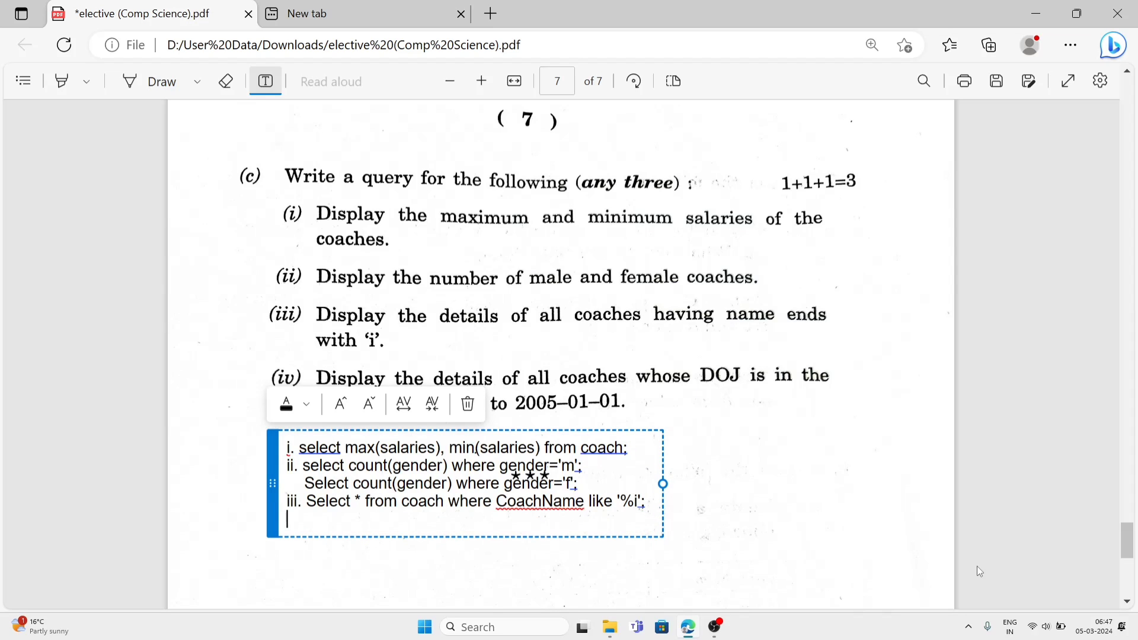
mouse_move(1032, 454)
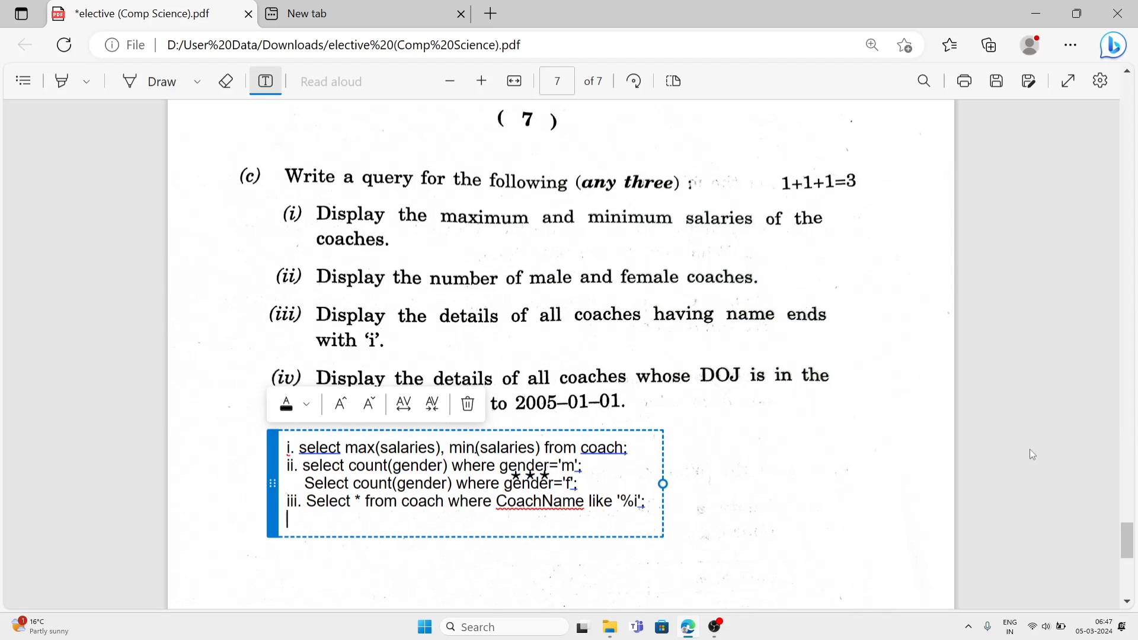
mouse_move(754, 352)
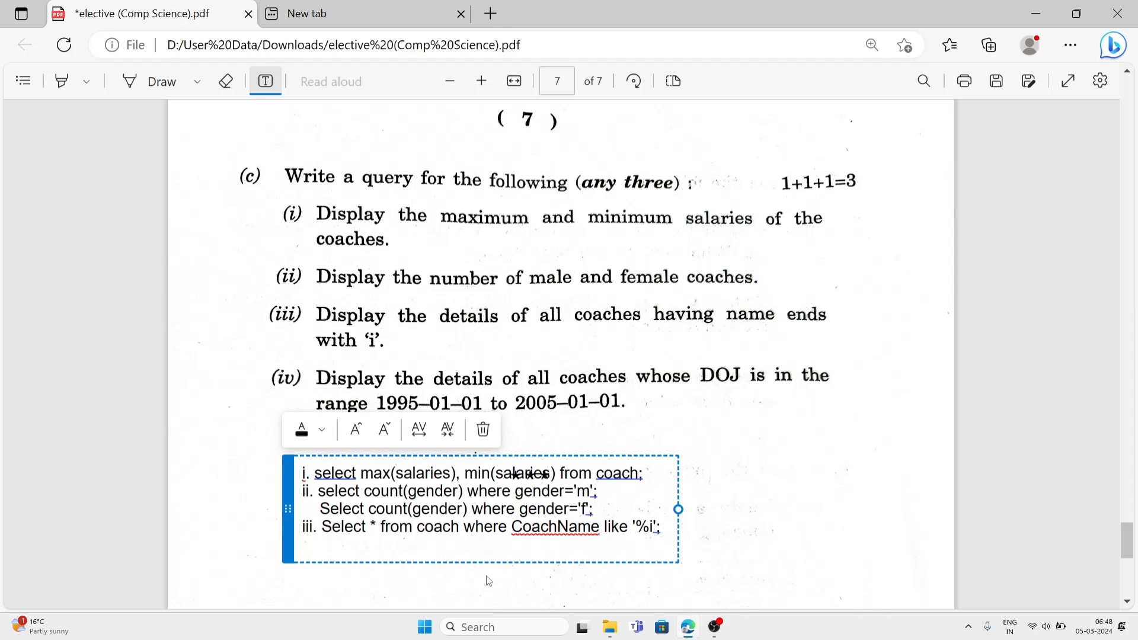
Step: Start query iv with 'iv. Select * from coach where DOJ between'
type("ii")
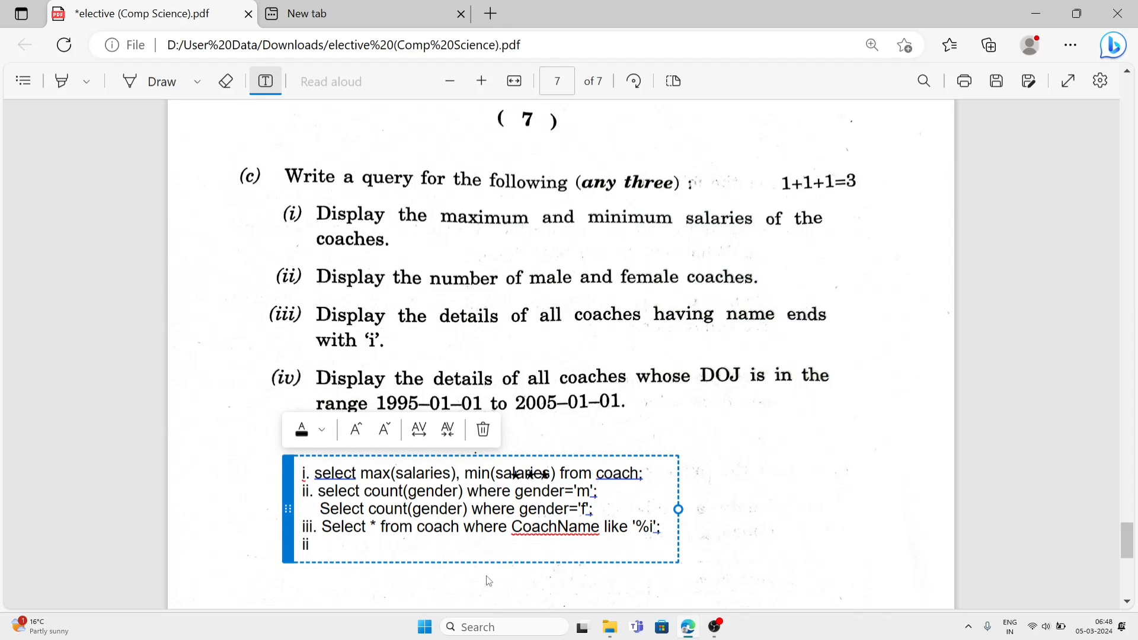
type("v.")
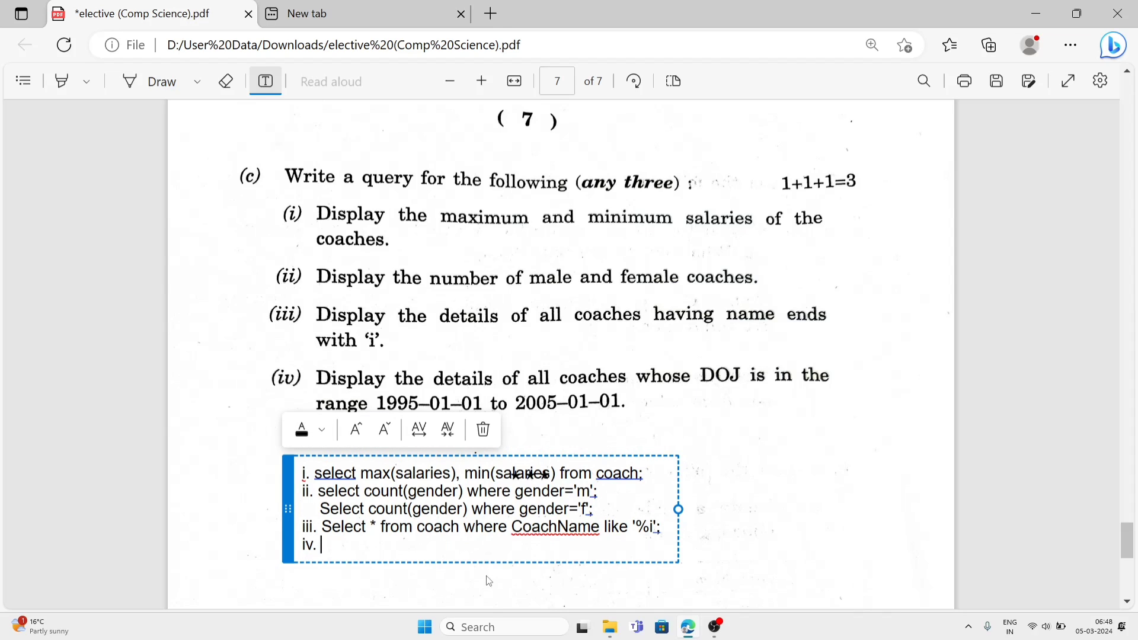
type("Sele")
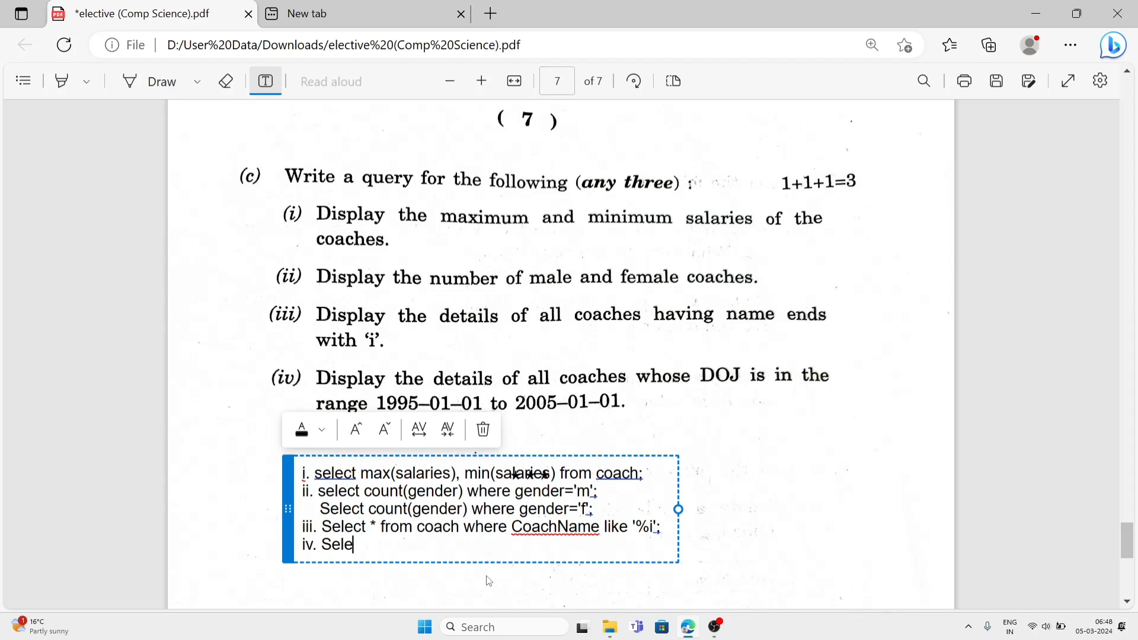
type("ct *")
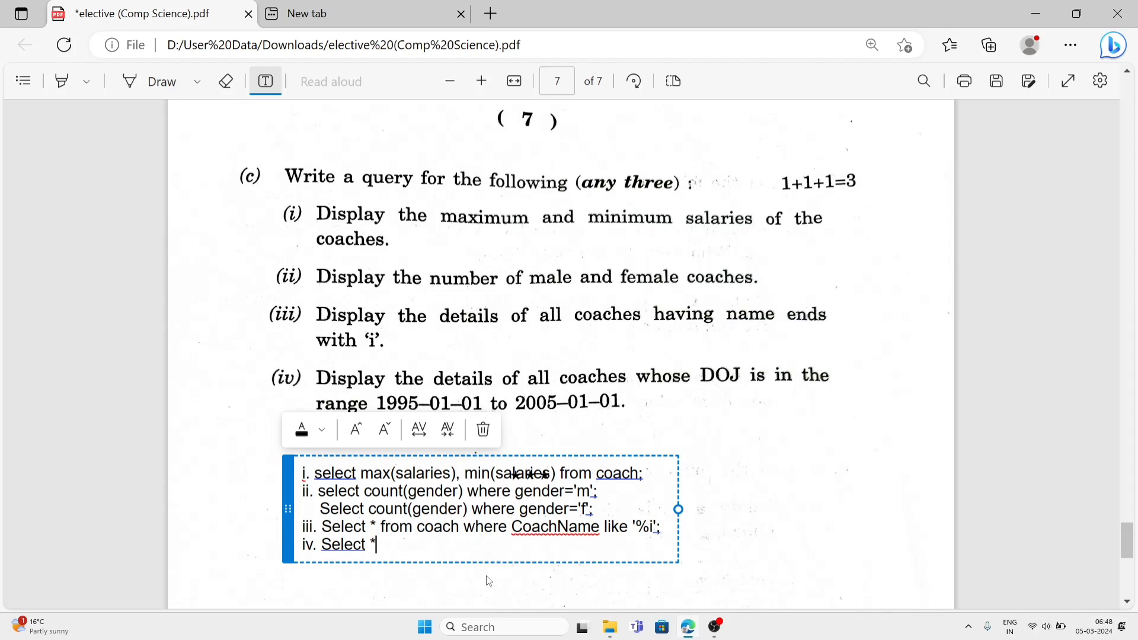
type("from coach where D")
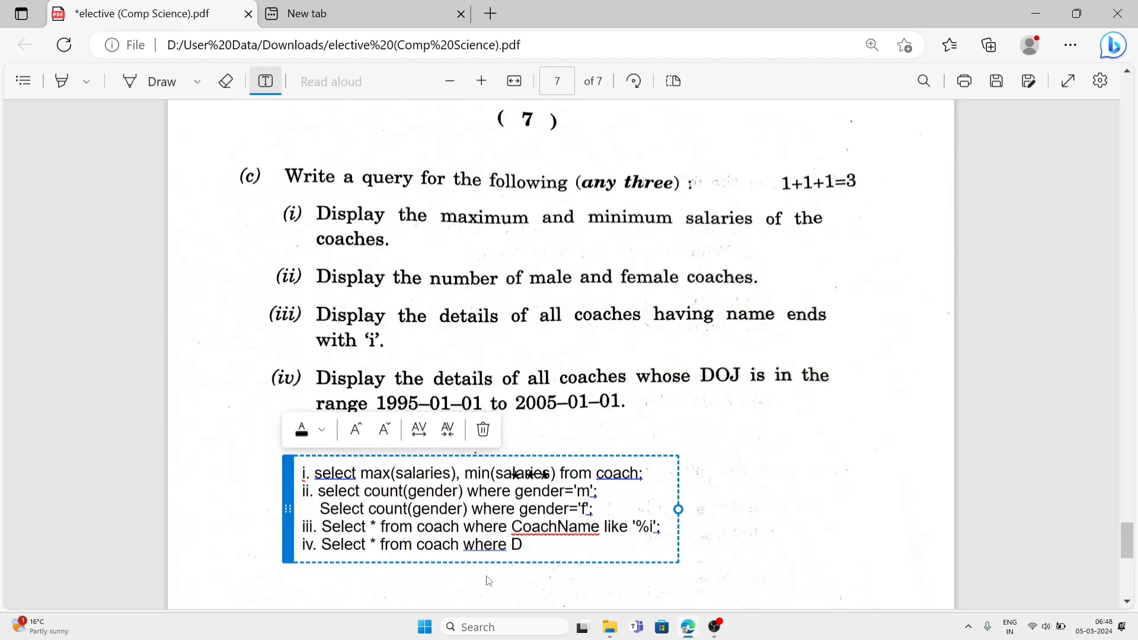
type("OJ")
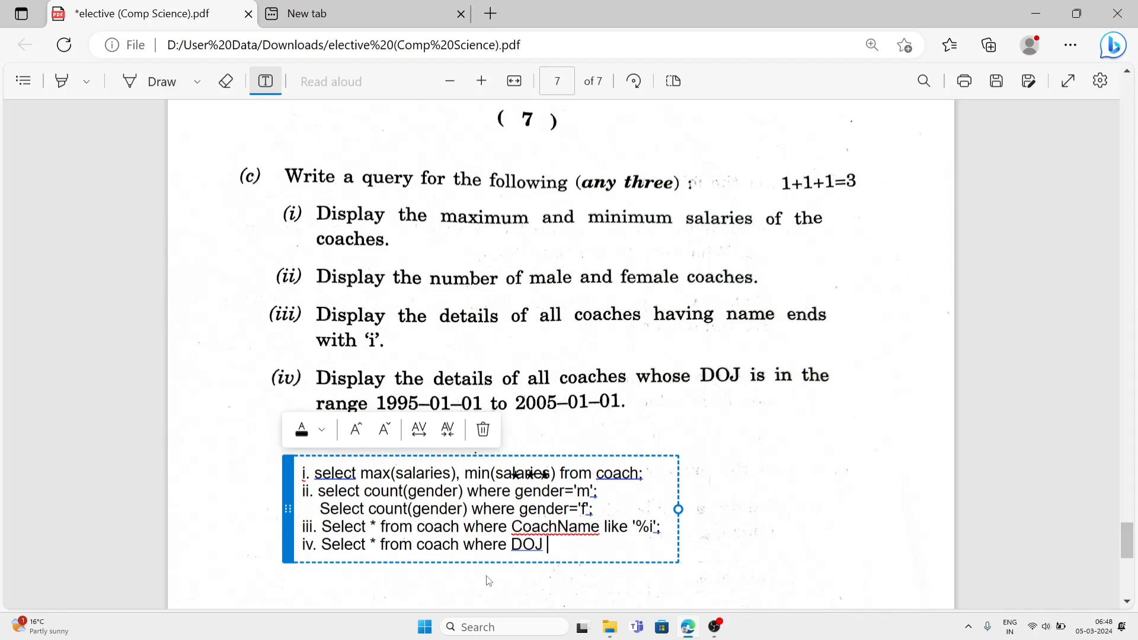
type("b")
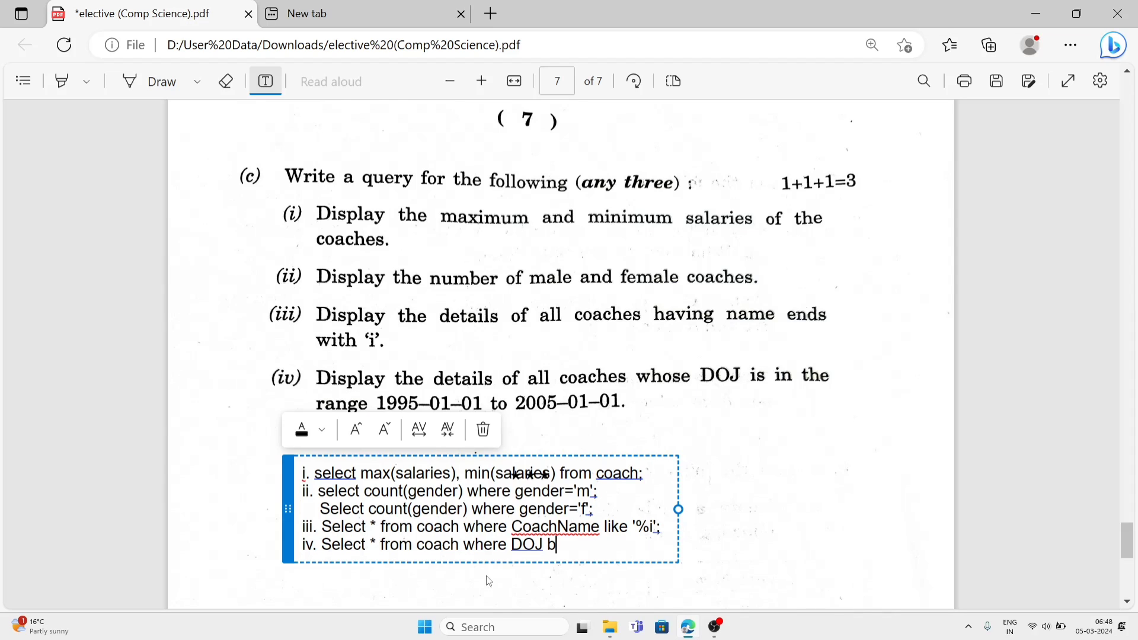
type("etween")
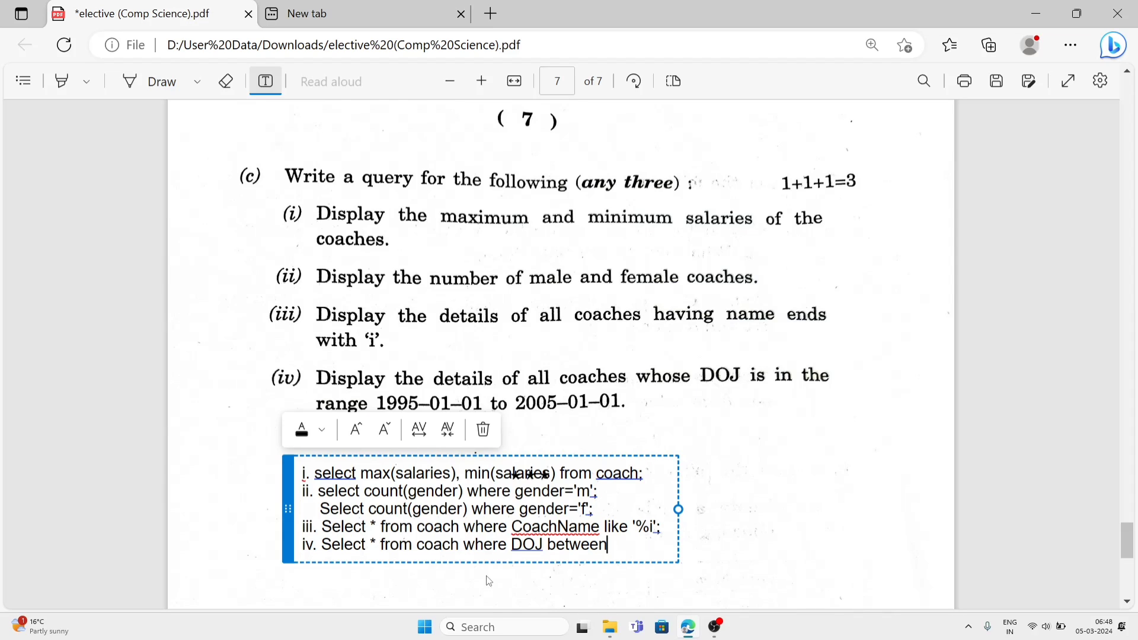
Step: Finish query iv with the date range '1995-01-01' and '2005-01-01'
type("'")
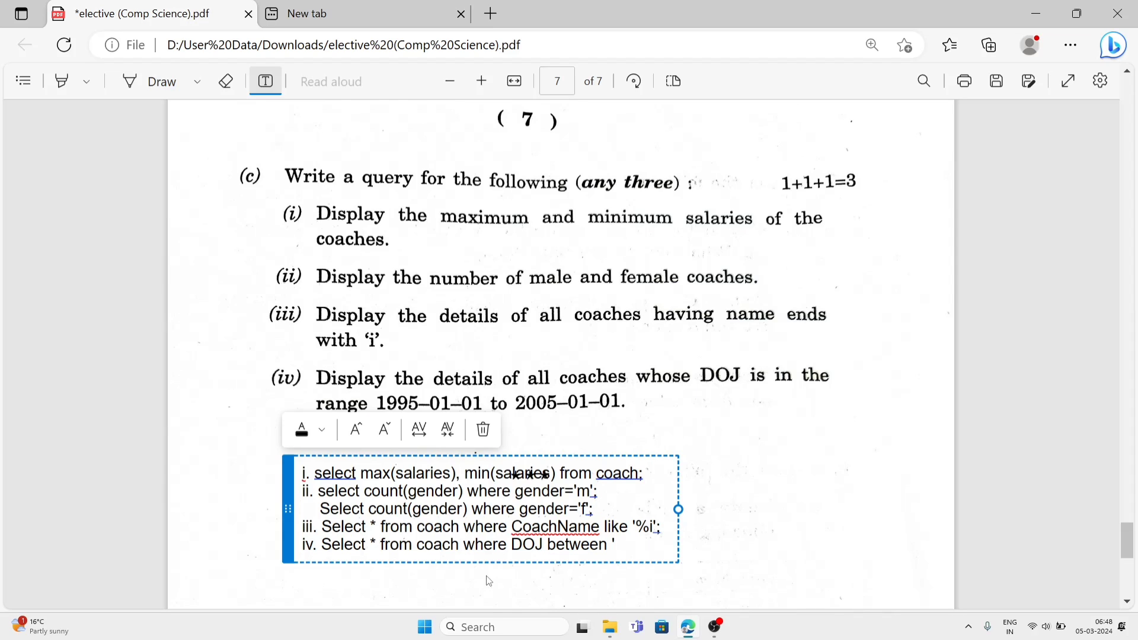
type("199")
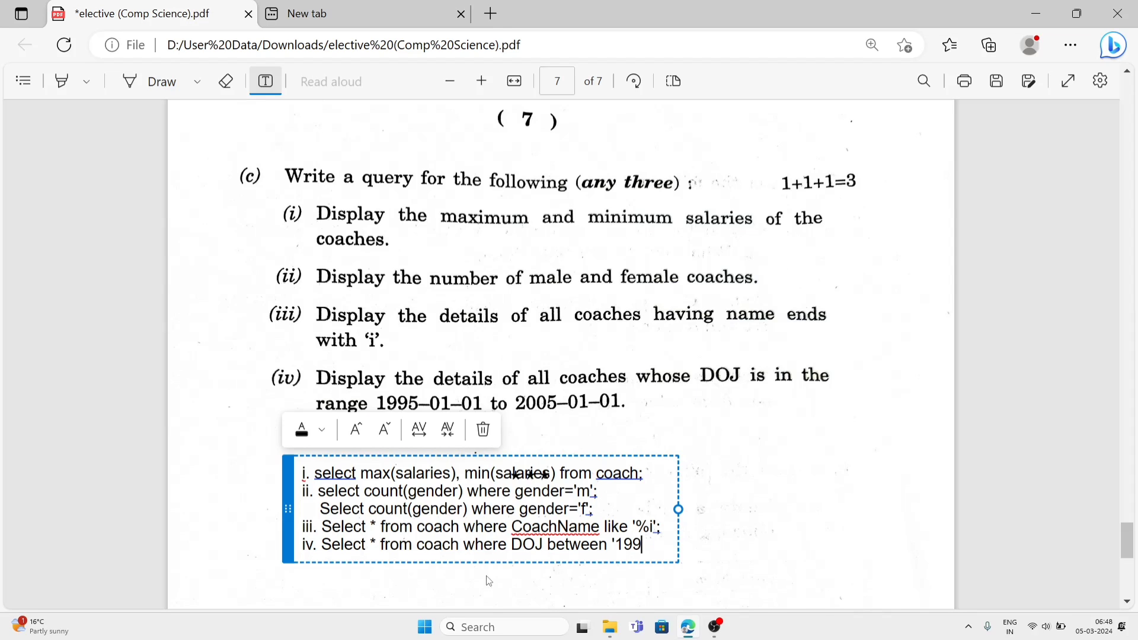
type("5-0")
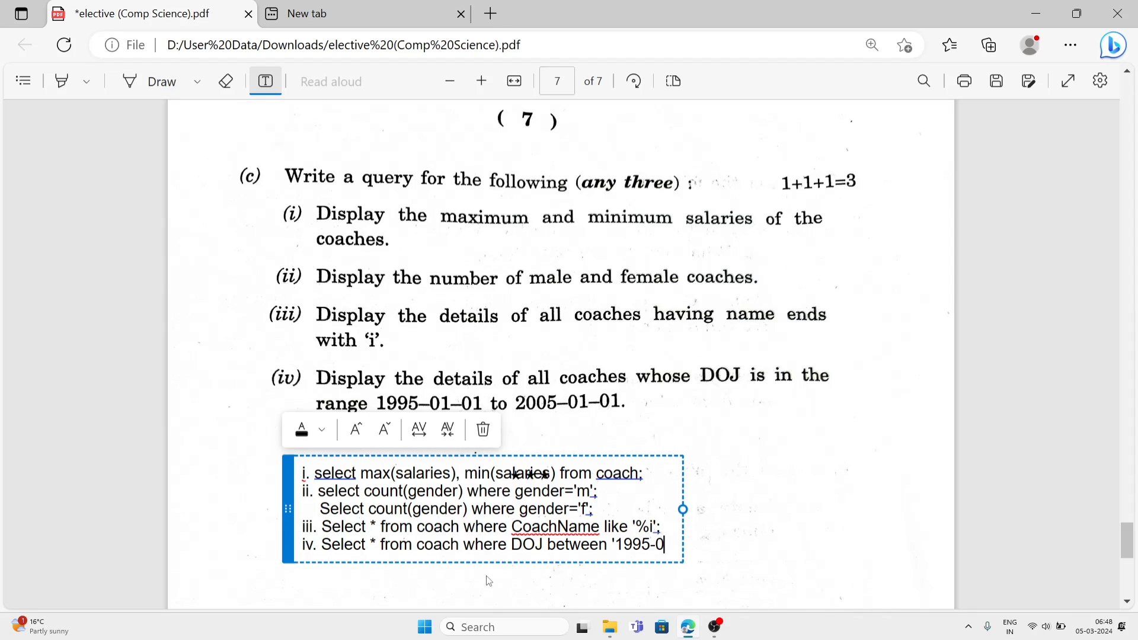
type("1-01")
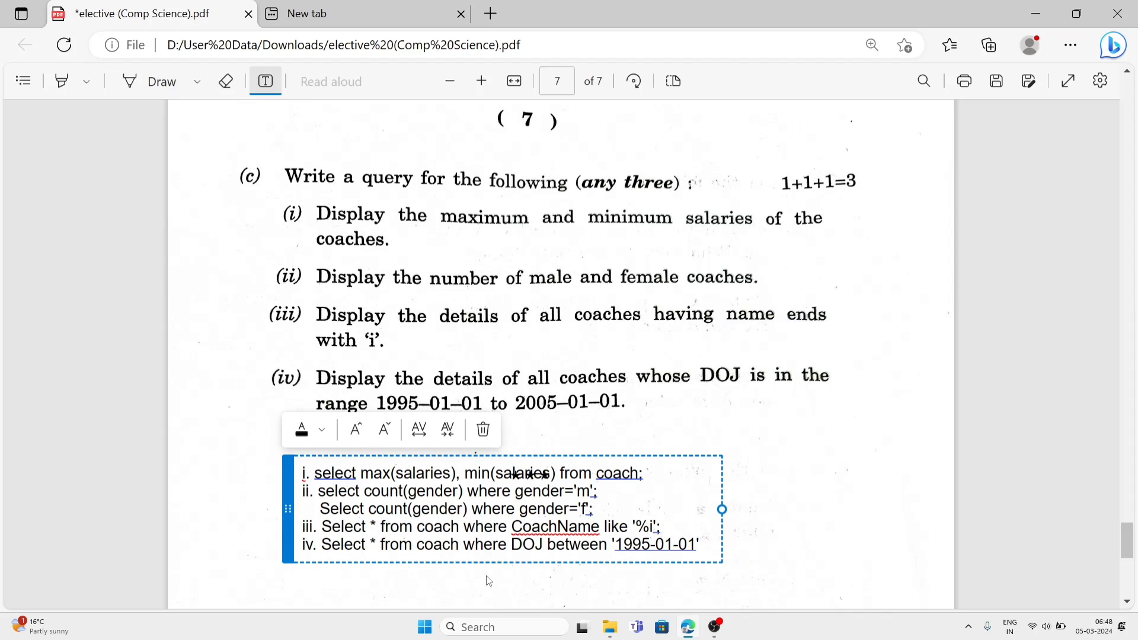
type("and")
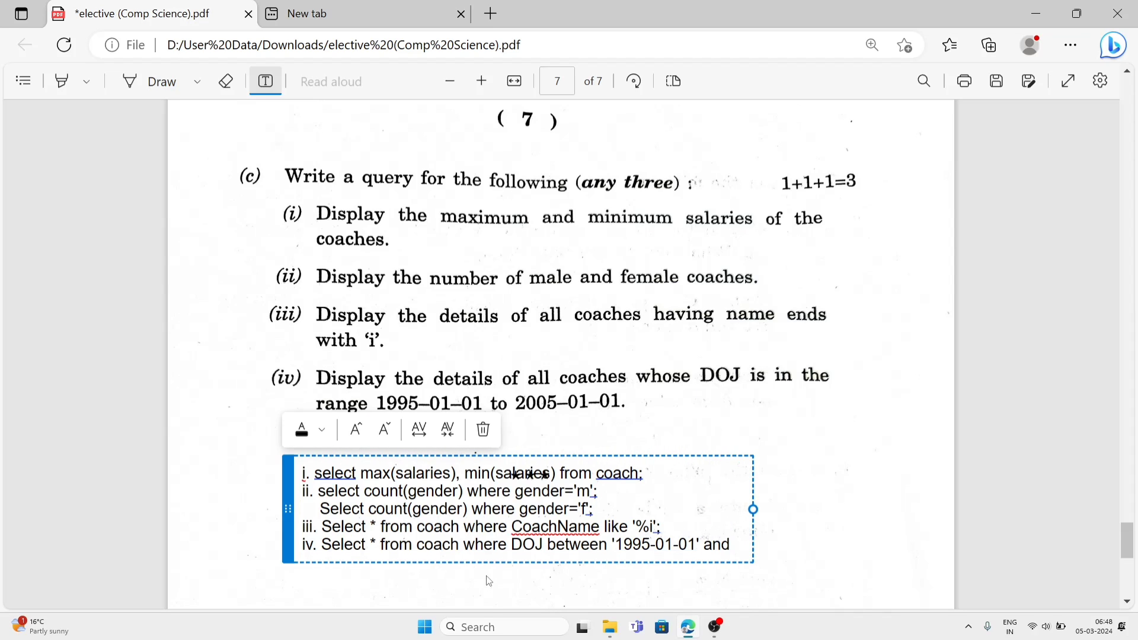
type("'2")
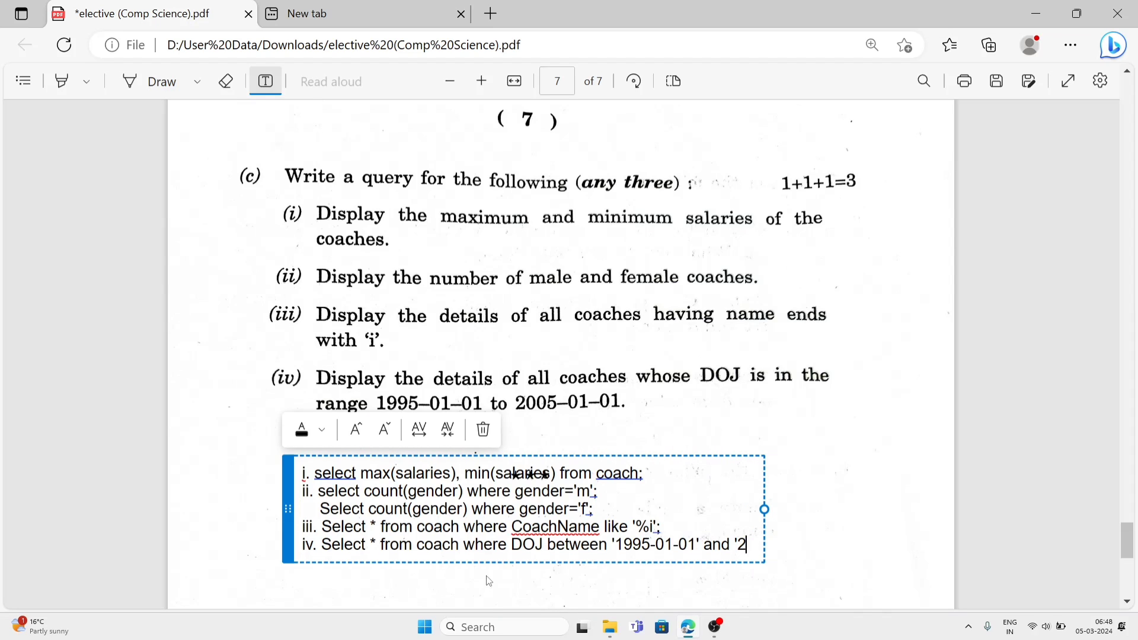
type("005")
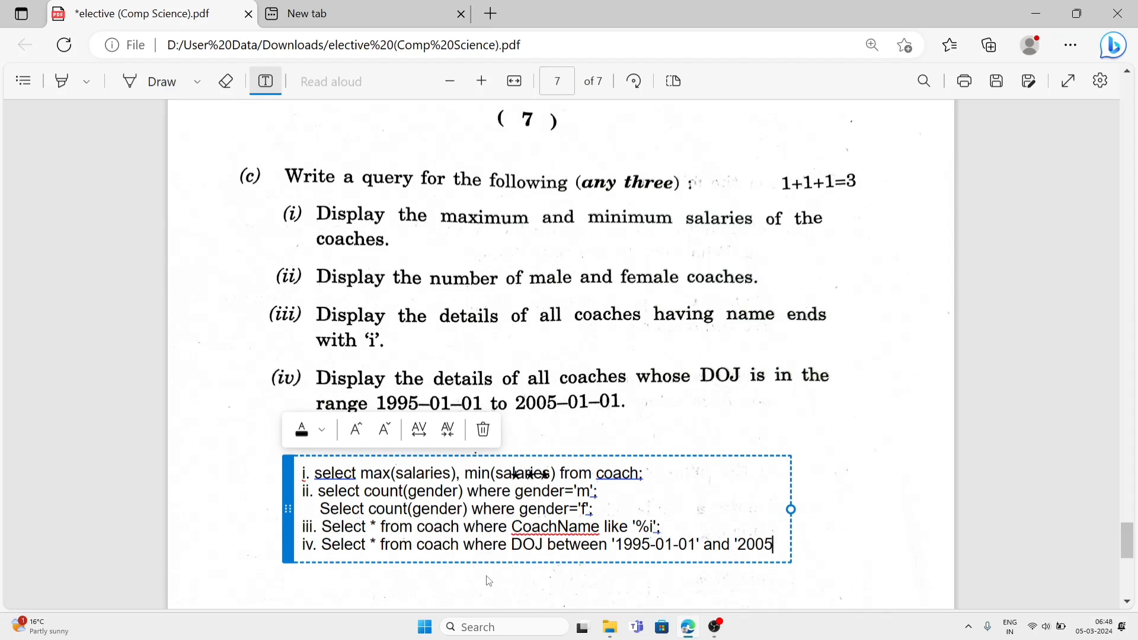
type("-01-01';")
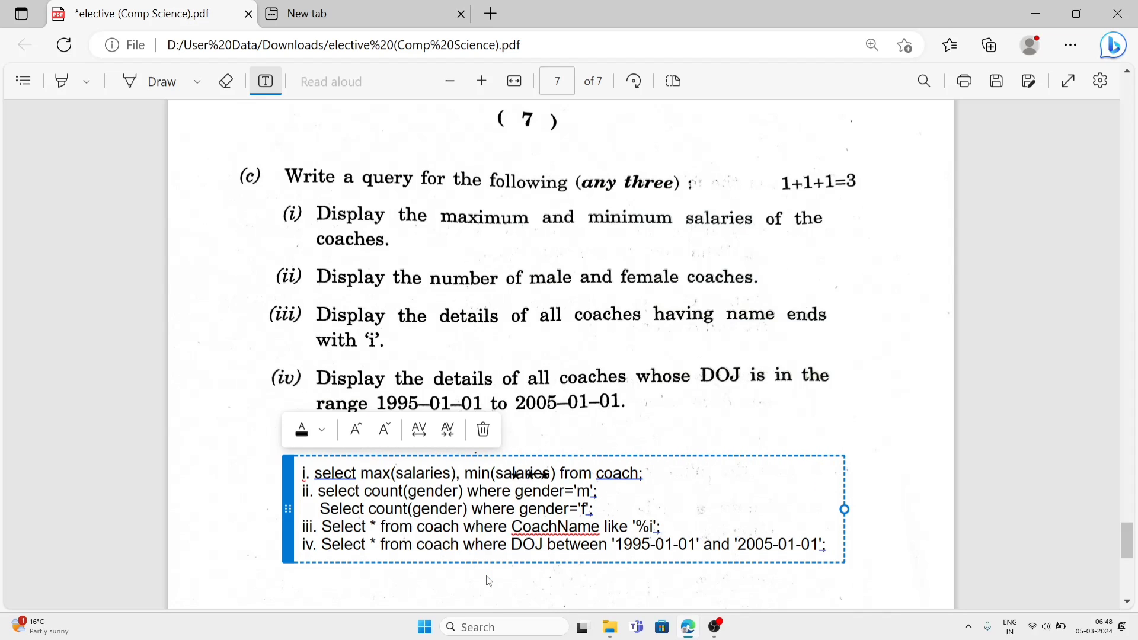
mouse_move(485, 590)
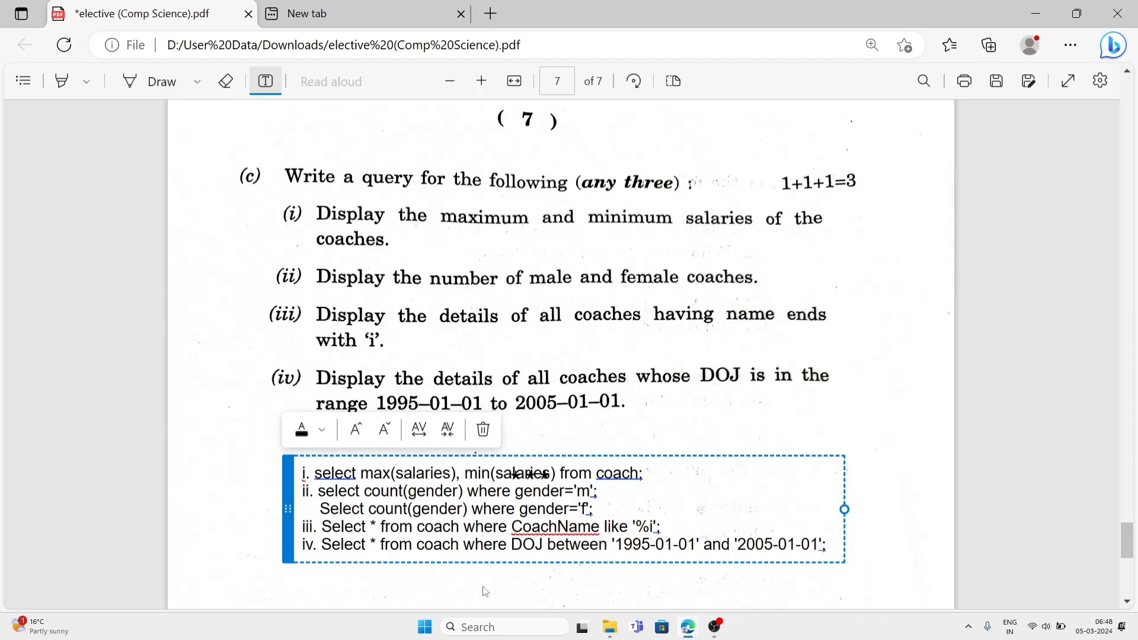
mouse_move(277, 465)
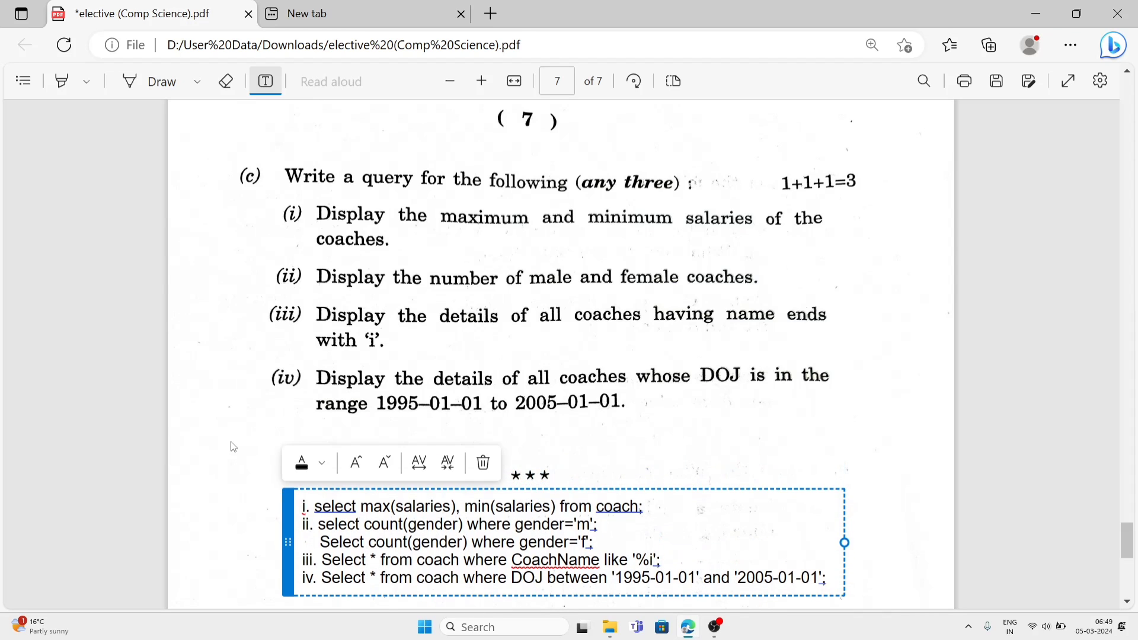
Step: Commit the four-query answer box as plain text on page 7 by leaving text editing
left_click(561, 335)
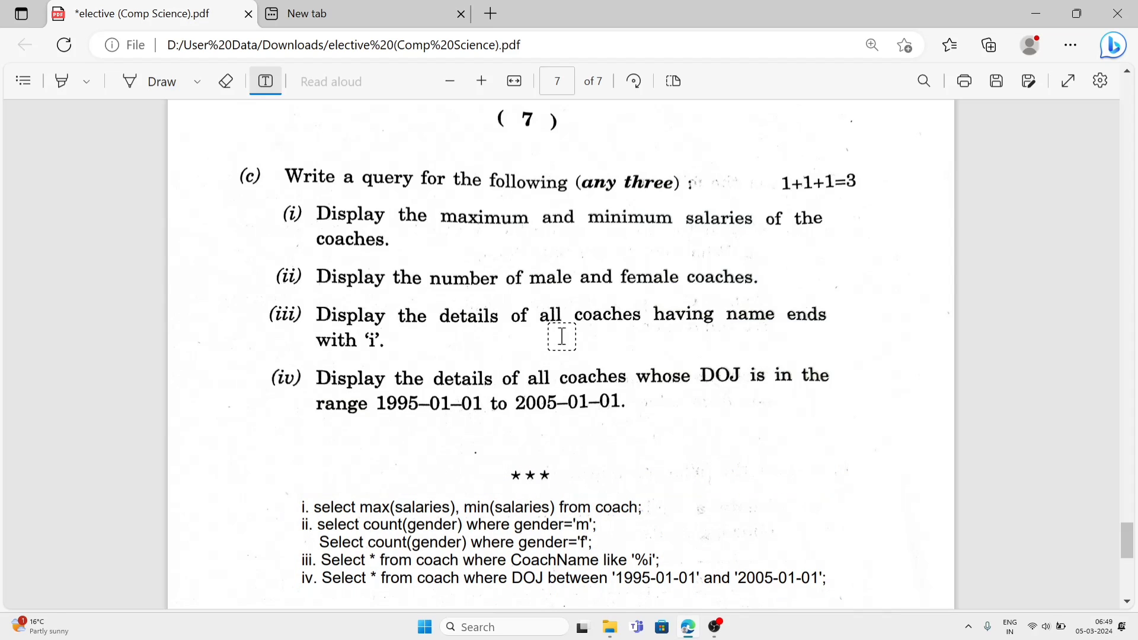
mouse_move(690, 522)
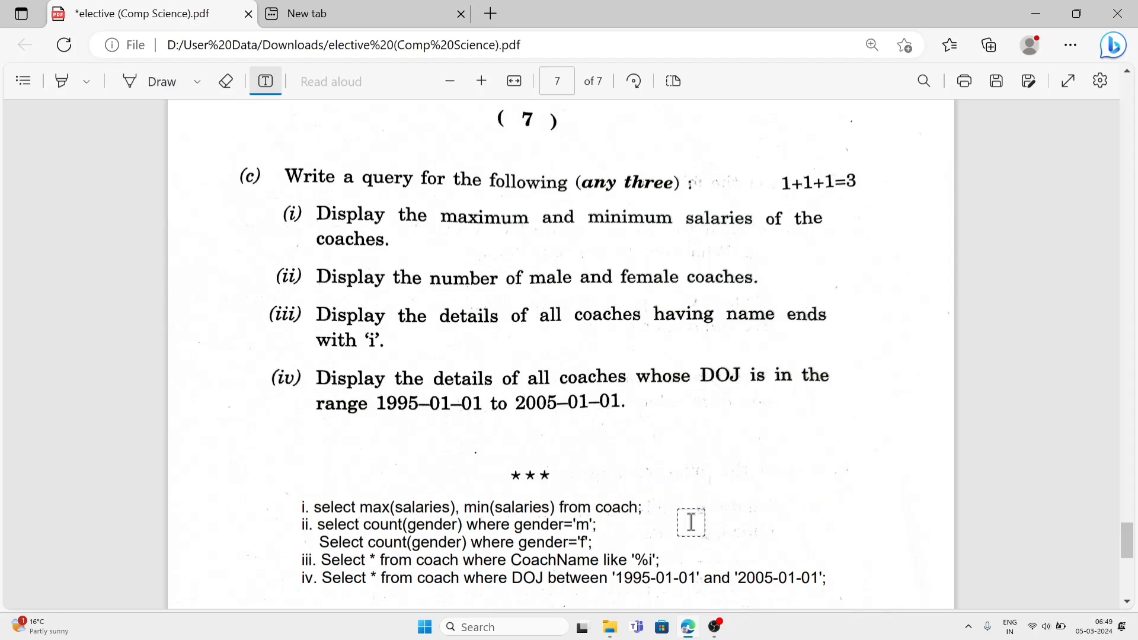
mouse_move(723, 512)
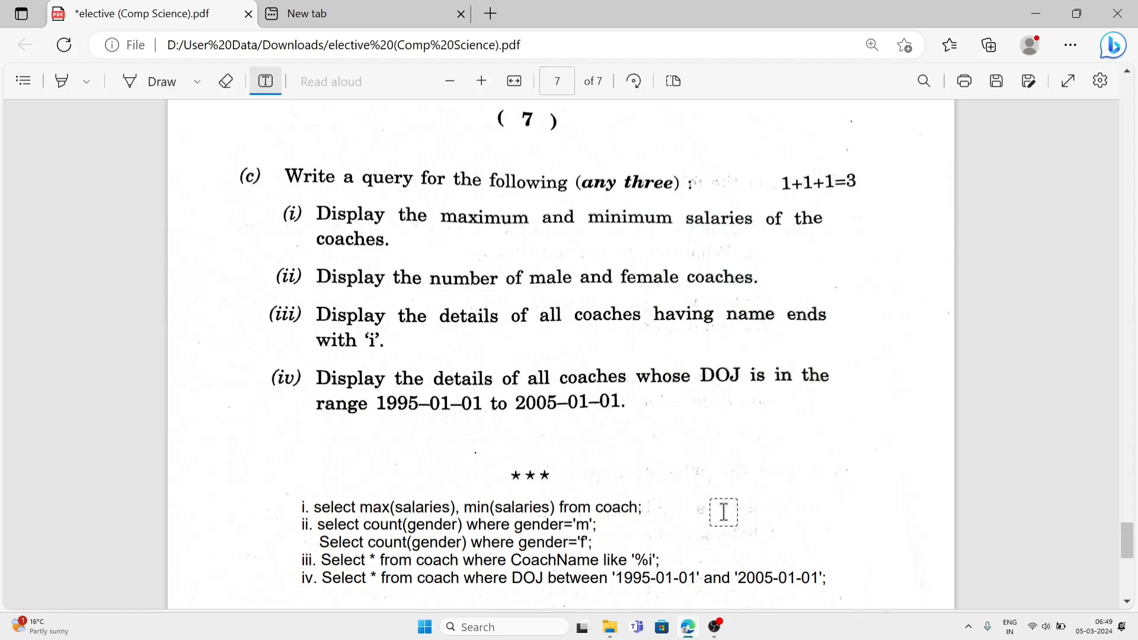